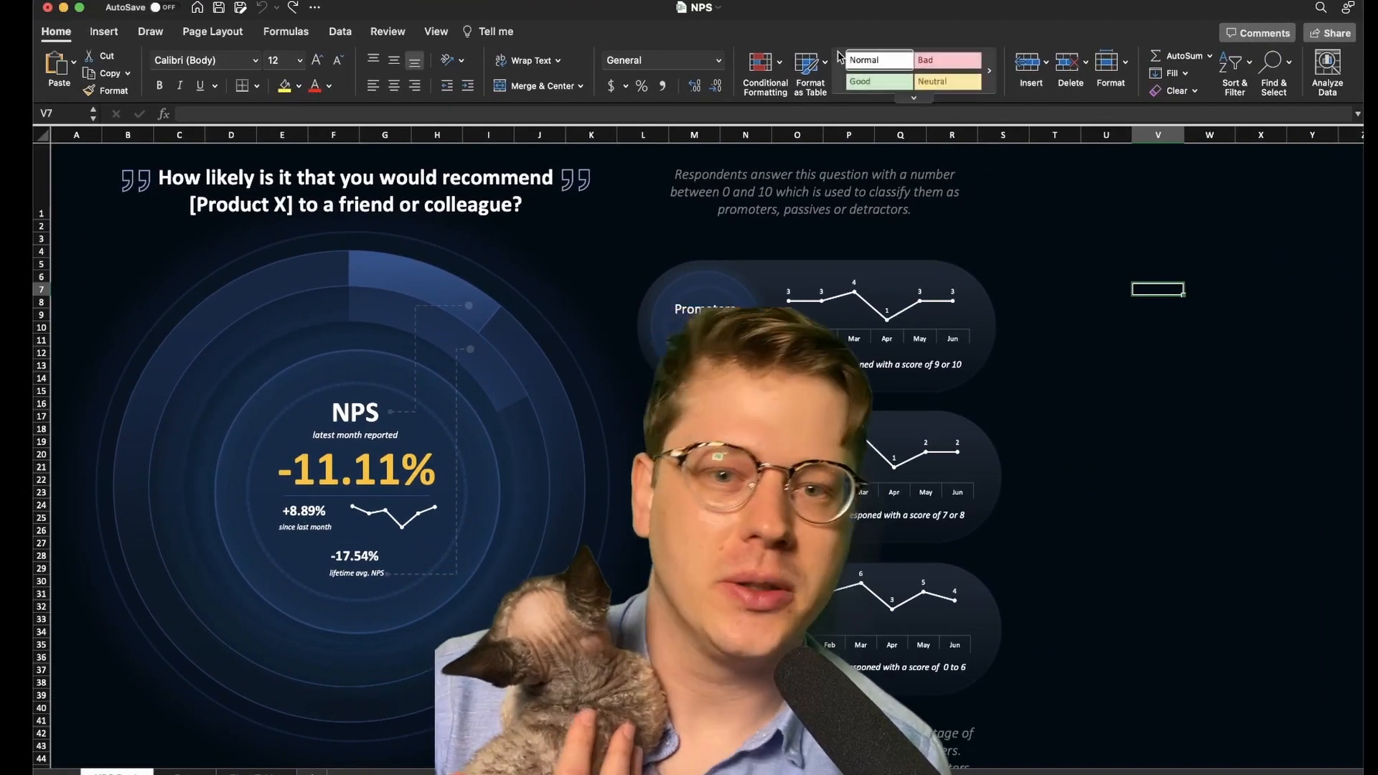
- Inspect the first survey response's comment, customer ID and rating cells in the data table
{"action": "scroll", "scroll_direction": "down", "scroll_amount": 3}
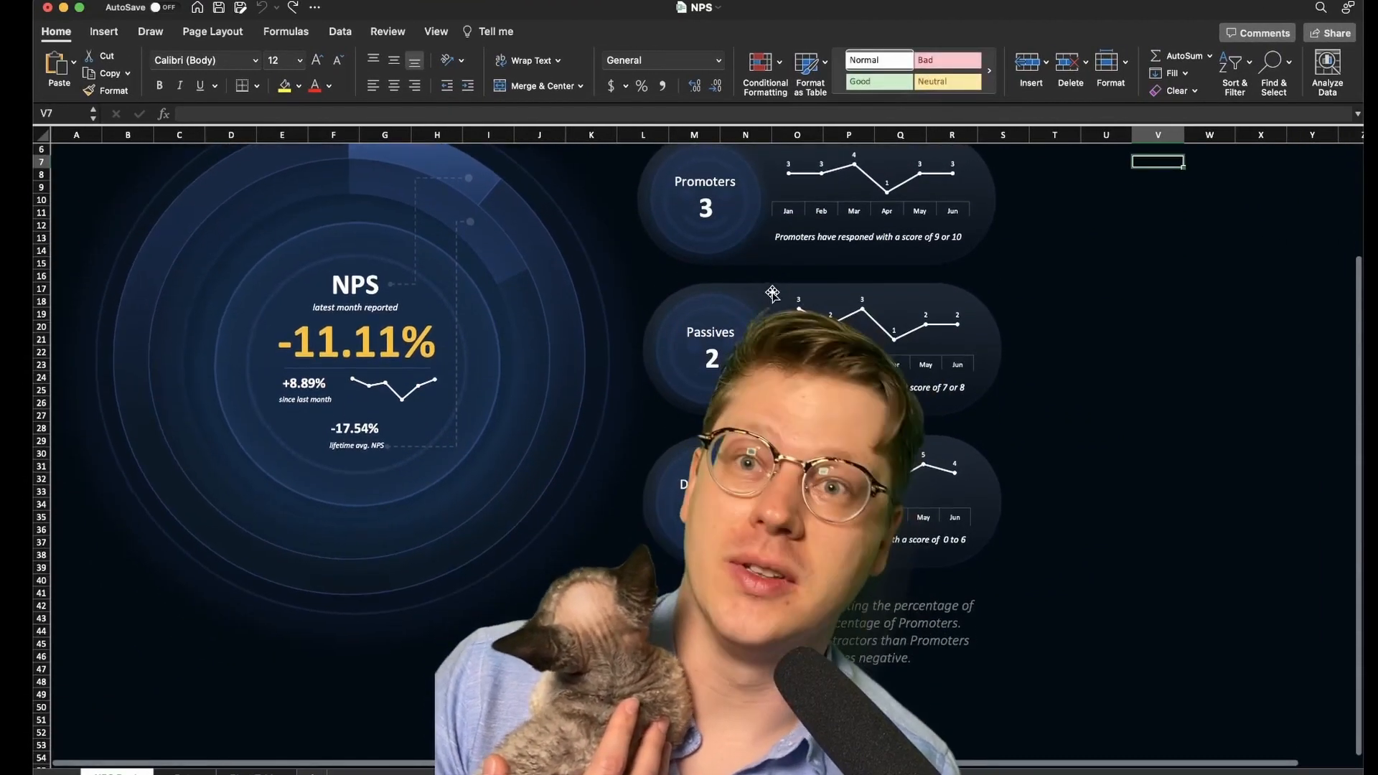
{"action": "scroll", "scroll_direction": "up", "scroll_amount": 3}
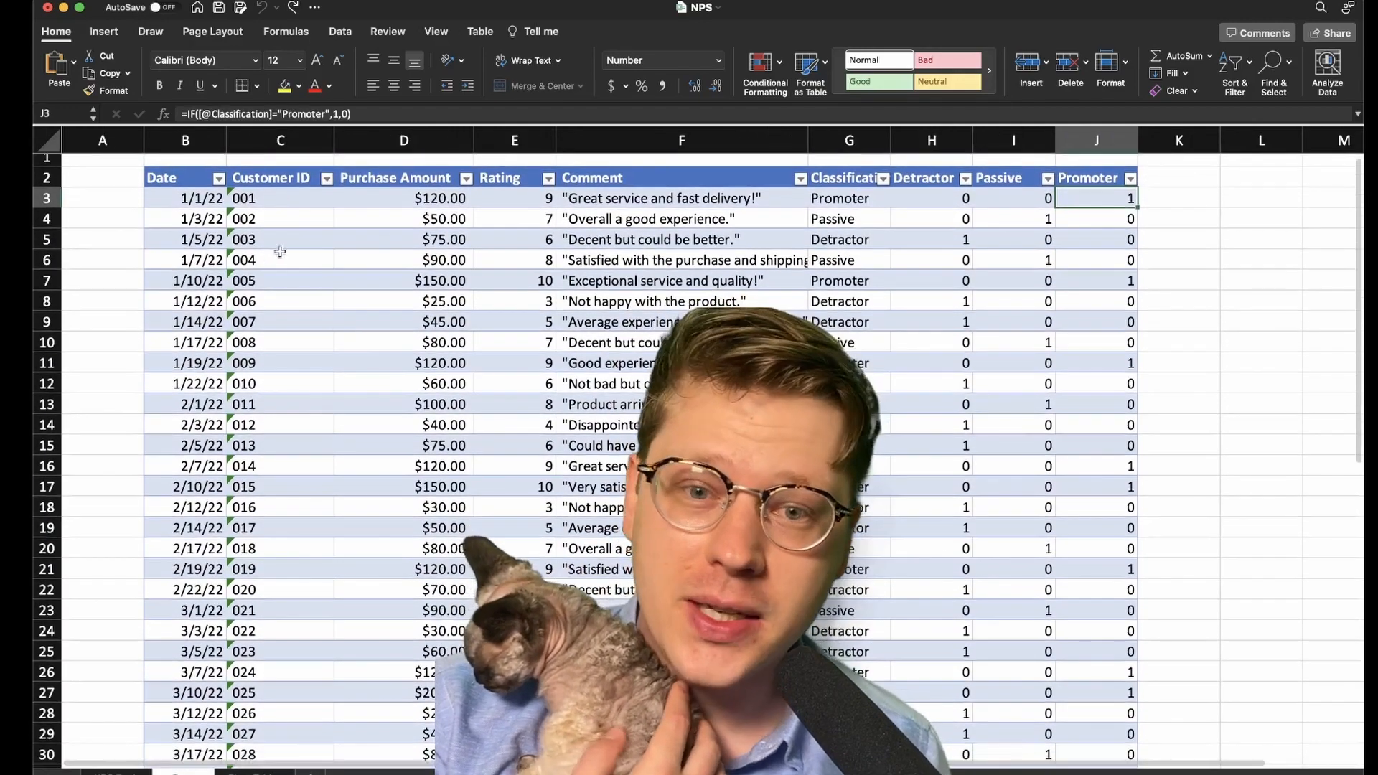
{"action": "left_click", "coordinate": [680, 198]}
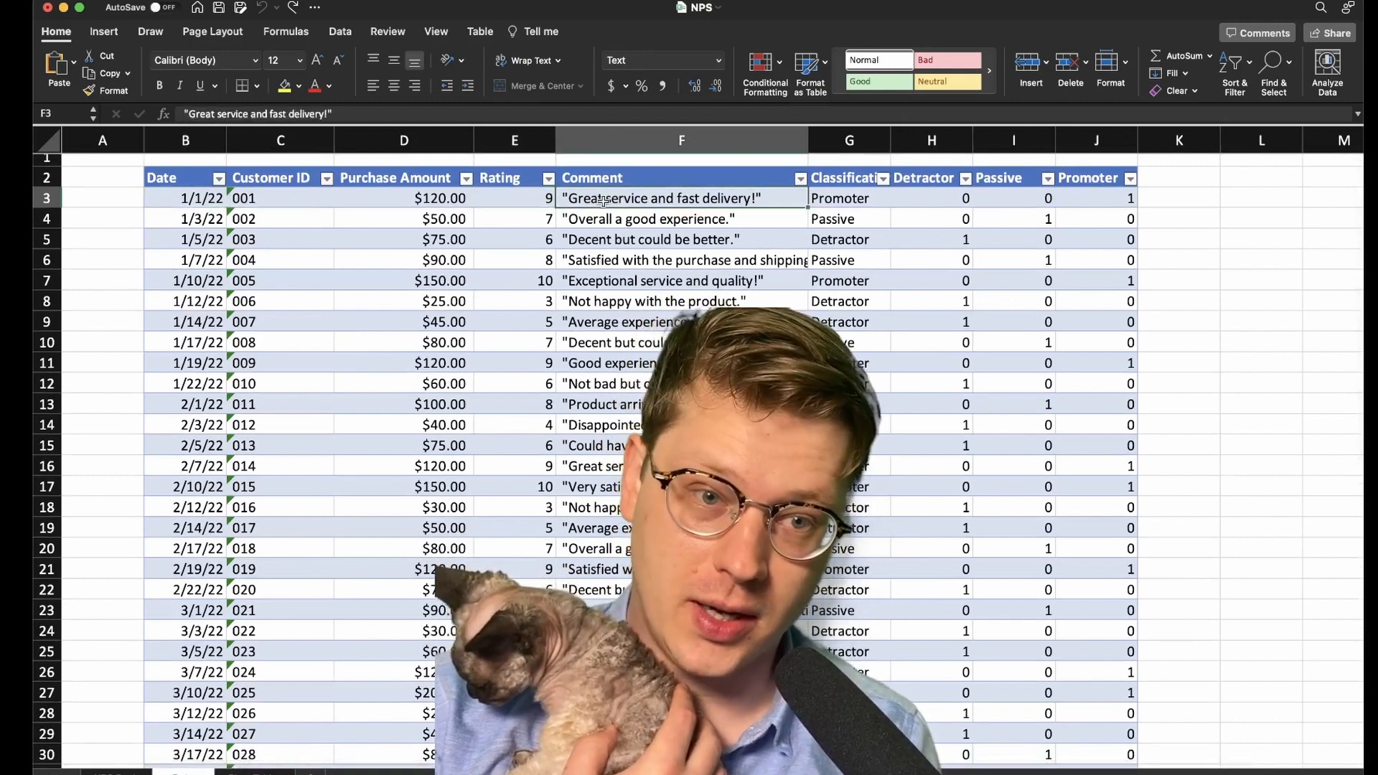
{"action": "left_click", "coordinate": [280, 198]}
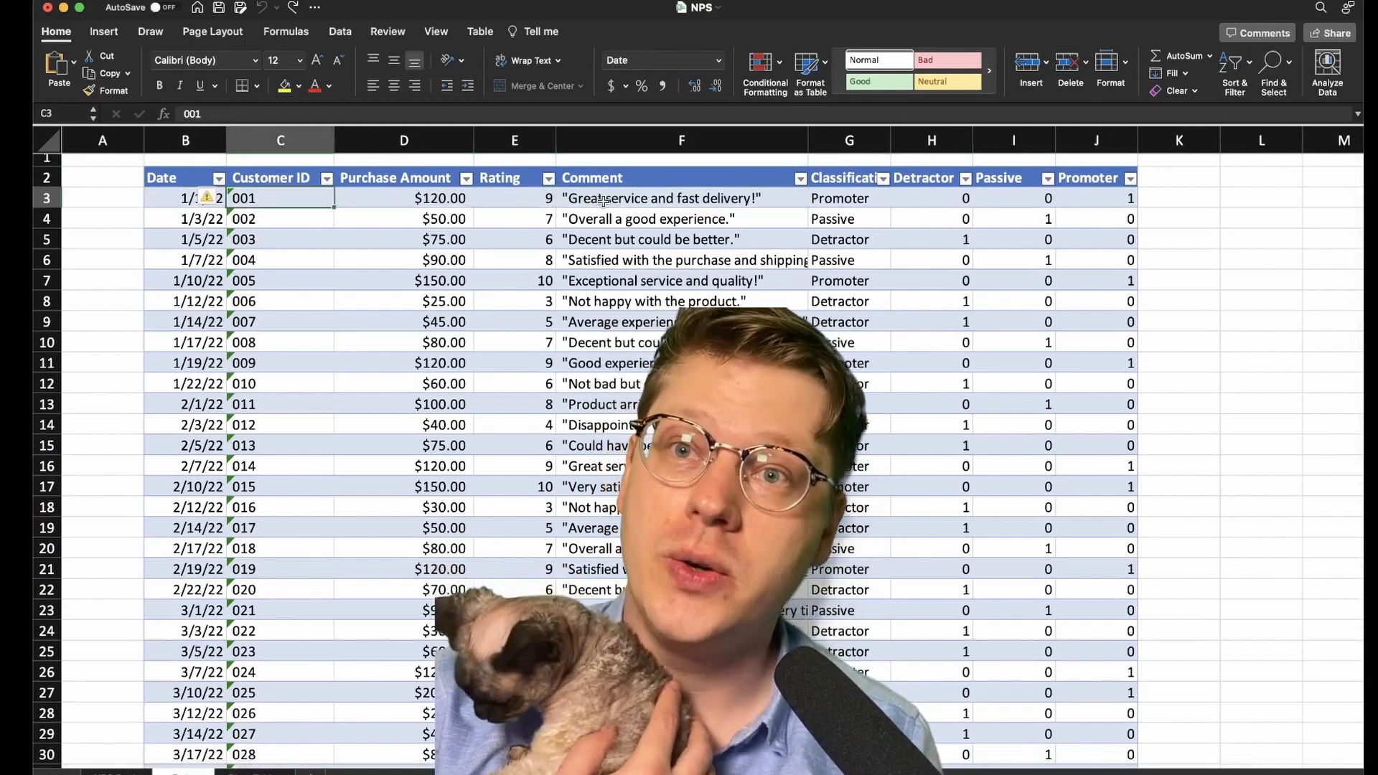
{"action": "left_click", "coordinate": [514, 198]}
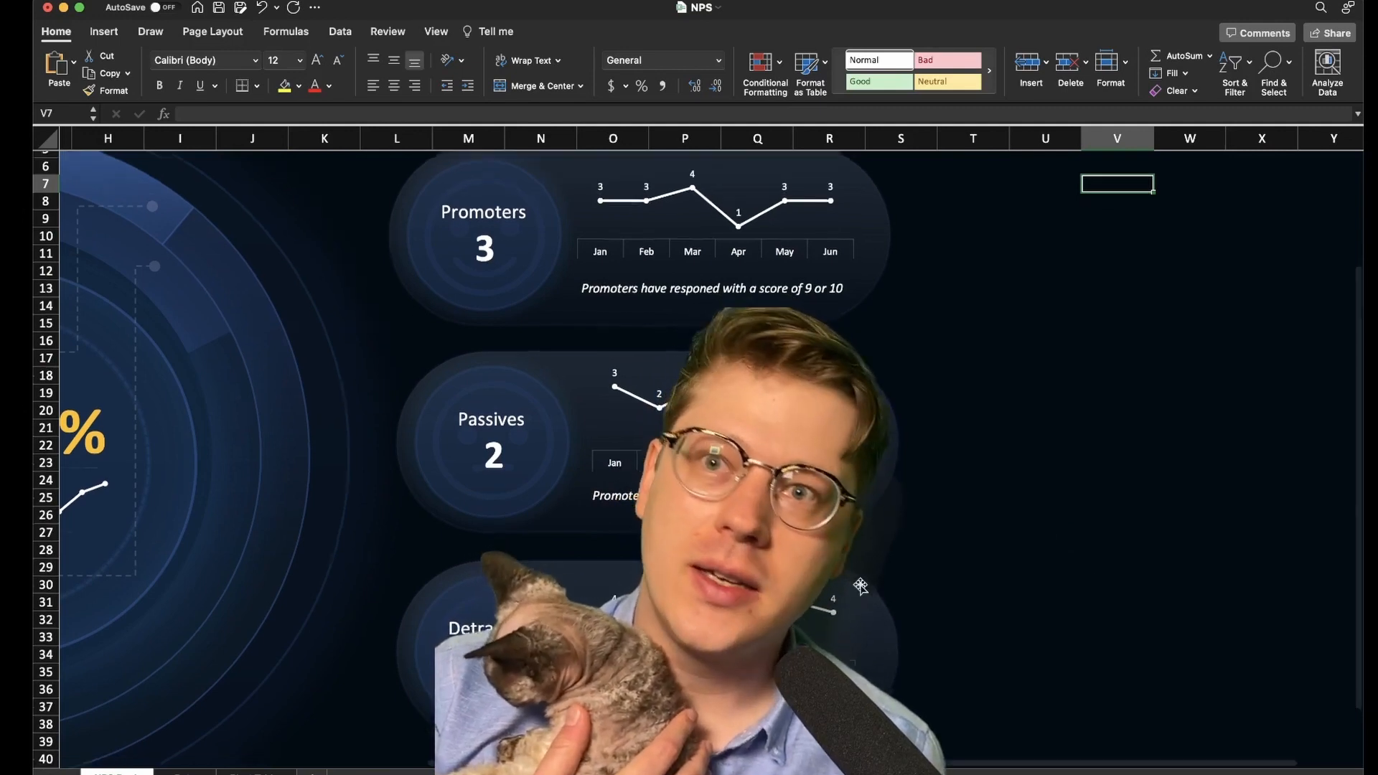
- Scroll down the dashboard before adding a blank worksheet
{"action": "scroll", "scroll_direction": "down", "scroll_amount": 3}
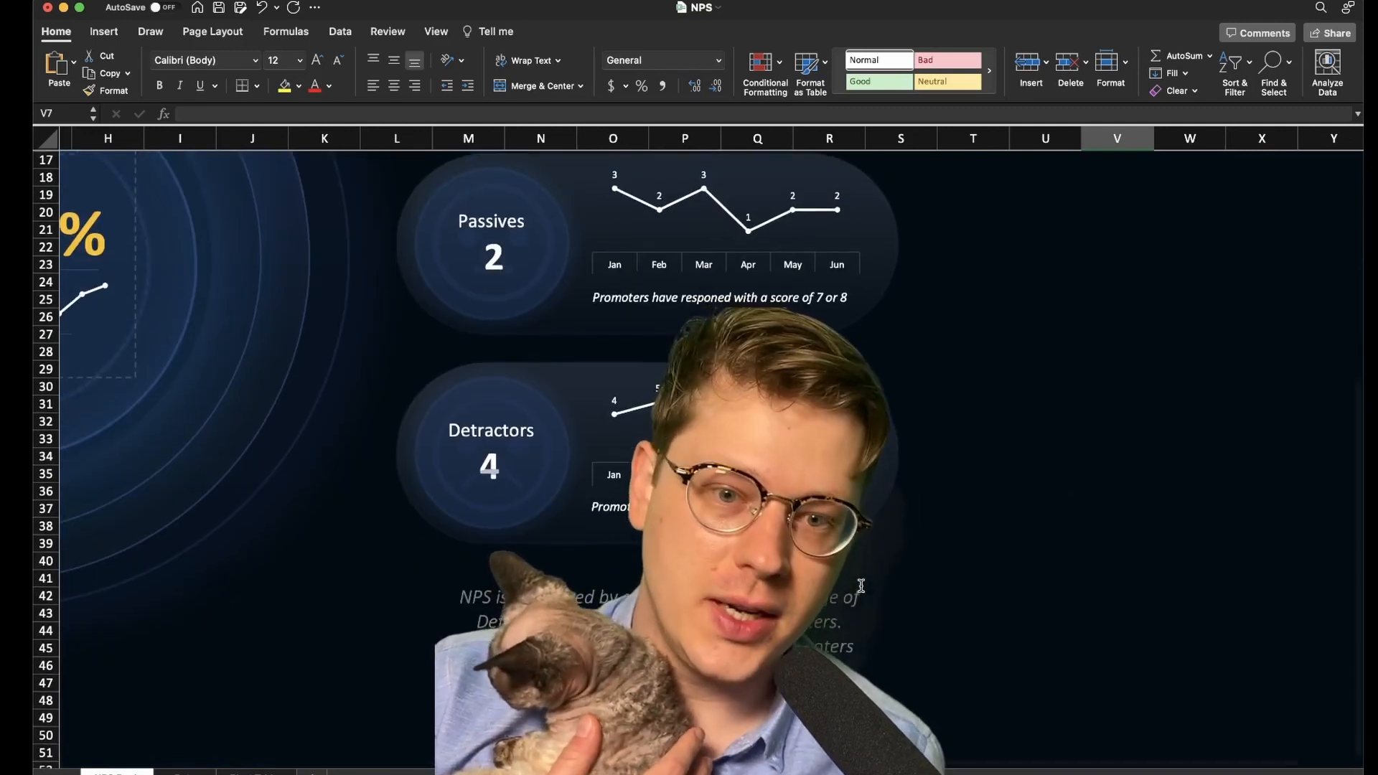
{"action": "scroll", "scroll_direction": "down", "scroll_amount": 3}
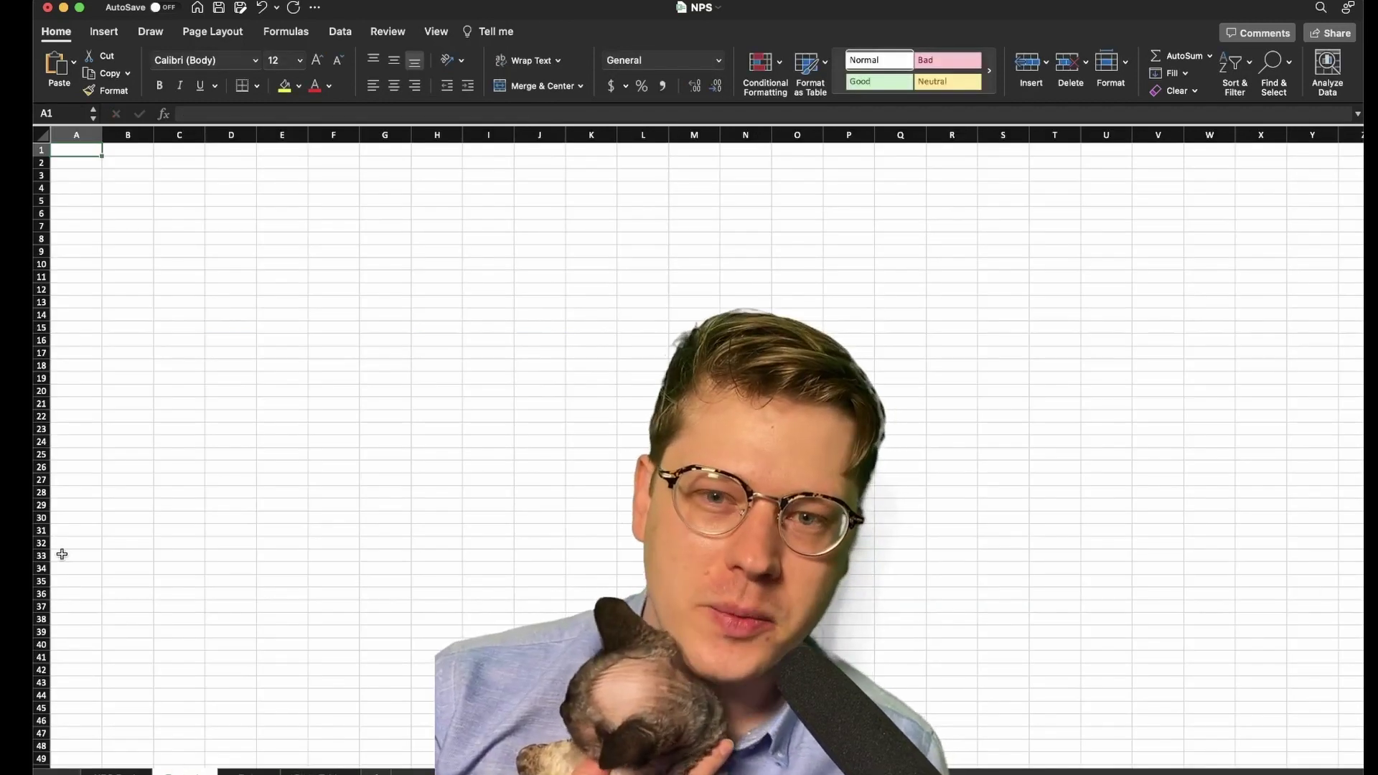
- Fill every cell of the new sheet with a dark colour and start inserting shapes
{"action": "left_click", "coordinate": [179, 238]}
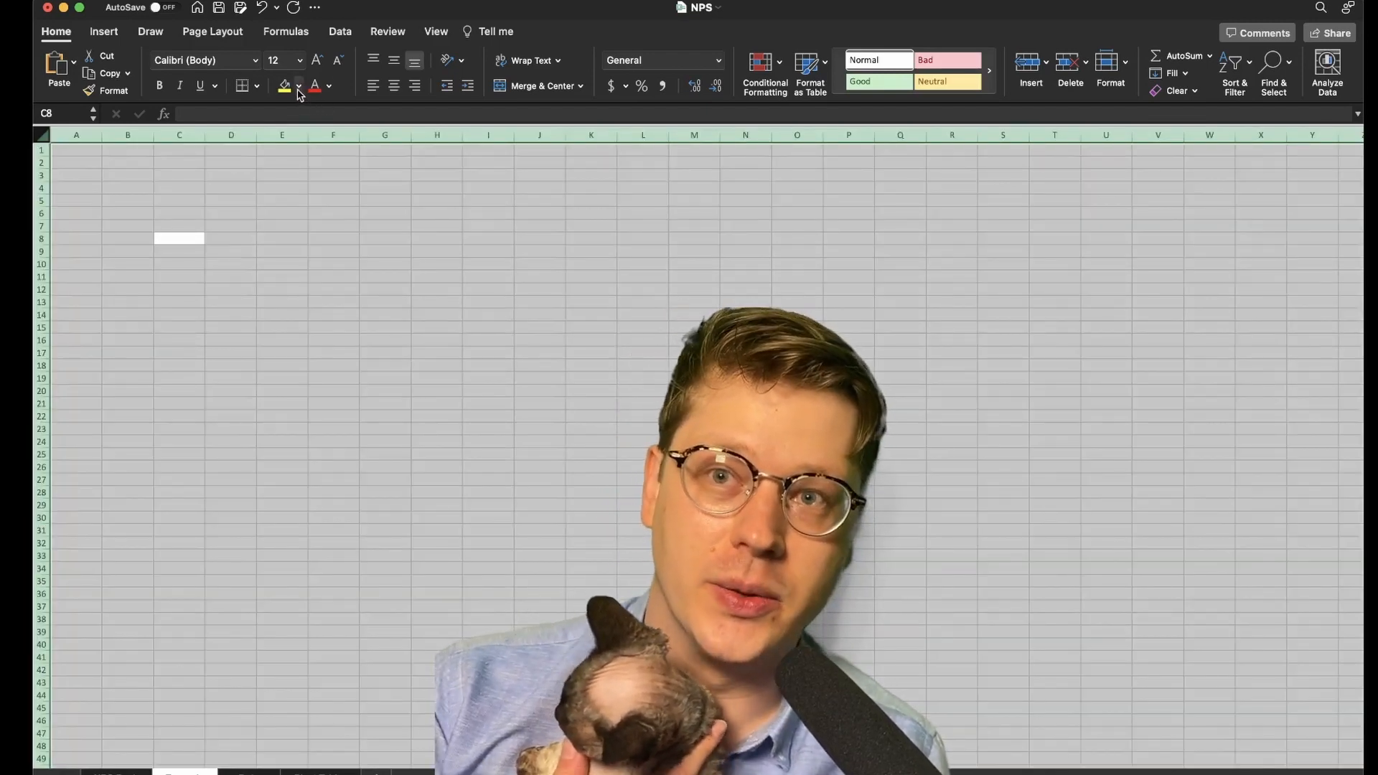
{"action": "left_click", "coordinate": [298, 84]}
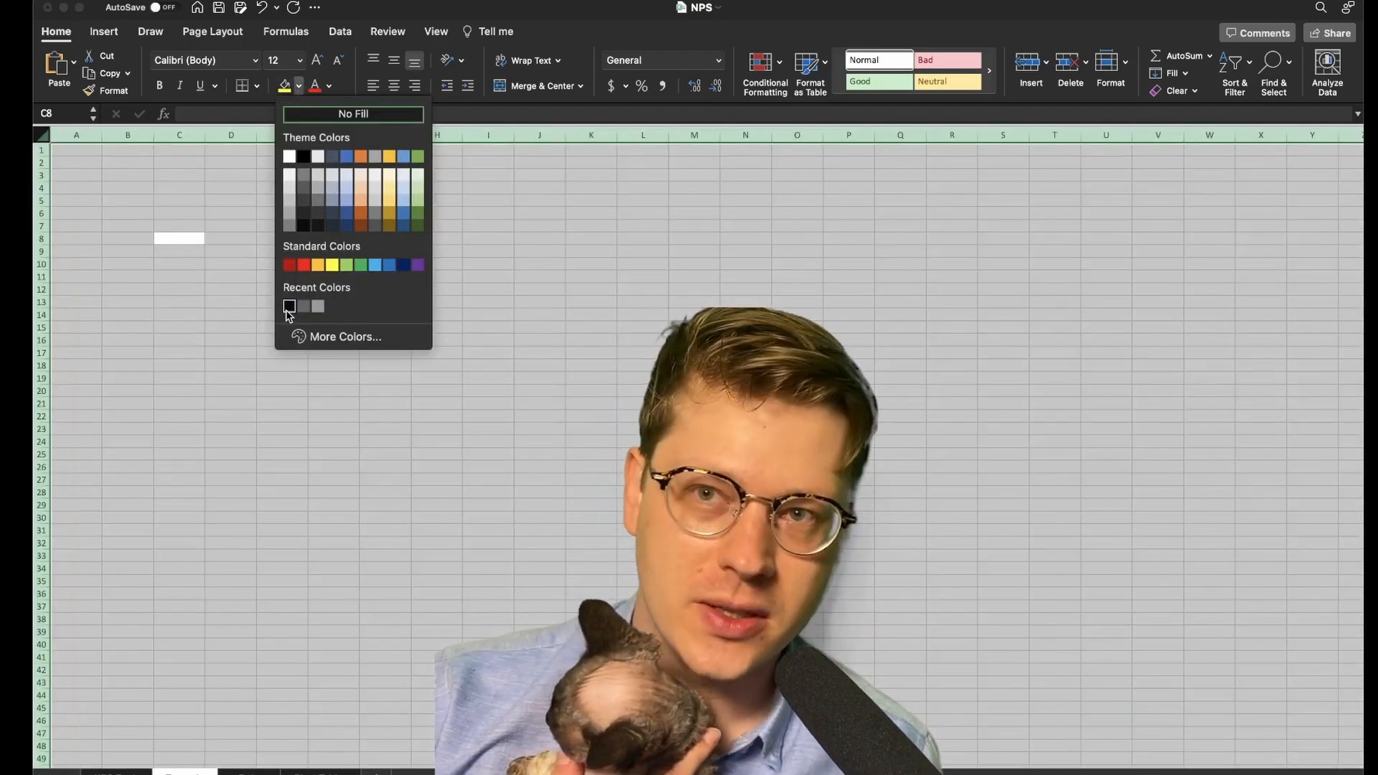
{"action": "left_click", "coordinate": [104, 30]}
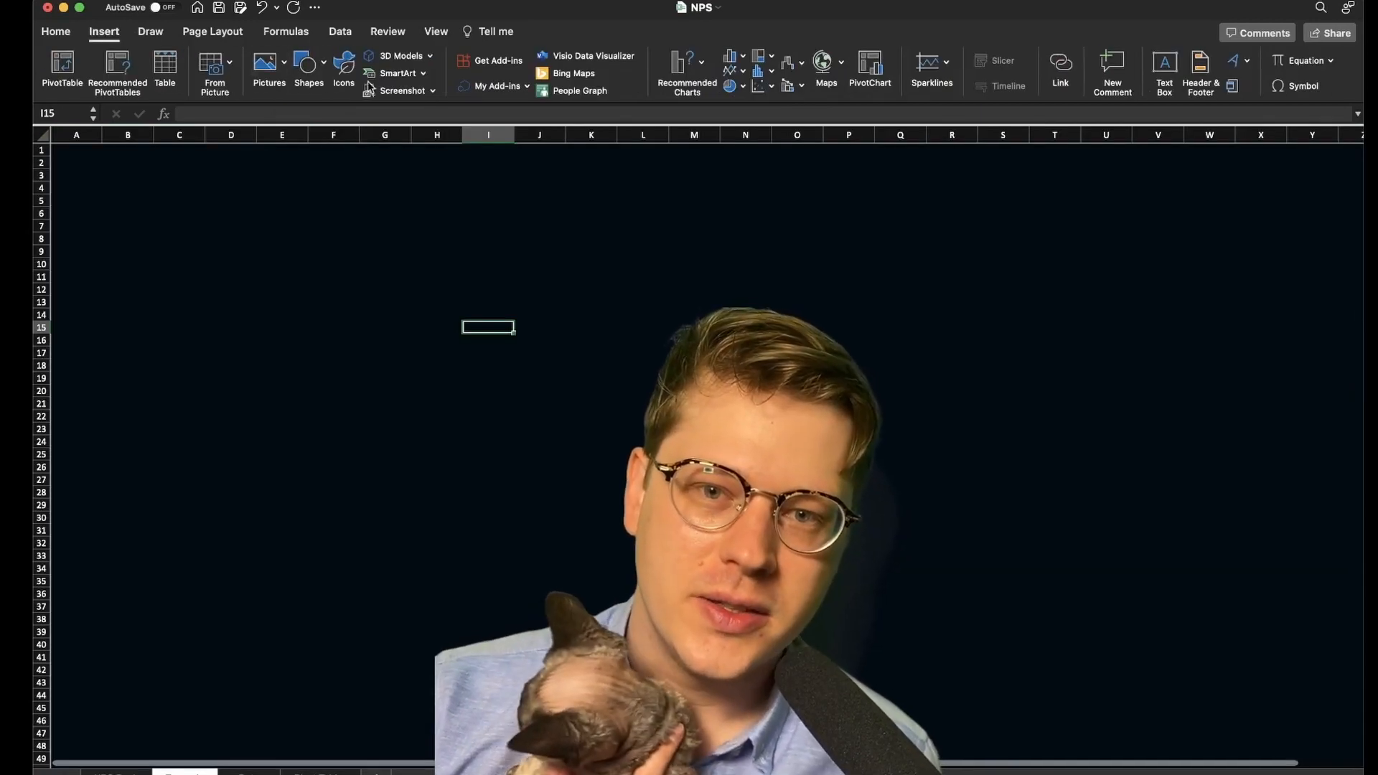
{"action": "left_click", "coordinate": [309, 71]}
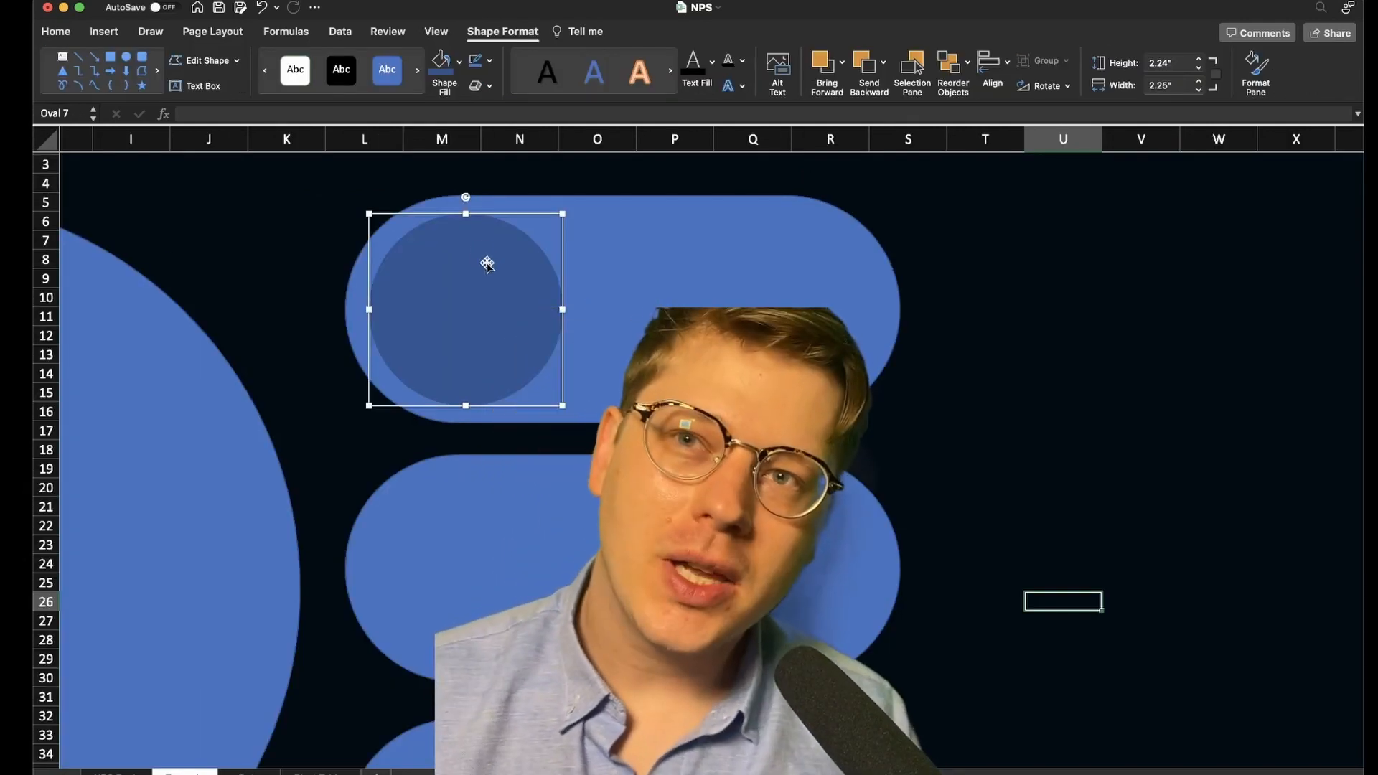
- Format the large circle as a highly transparent gradient with a 78% transparent outline
{"action": "scroll", "scroll_direction": "down", "scroll_amount": 3}
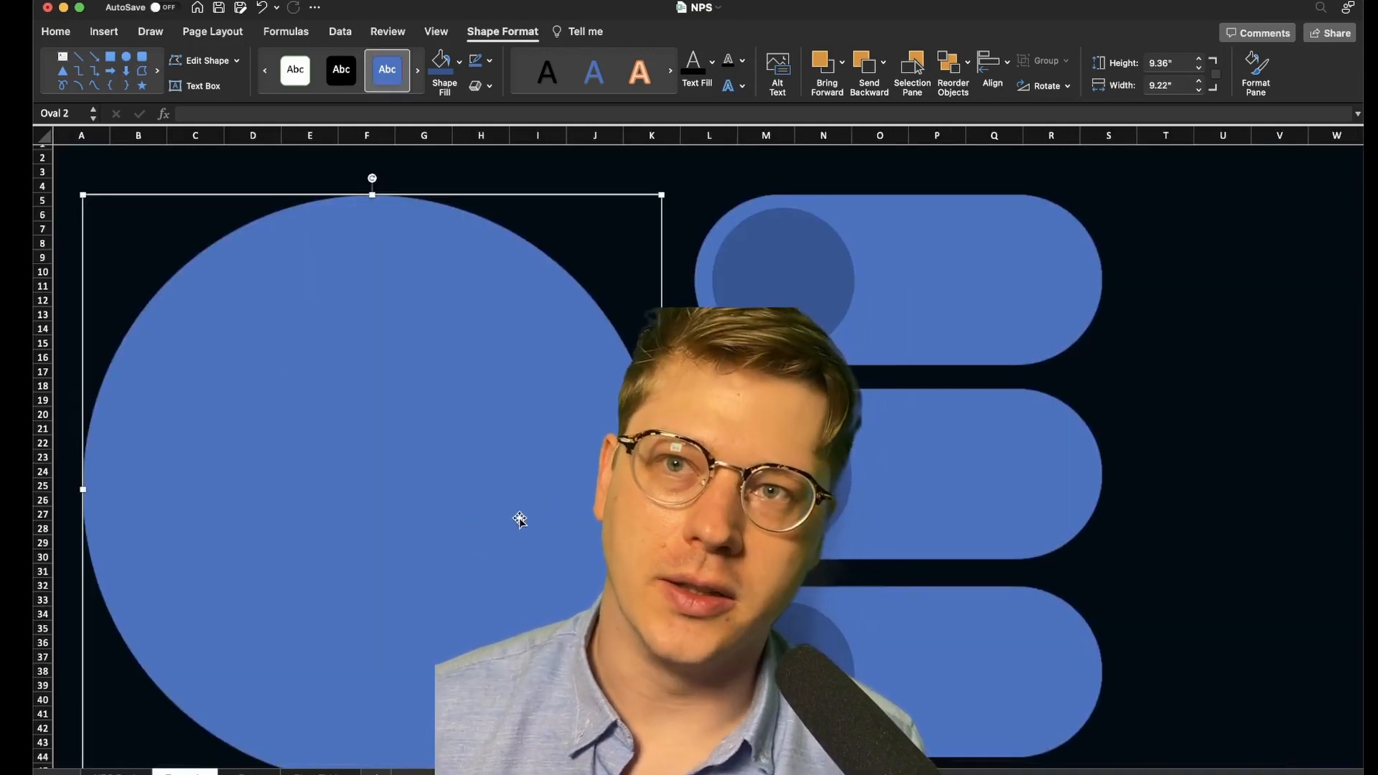
{"action": "left_click", "coordinate": [1255, 72]}
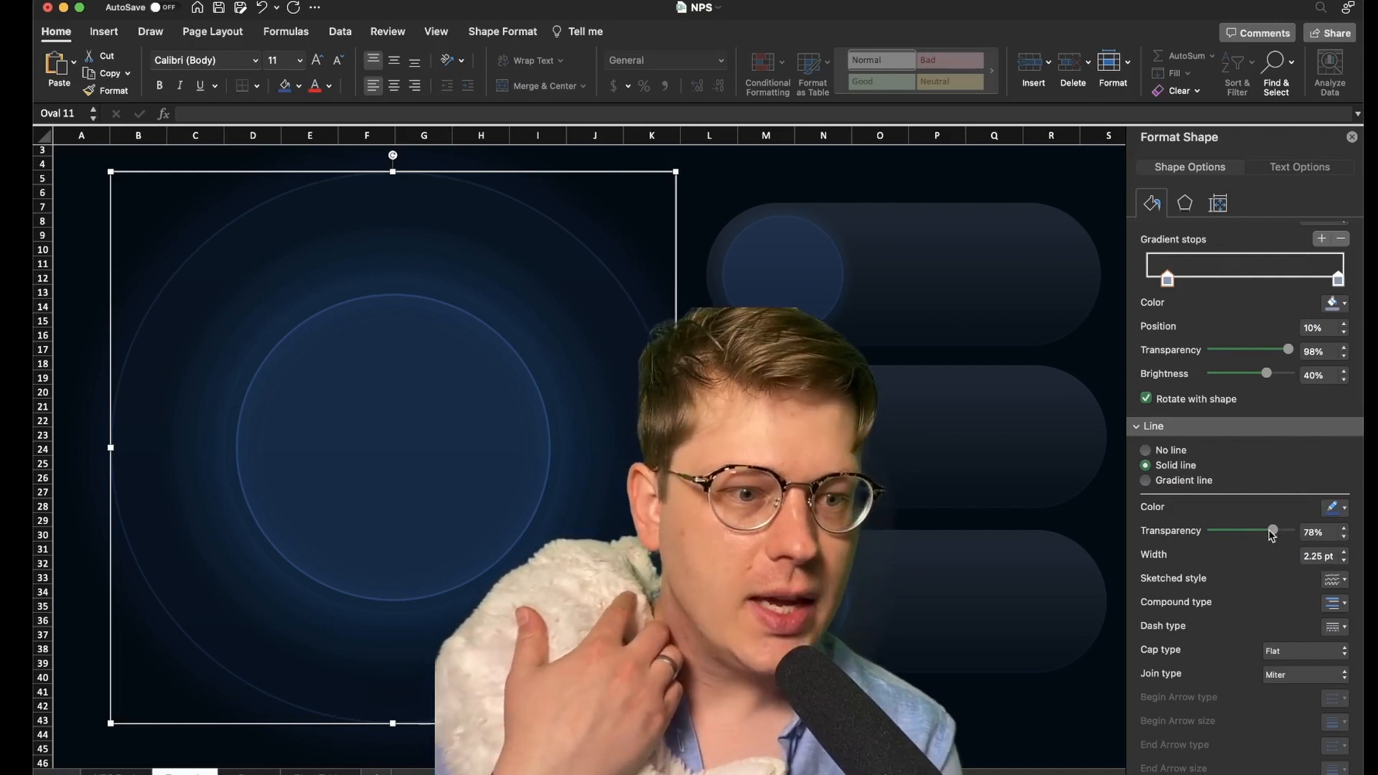
- Give the inner circle and the top bar's small circle a soft, larger blue glow
{"action": "left_click", "coordinate": [1333, 507]}
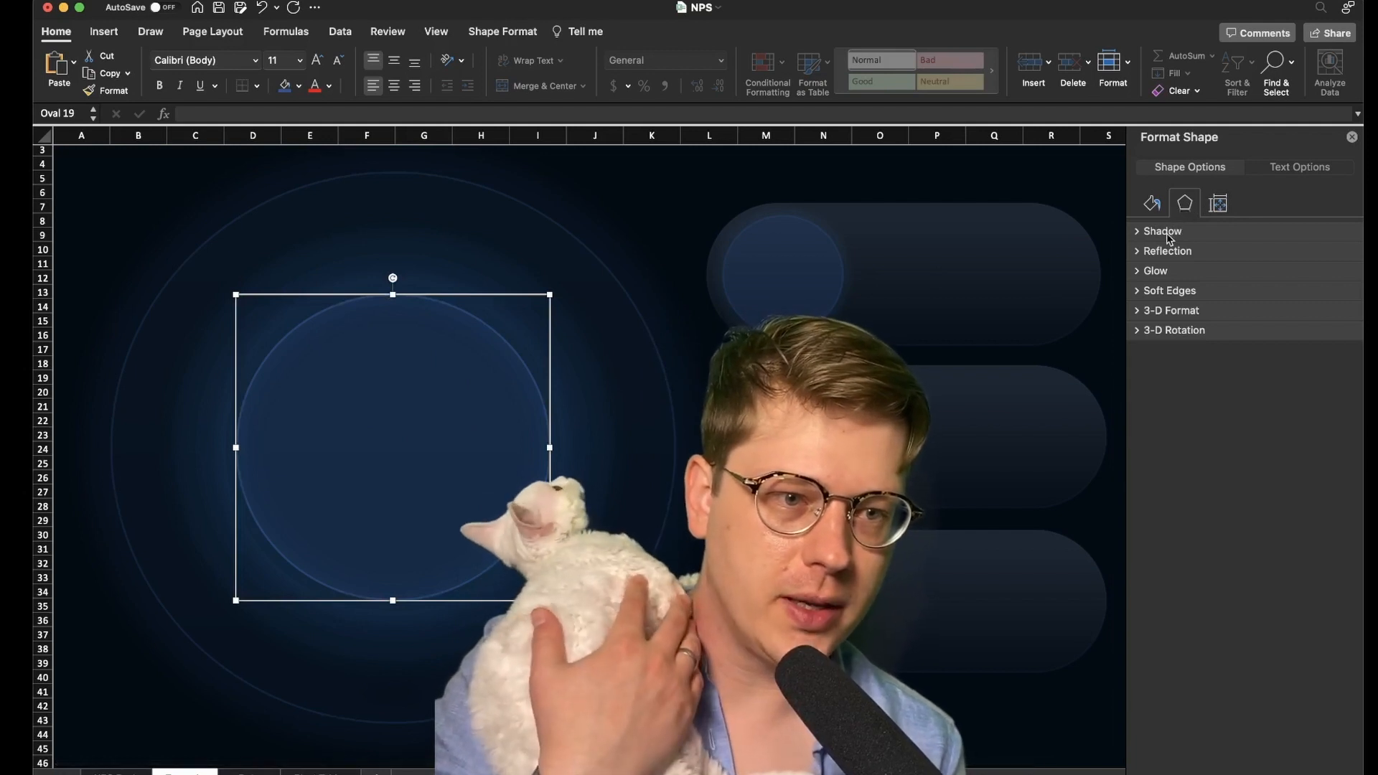
{"action": "left_click", "coordinate": [1154, 270]}
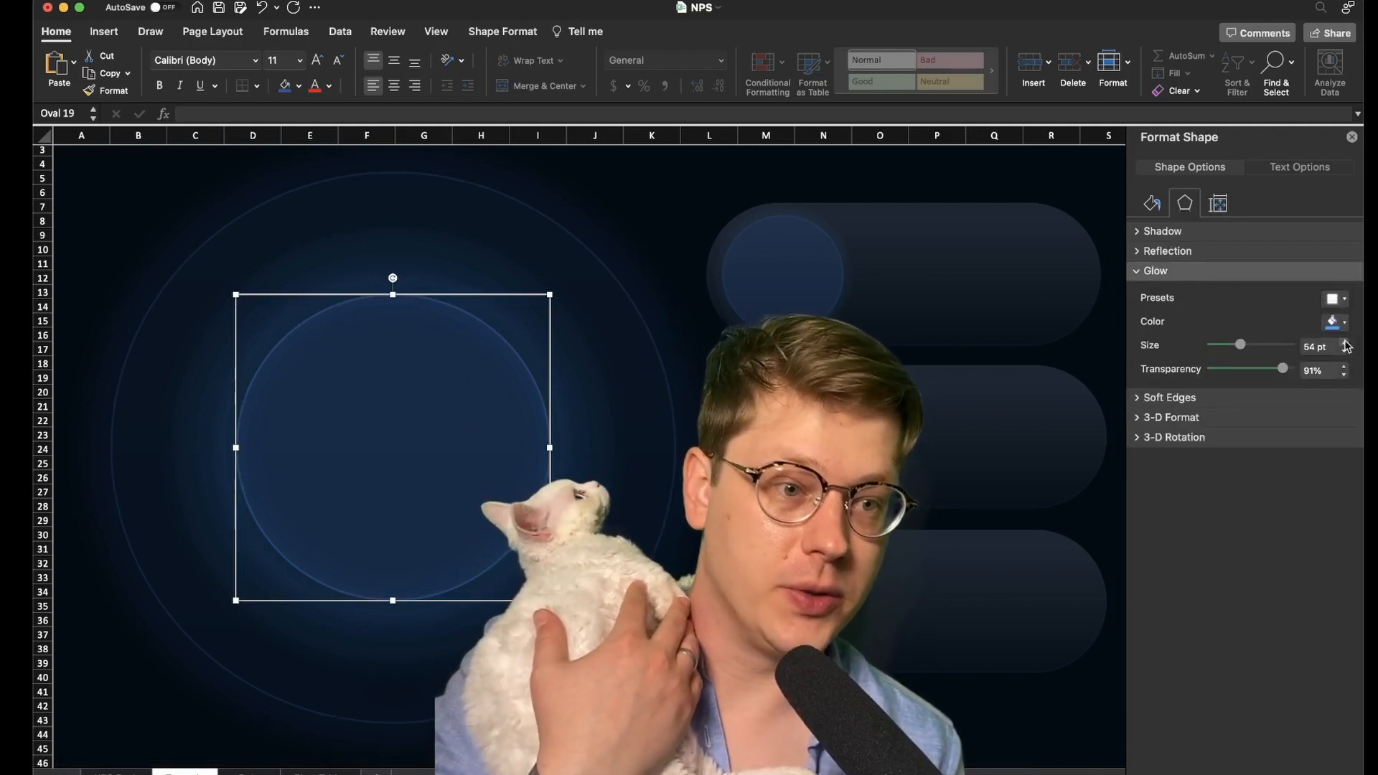
{"action": "left_click", "coordinate": [1334, 320]}
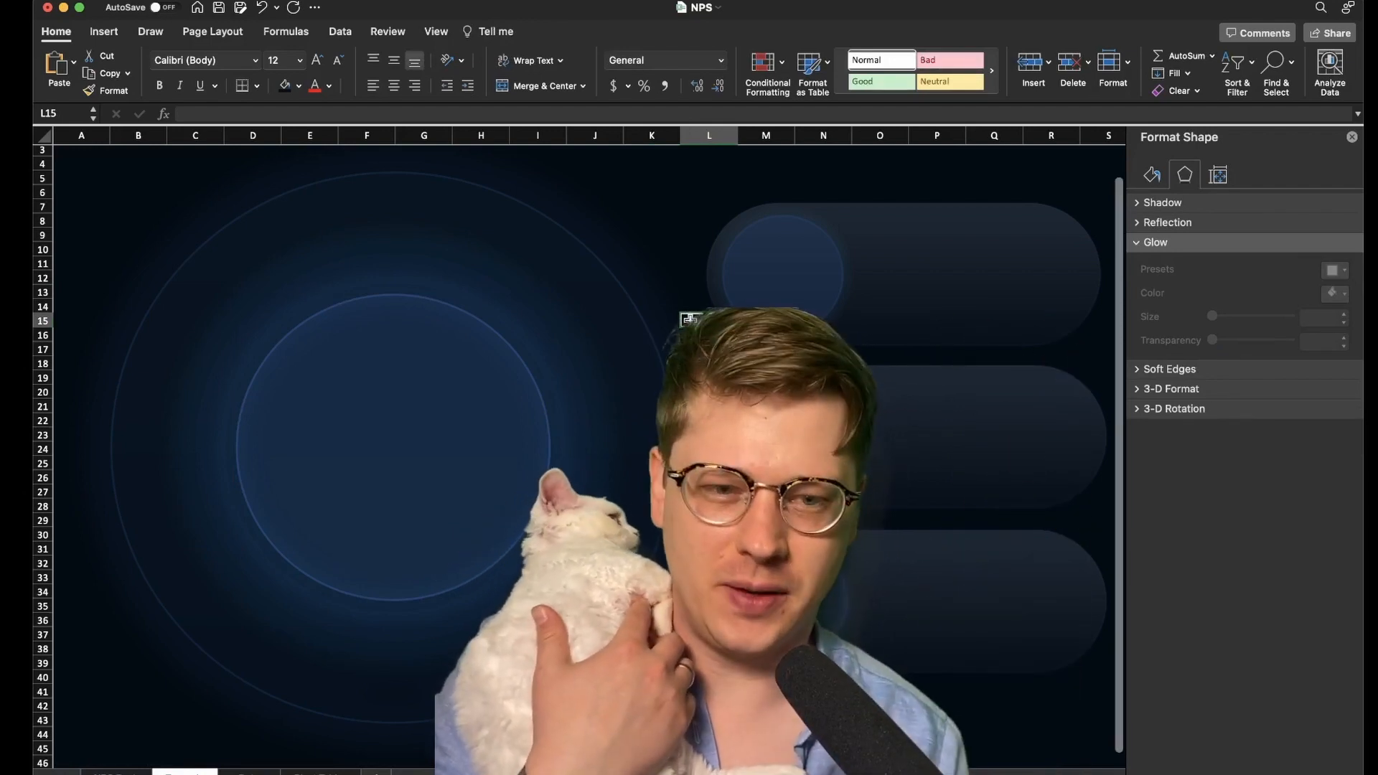
{"action": "left_click", "coordinate": [624, 436]}
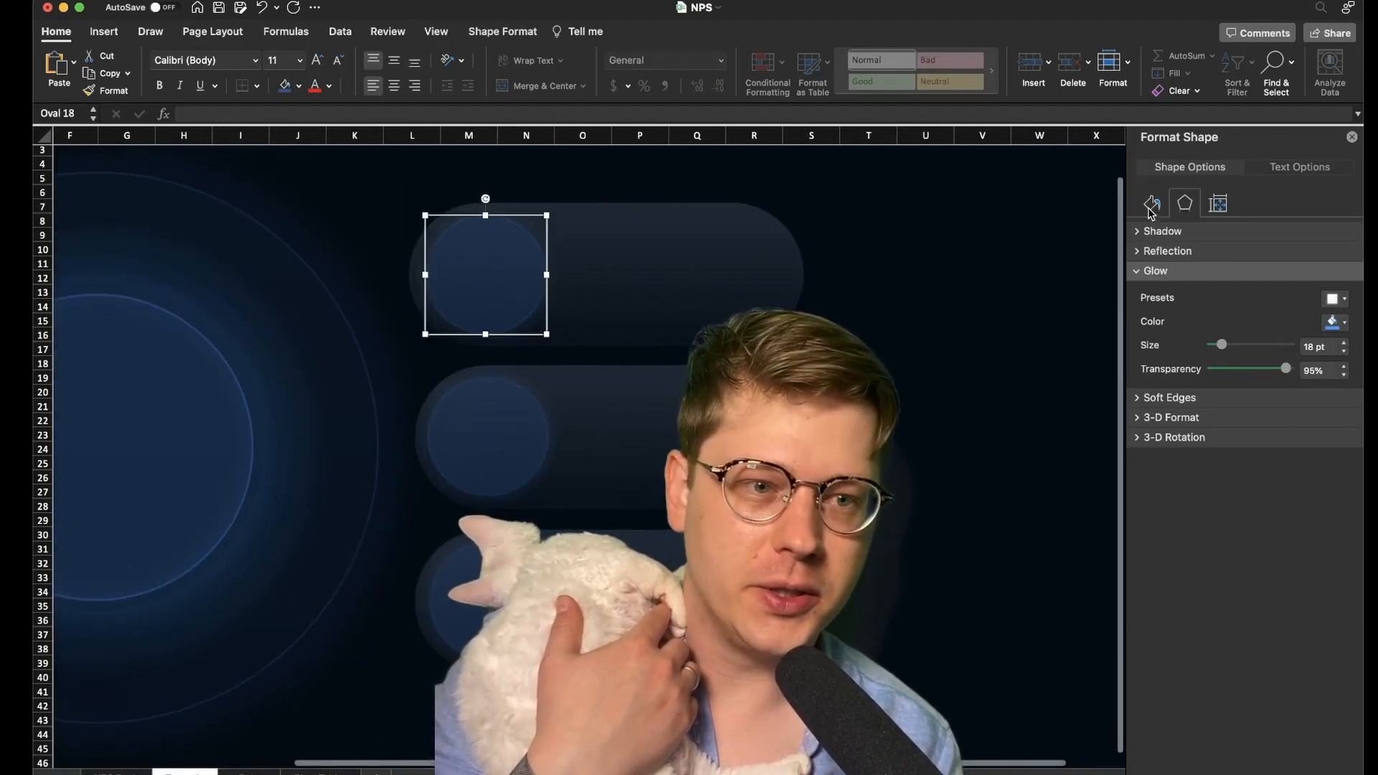
- Give the rounded bars a gradient fill with 80% and 96% stop transparencies
{"action": "left_click", "coordinate": [1151, 202]}
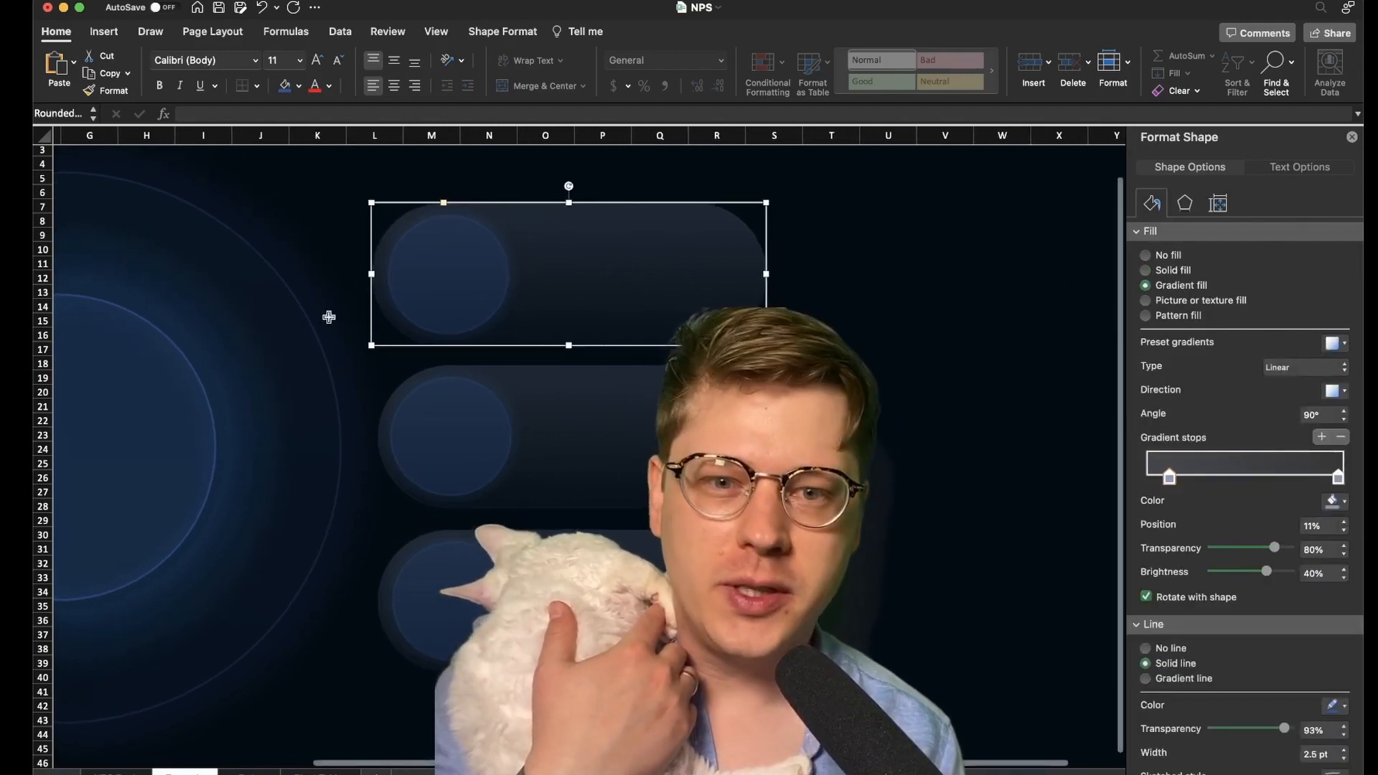
{"action": "mouse_move", "coordinate": [1187, 290]}
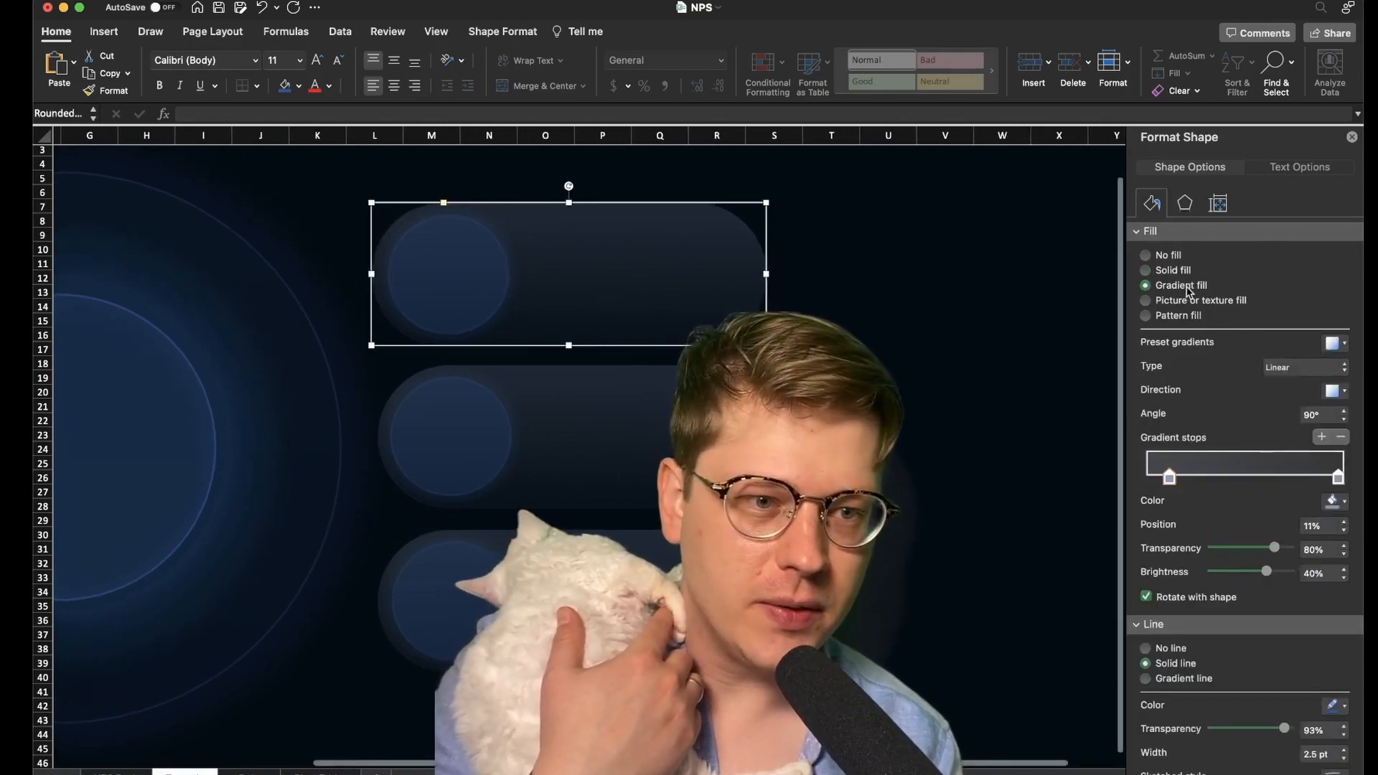
{"action": "mouse_move", "coordinate": [1238, 527]}
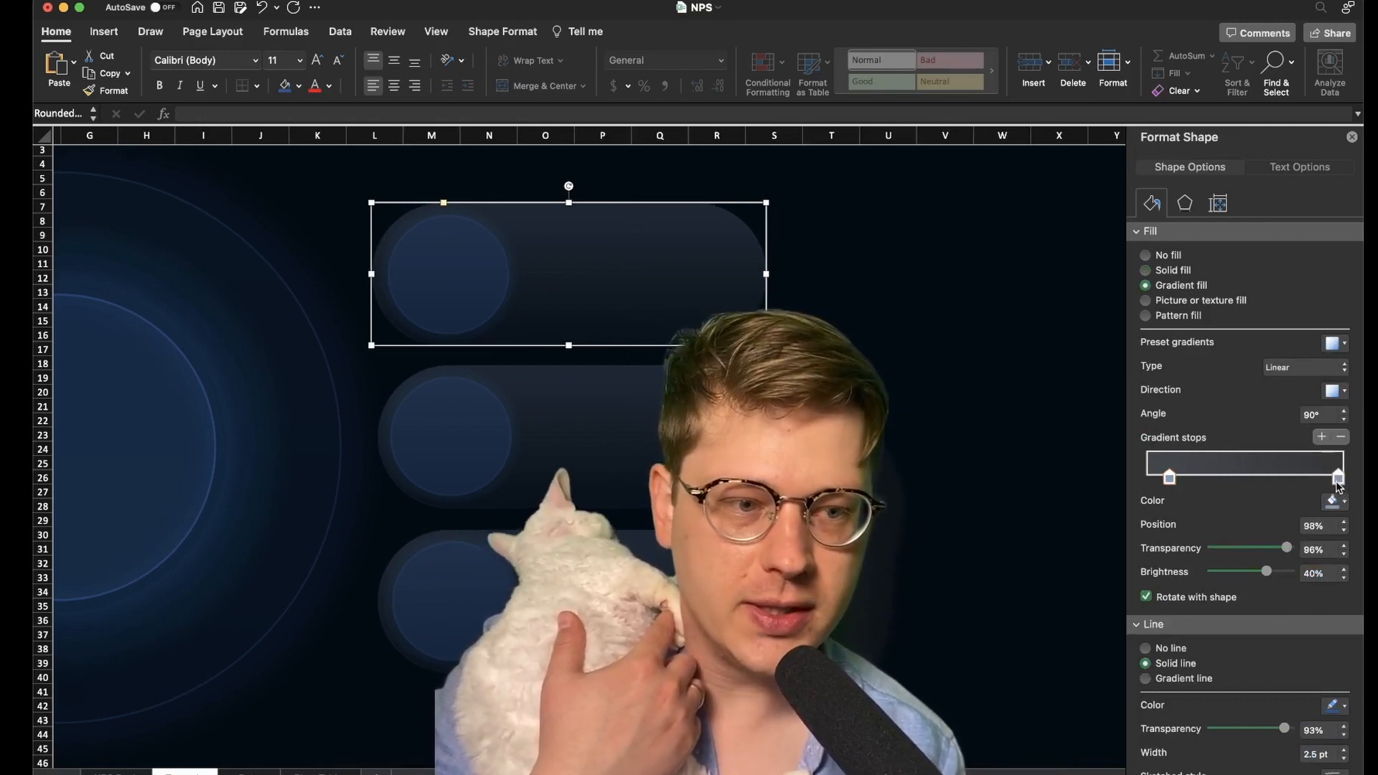
{"action": "scroll", "scroll_direction": "down", "scroll_amount": 3}
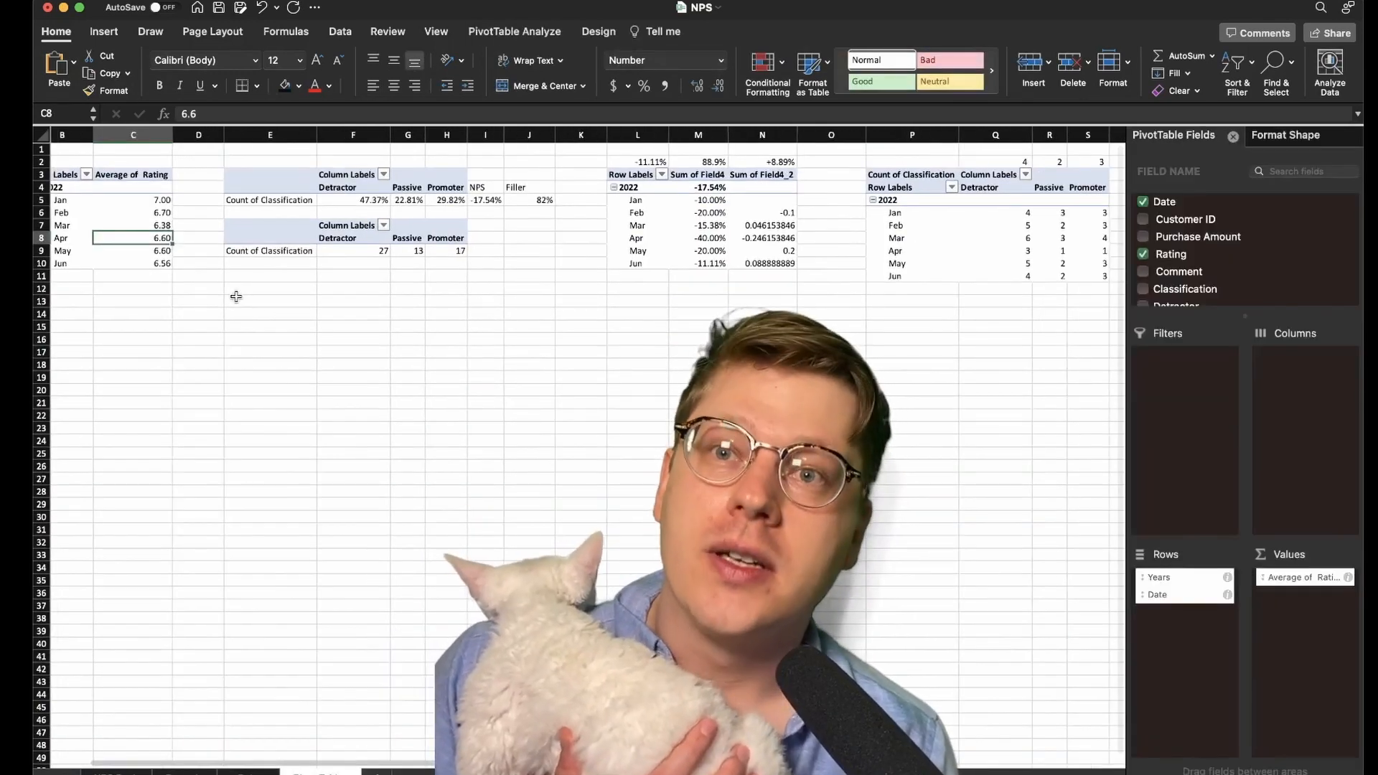
- Select the classification percentage pivot table and its Passive percentage cell
{"action": "left_click", "coordinate": [103, 32]}
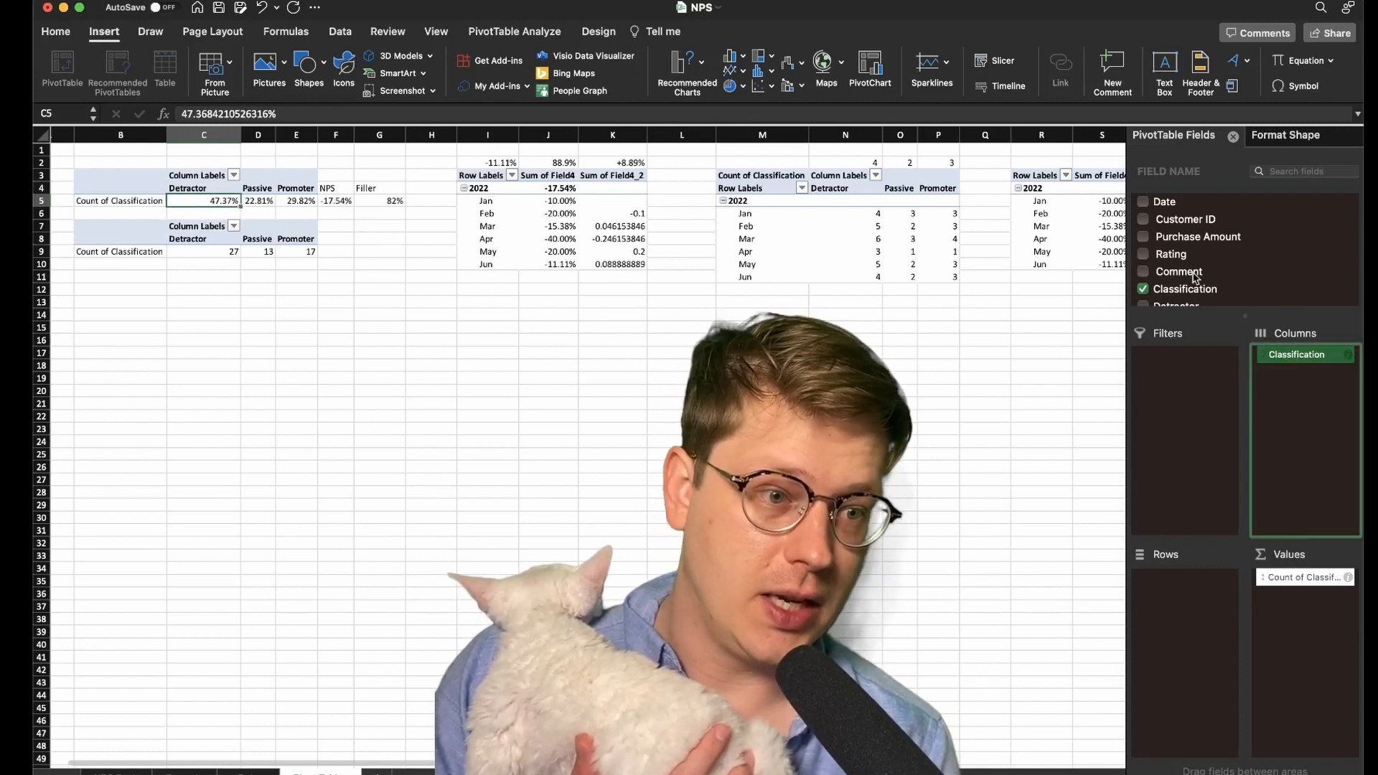
{"action": "scroll", "scroll_direction": "down", "scroll_amount": 3}
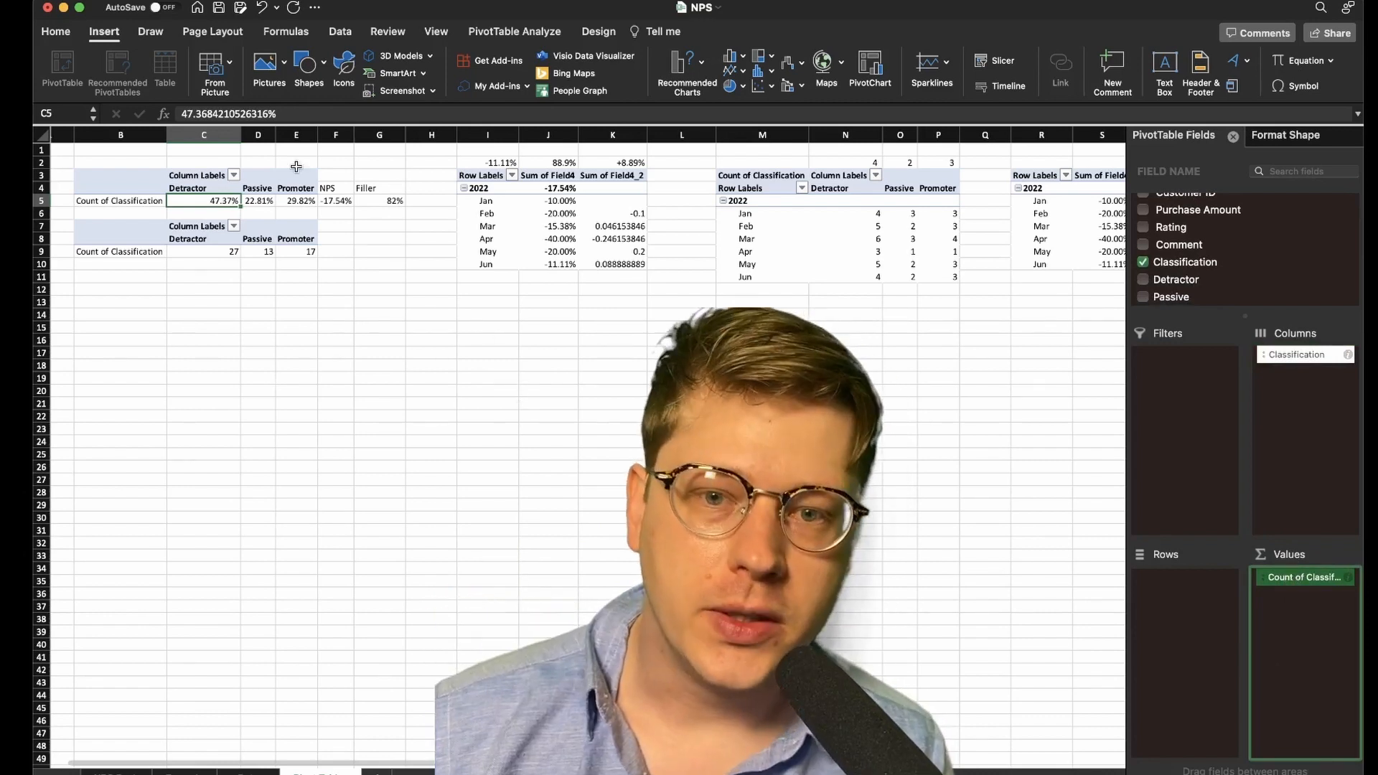
{"action": "left_click", "coordinate": [257, 201]}
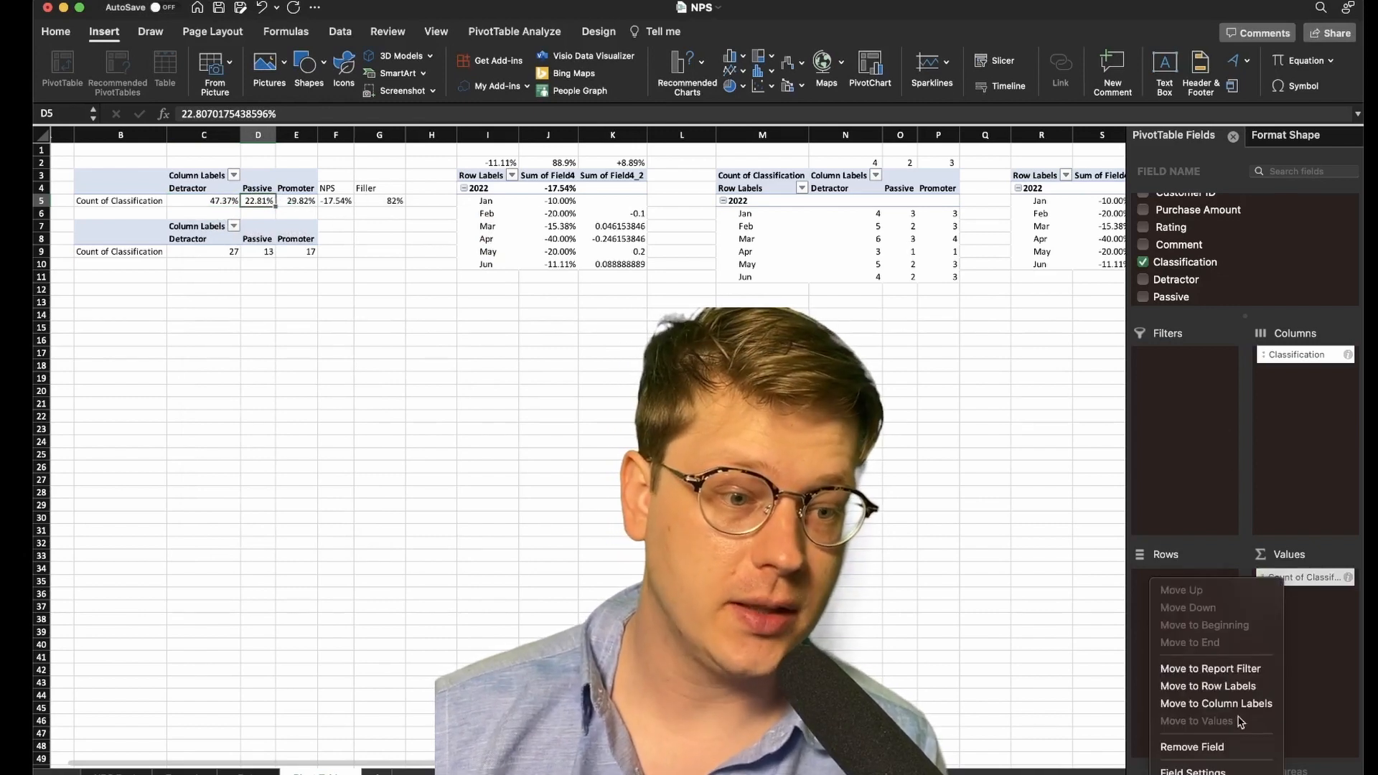
- Show the Count of Classification field values as % of Row Total
{"action": "left_click", "coordinate": [1192, 771]}
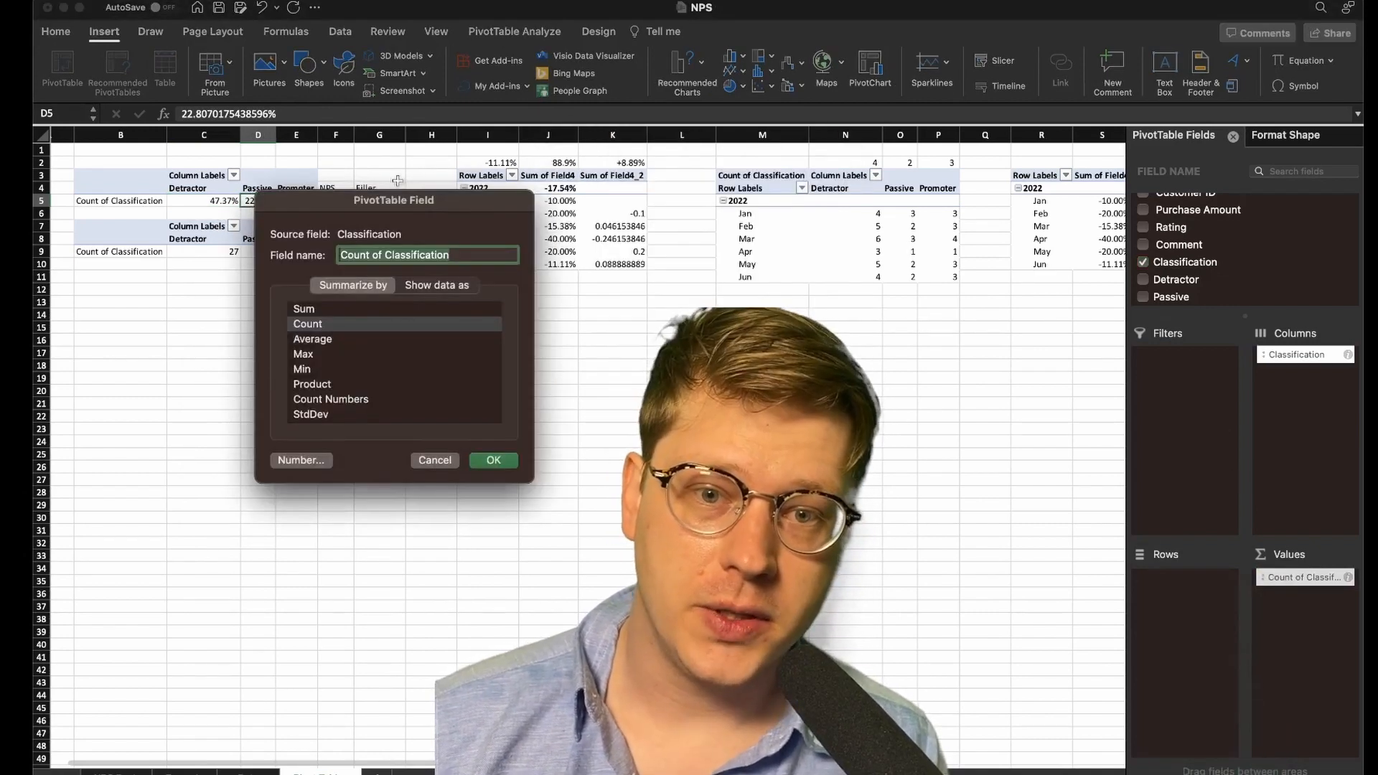
{"action": "mouse_move", "coordinate": [338, 331]}
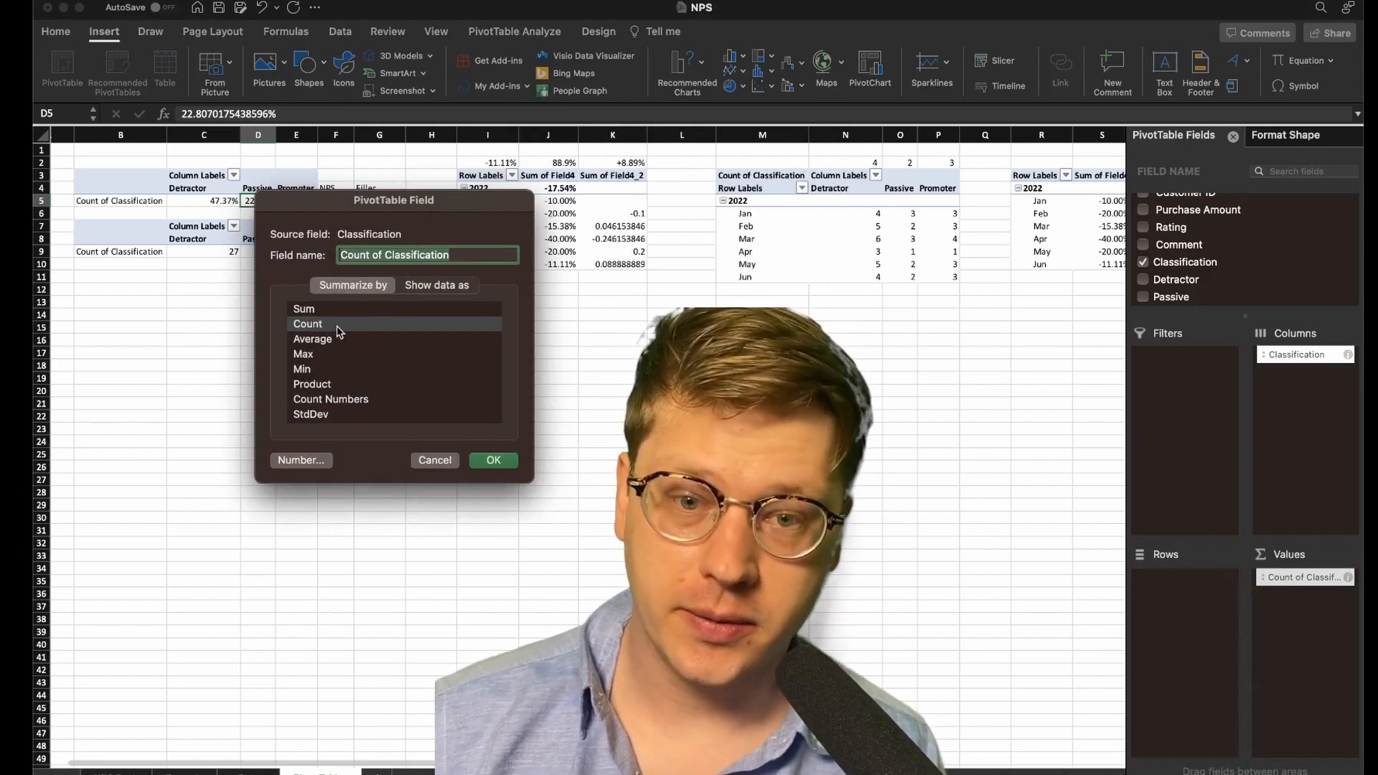
{"action": "mouse_move", "coordinate": [330, 315]}
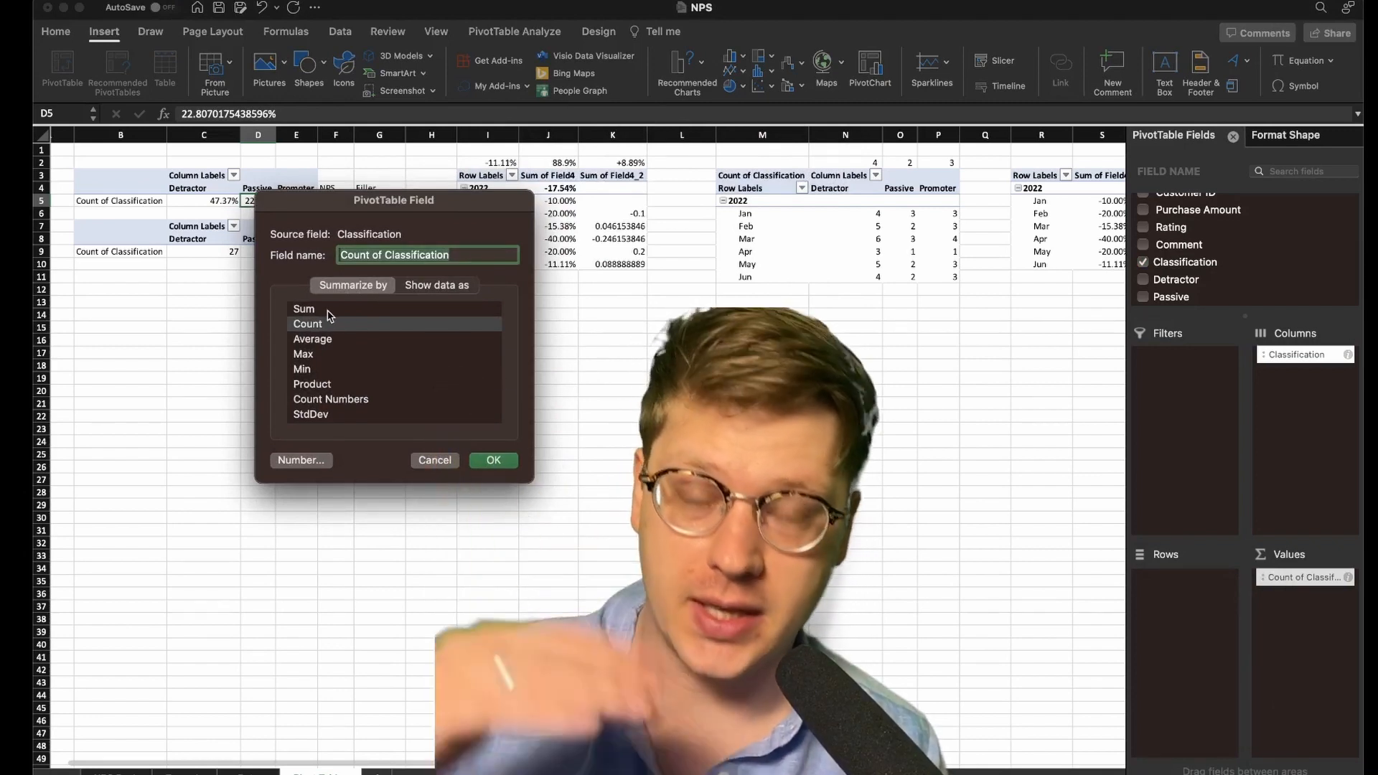
{"action": "left_click", "coordinate": [437, 284]}
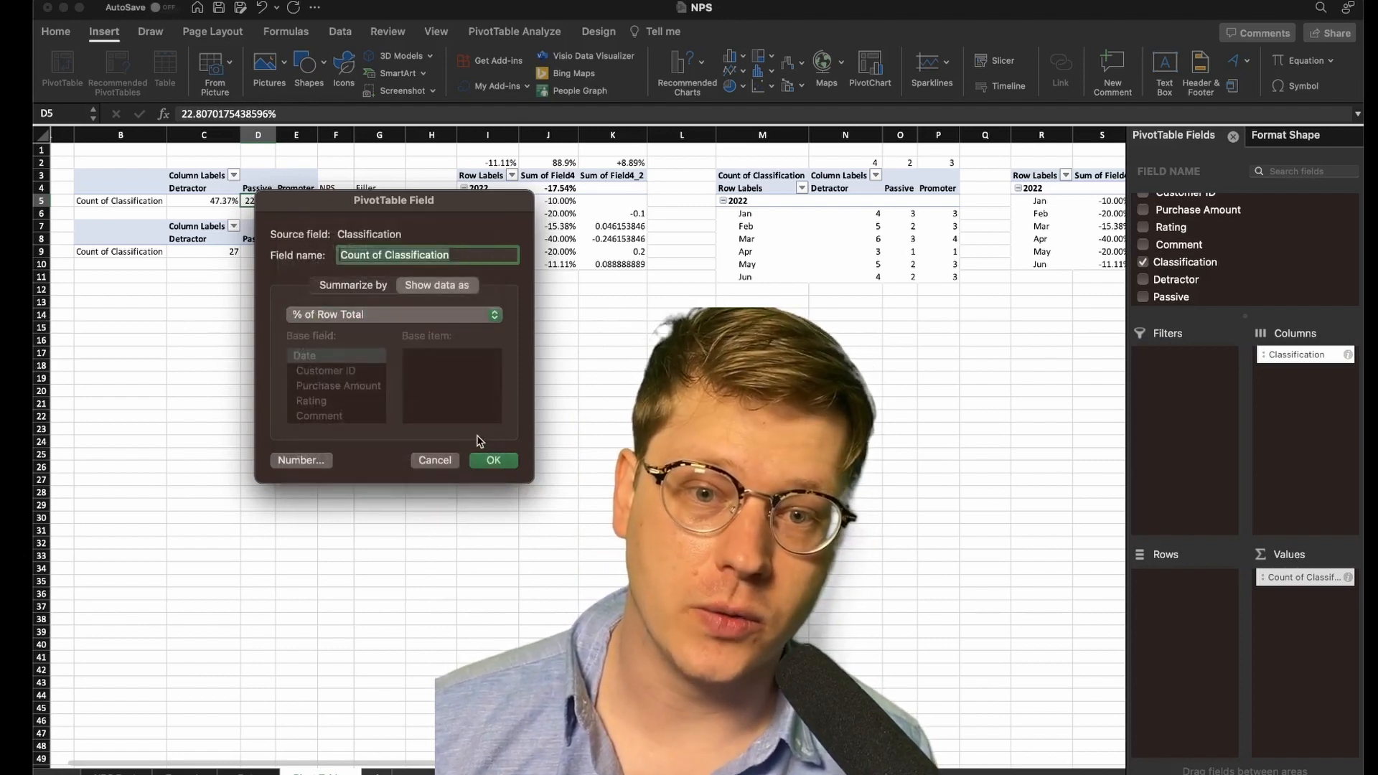
{"action": "left_click", "coordinate": [493, 459]}
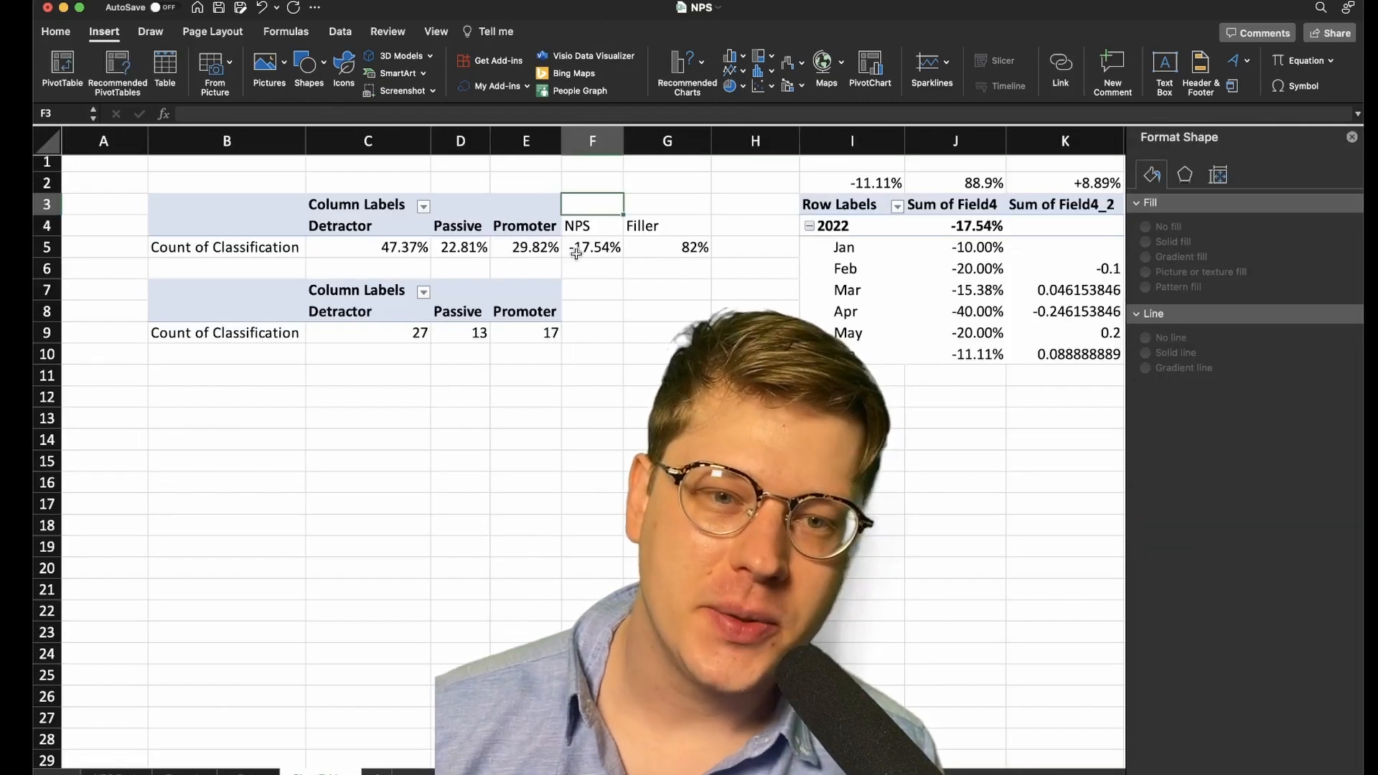
- Review the NPS and Filler formulas, then return to the dashboard sheet
{"action": "left_click", "coordinate": [593, 246]}
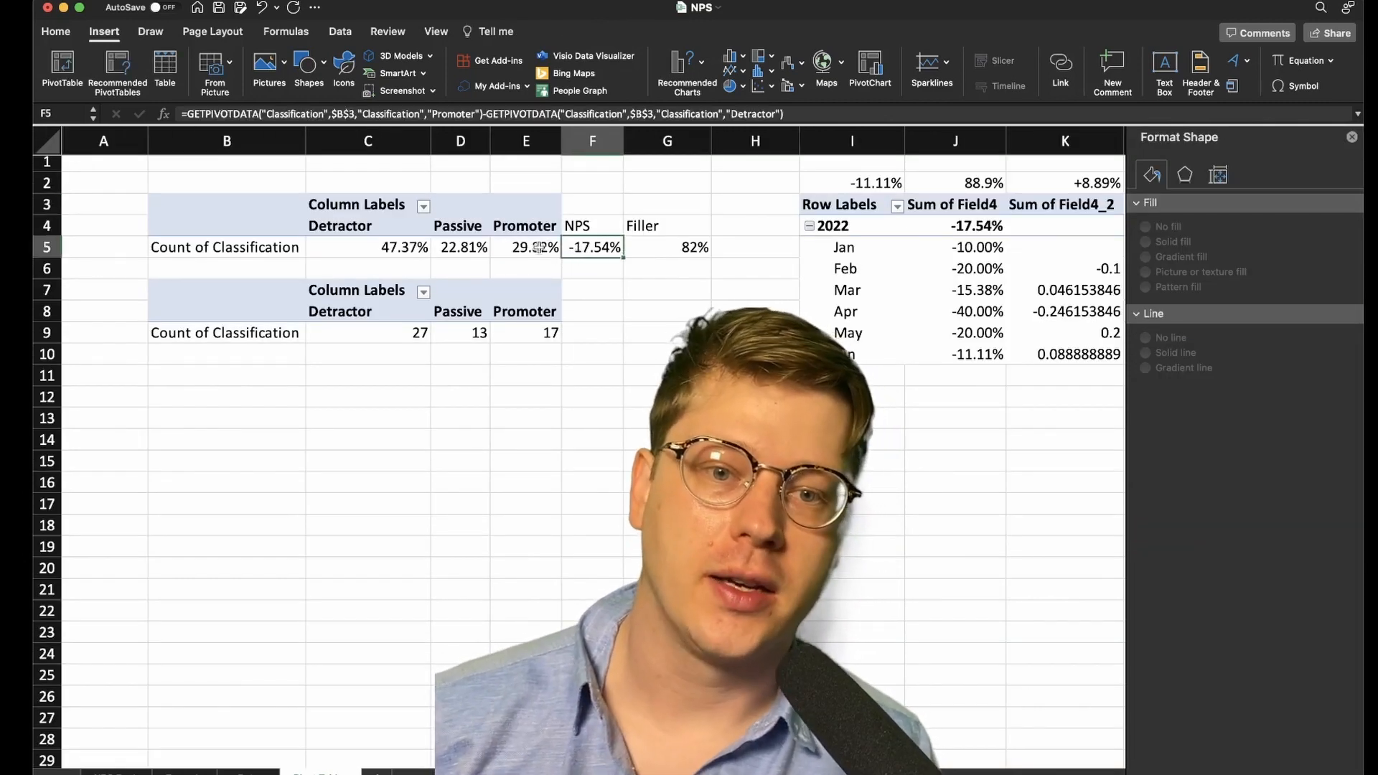
{"action": "left_click", "coordinate": [525, 247]}
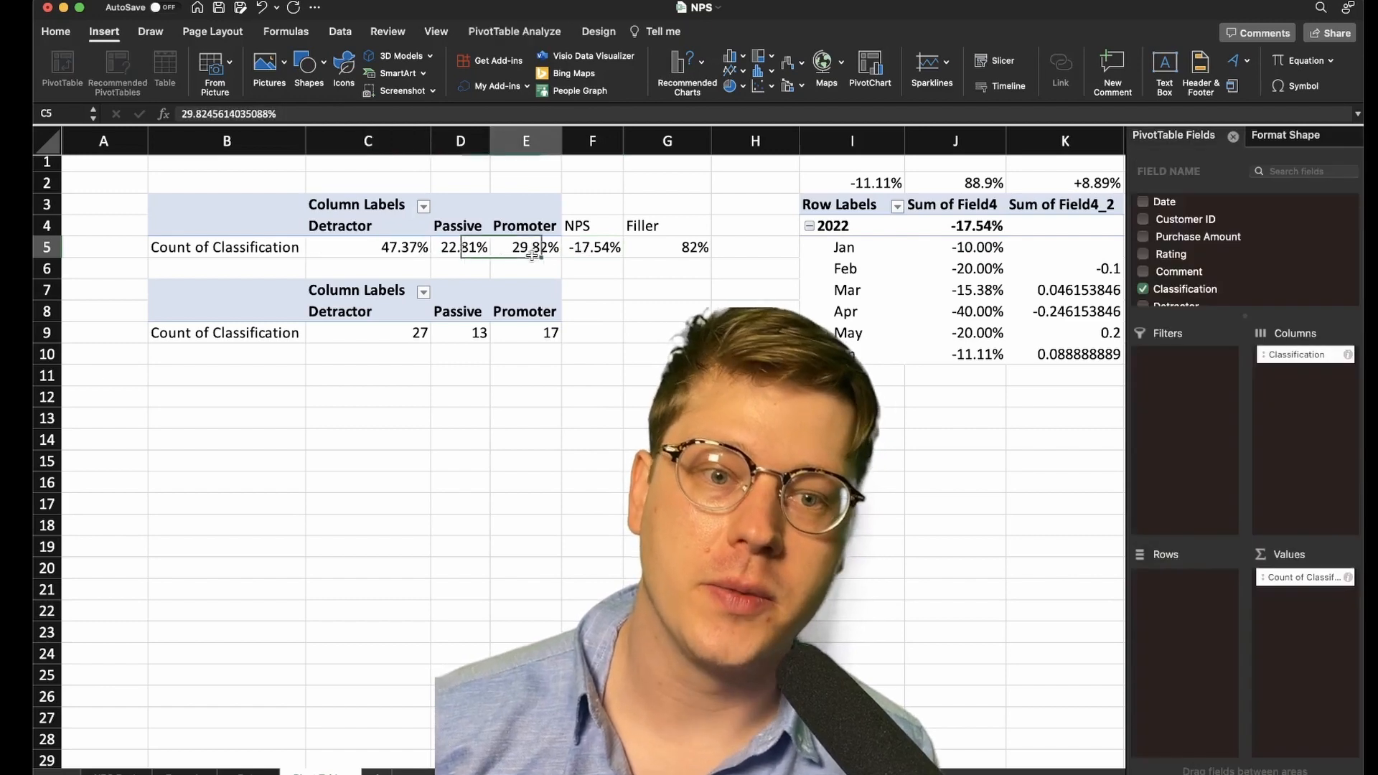
{"action": "left_click", "coordinate": [593, 247]}
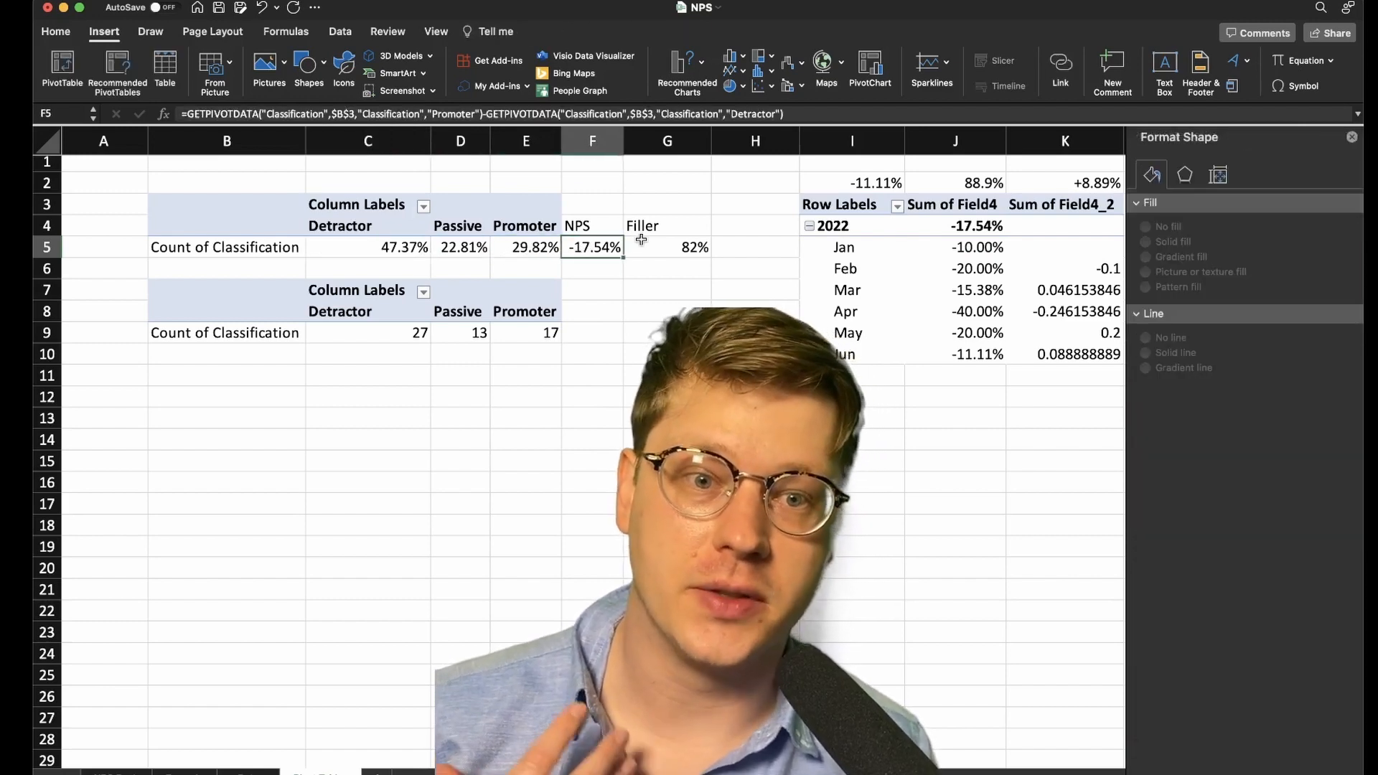
{"action": "left_click", "coordinate": [668, 247]}
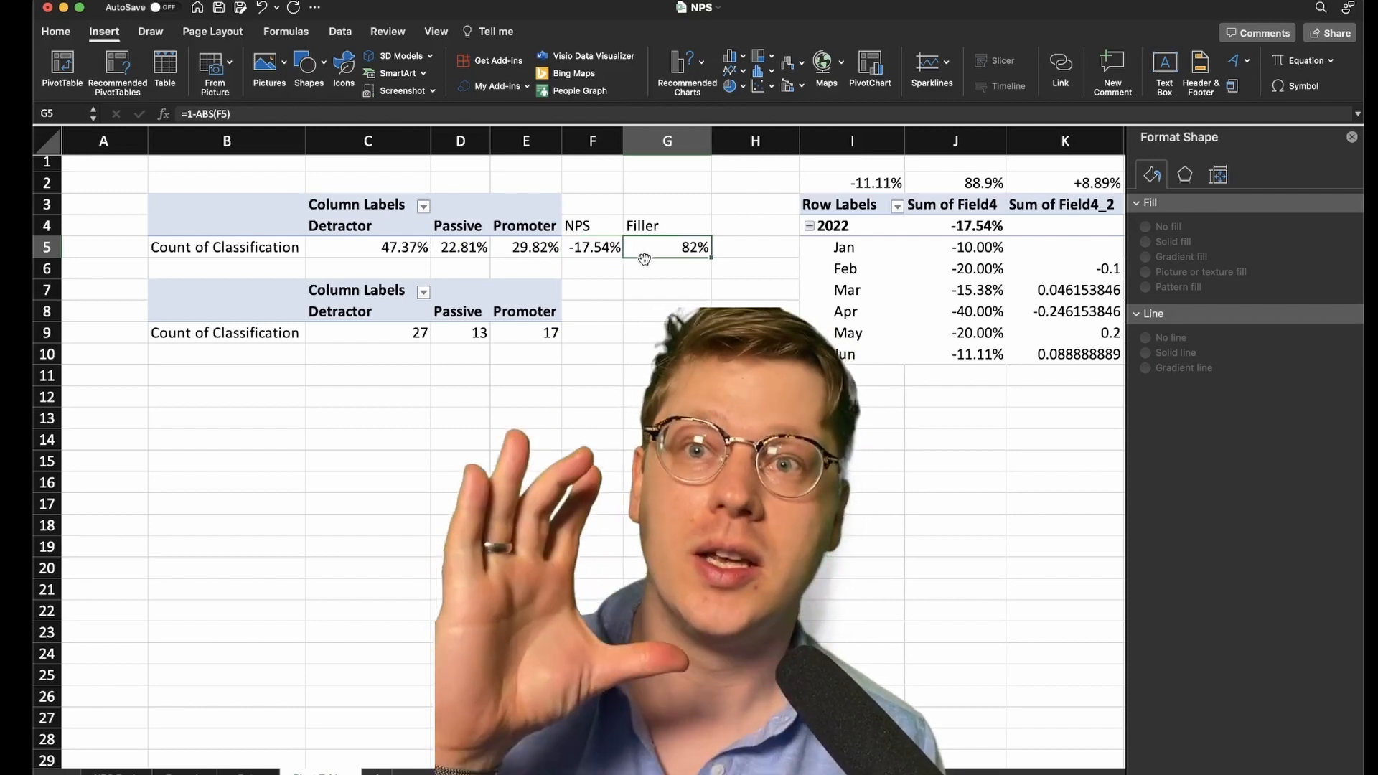
{"action": "left_click", "coordinate": [593, 247]}
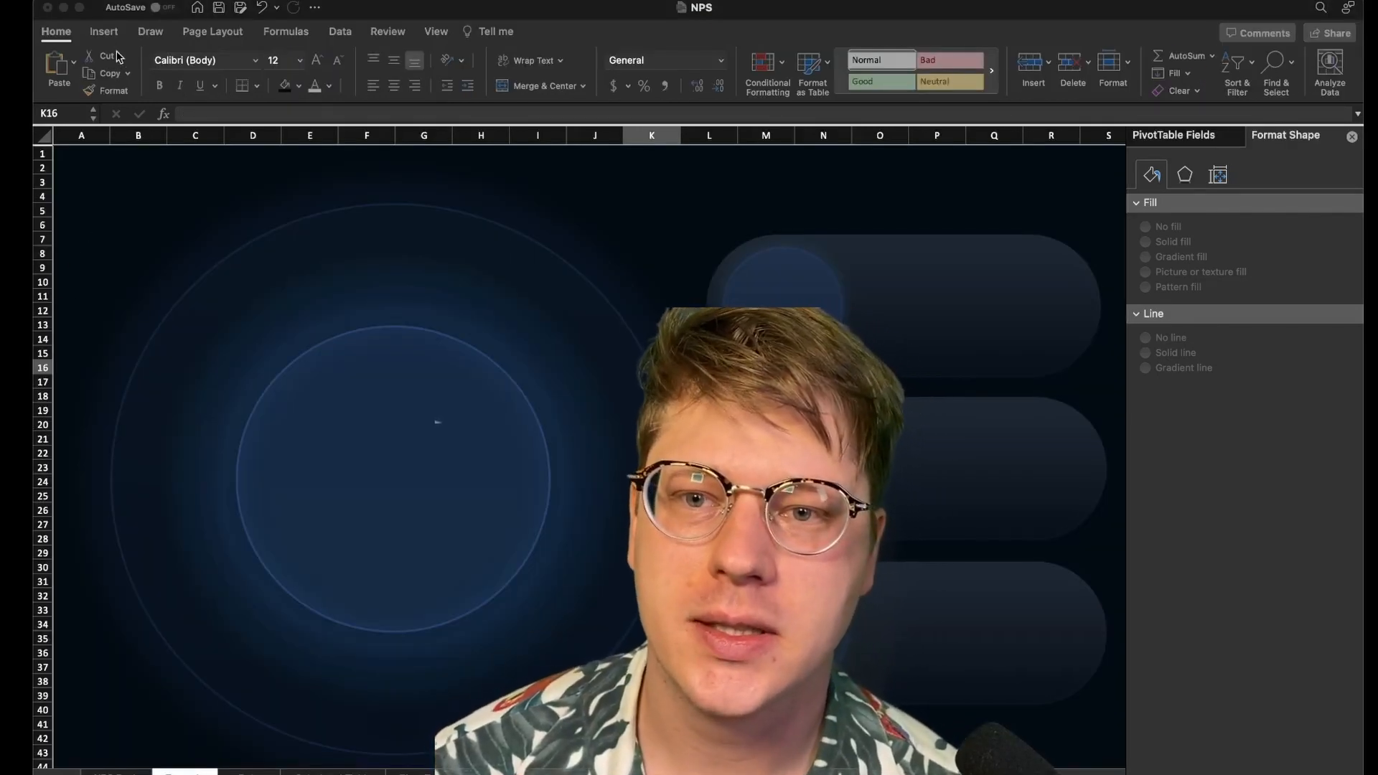
- Add an unfilled, unoutlined text box in the inner circle linked to 'Pivot Tables'!I2 and recolour its text
{"action": "left_click", "coordinate": [103, 30]}
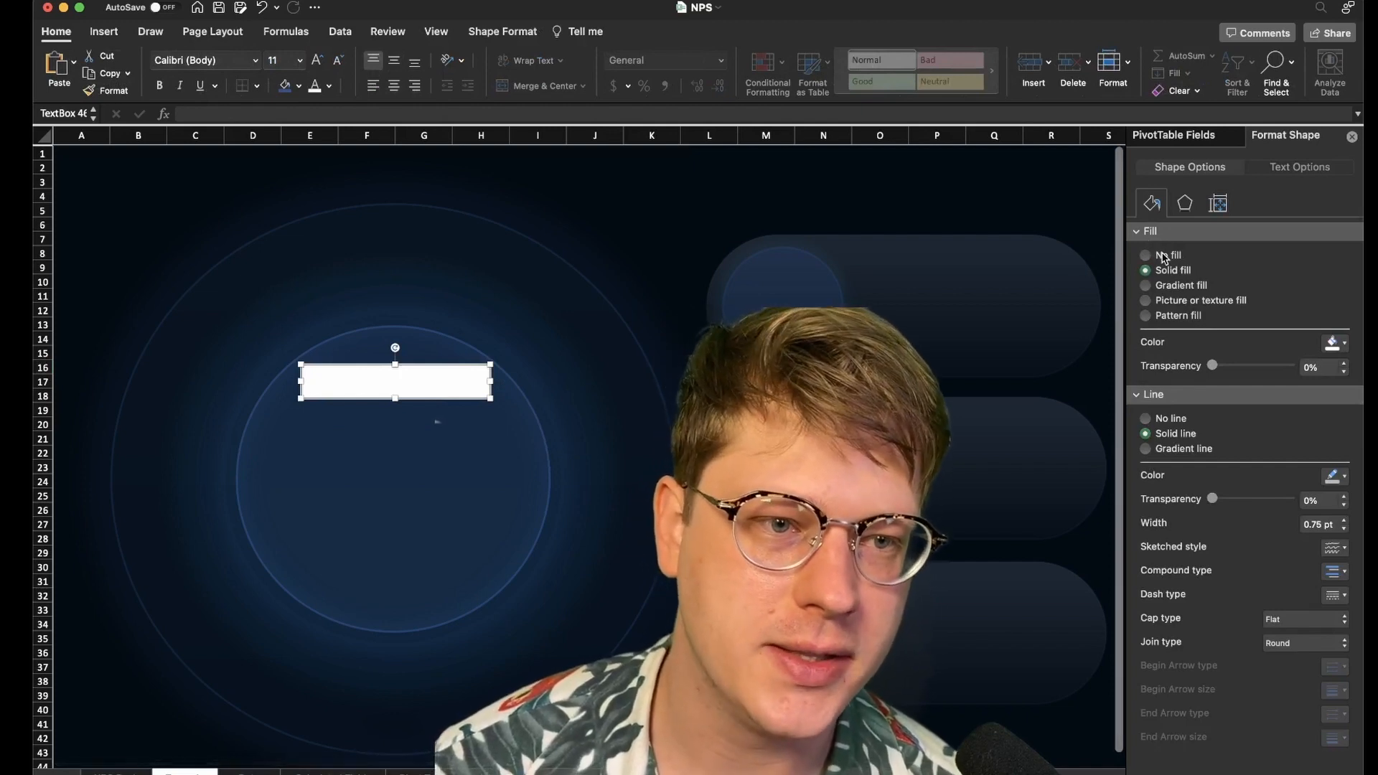
{"action": "left_click", "coordinate": [1146, 255]}
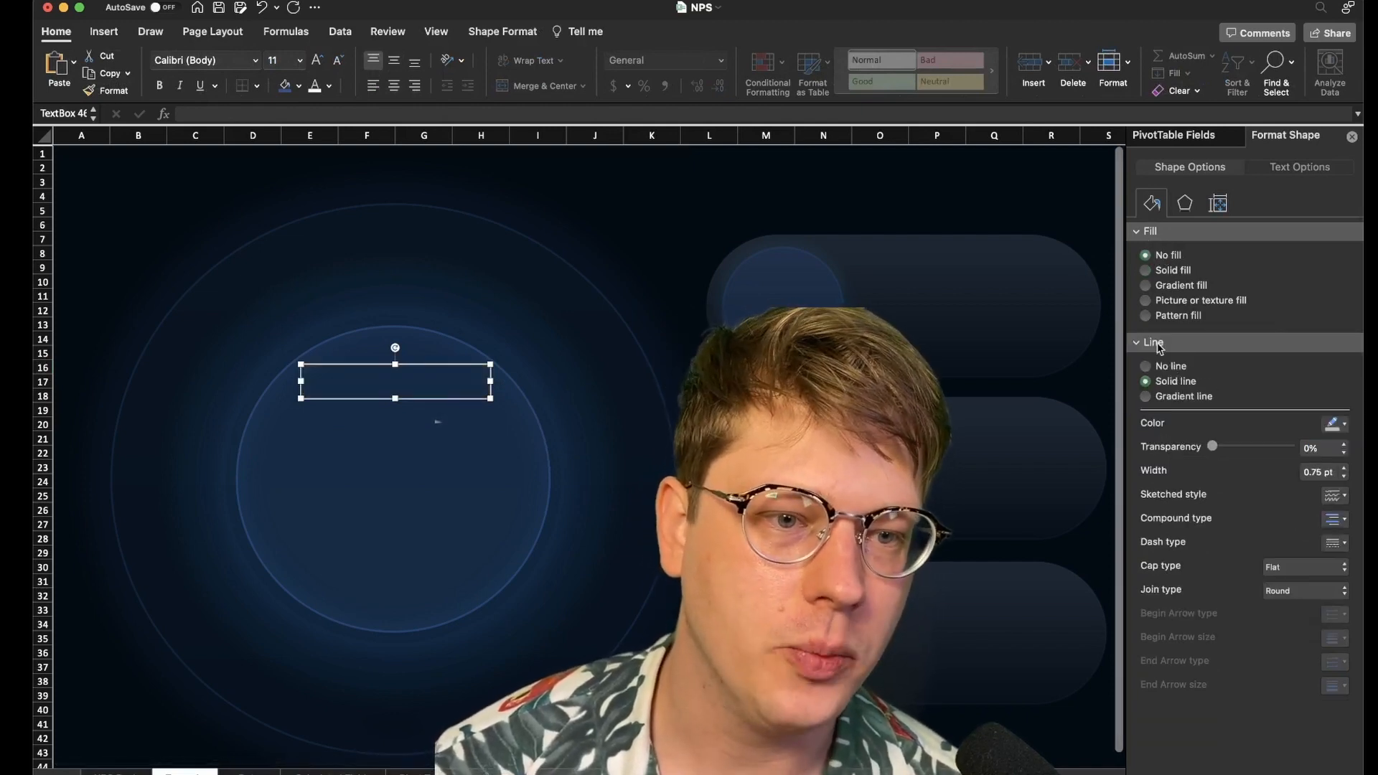
{"action": "left_click", "coordinate": [1145, 366]}
{"action": "type", "text": "='Pivot Tables'!I2"}
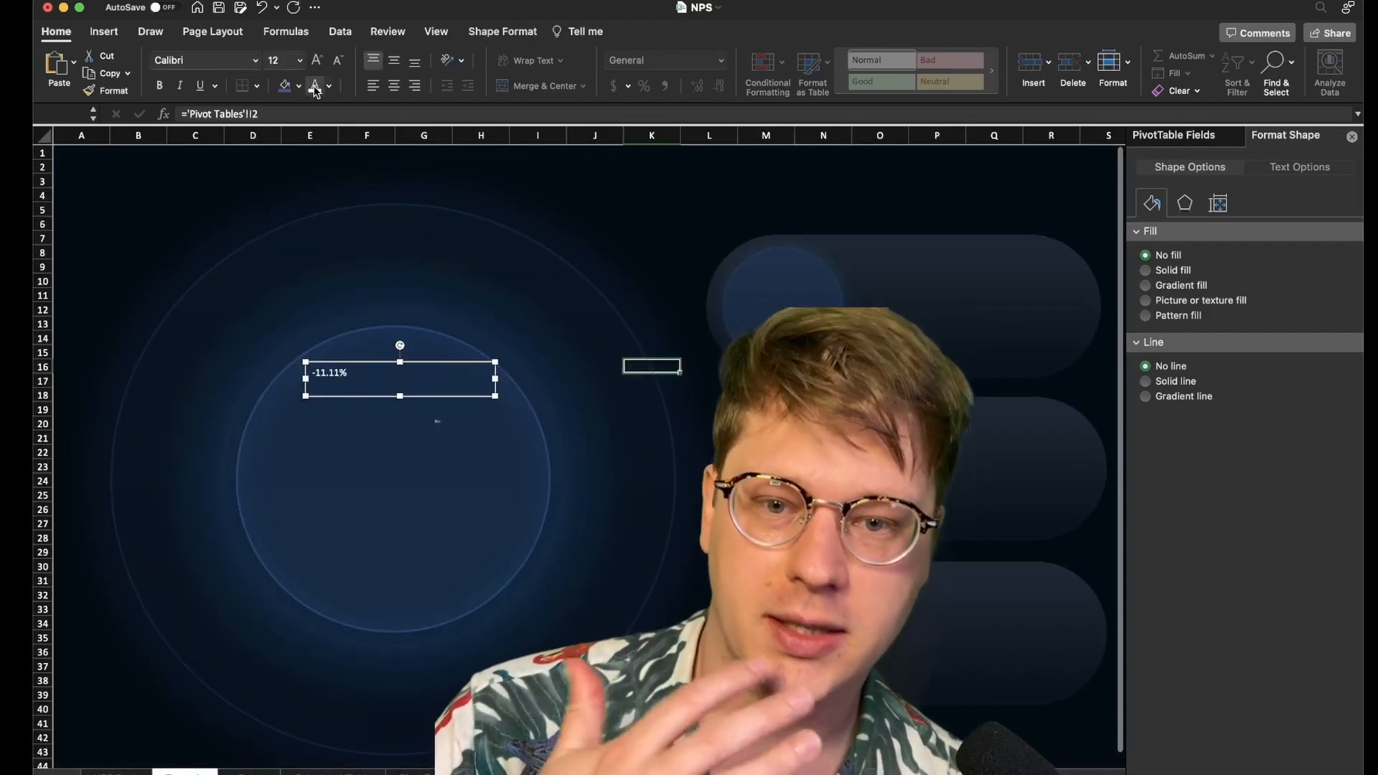
{"action": "left_click", "coordinate": [315, 61]}
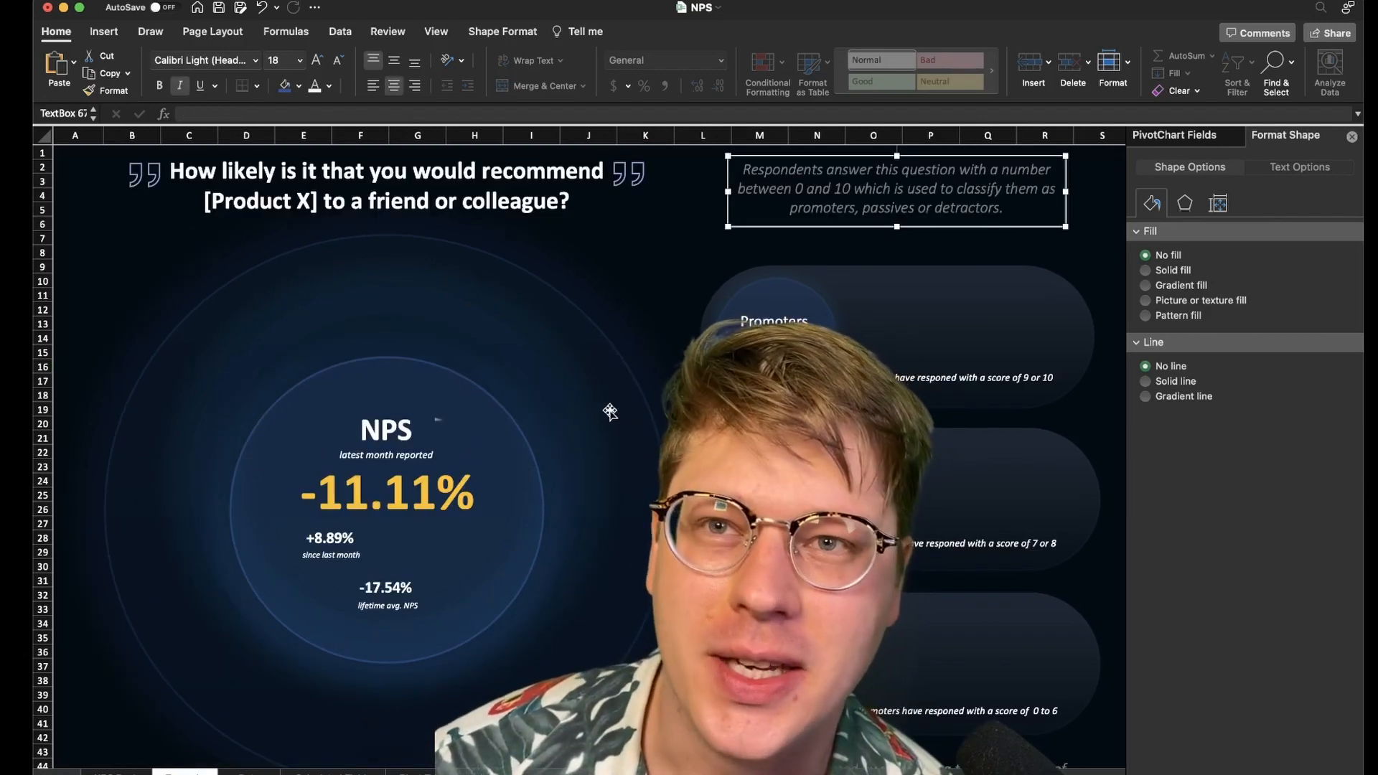
- Leave the description text box and scroll down the dashboard toward the Pivot Tables sheet
{"action": "left_click", "coordinate": [694, 218]}
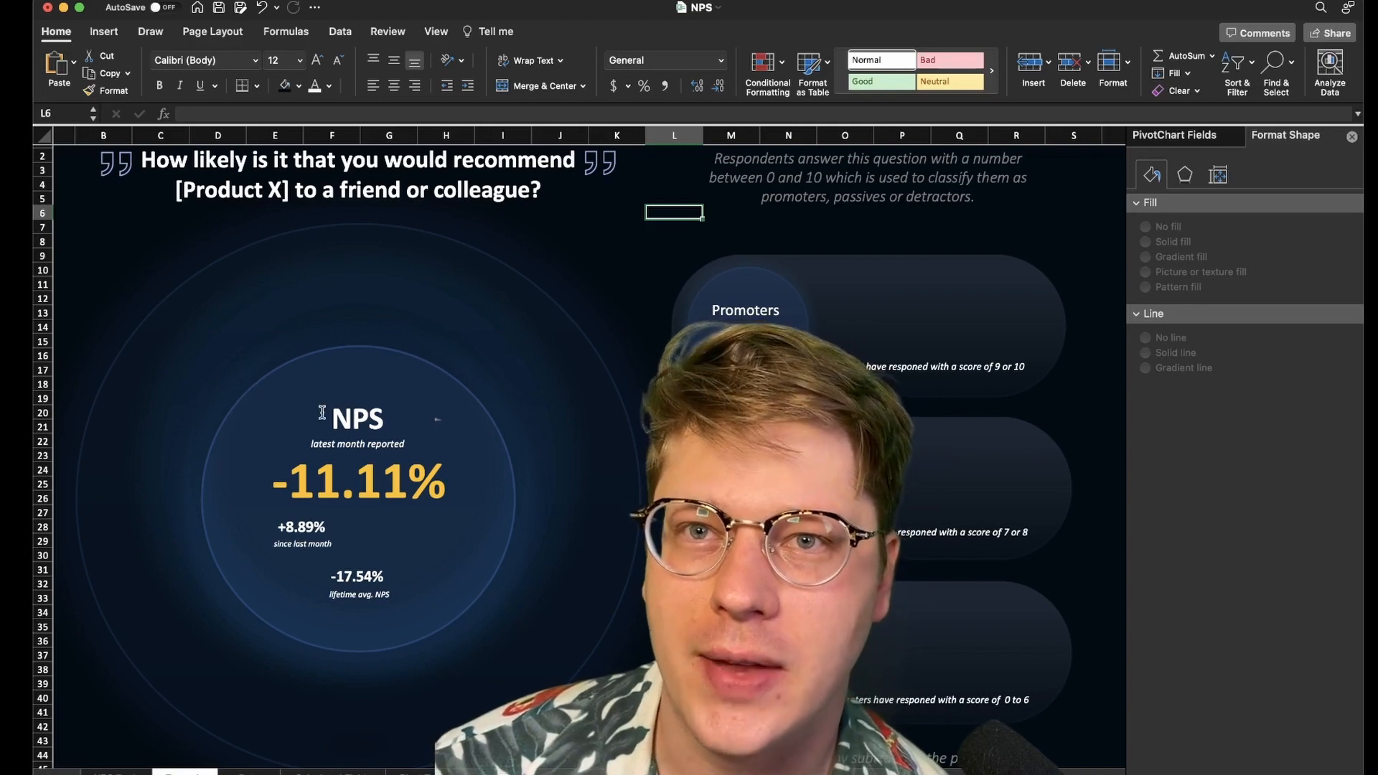
{"action": "scroll", "scroll_direction": "down", "scroll_amount": 3}
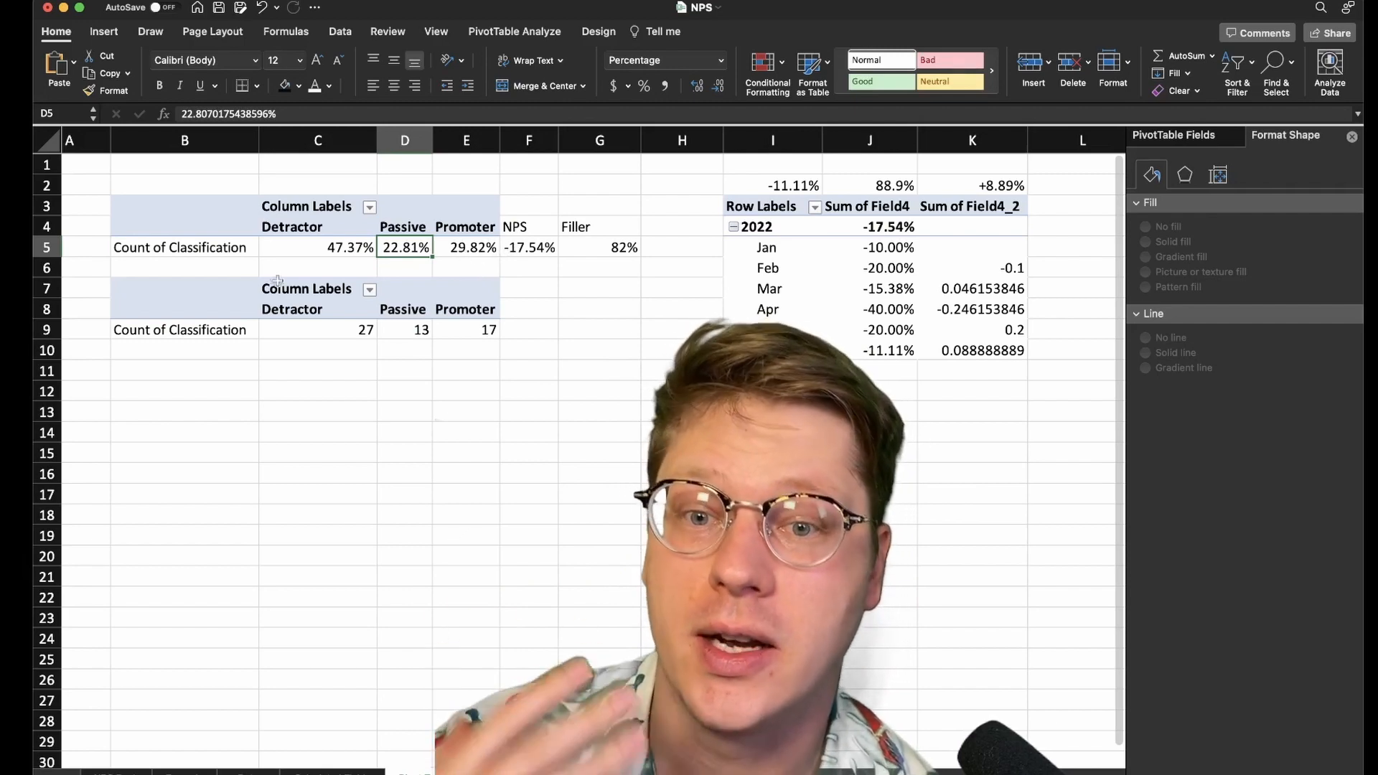
{"action": "left_click", "coordinate": [317, 247]}
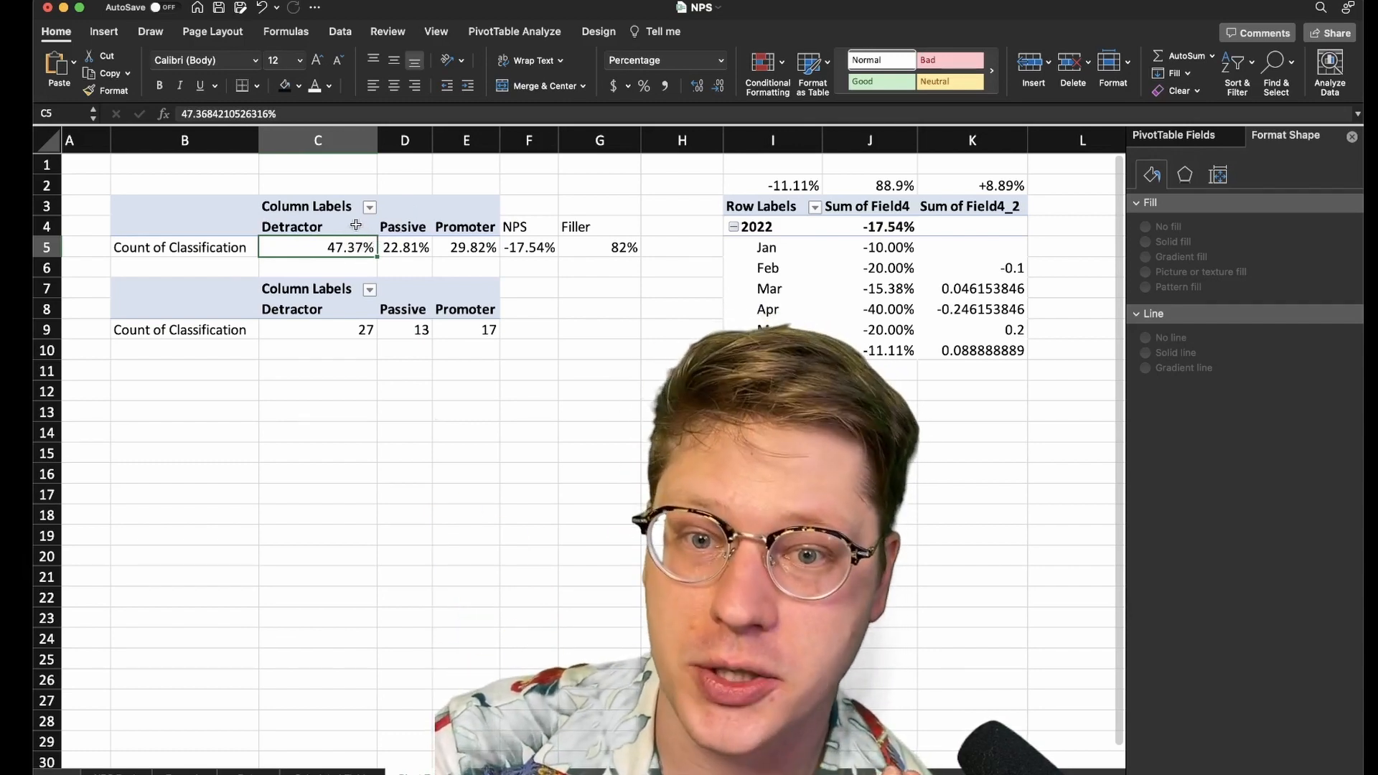
{"action": "left_click", "coordinate": [465, 247]}
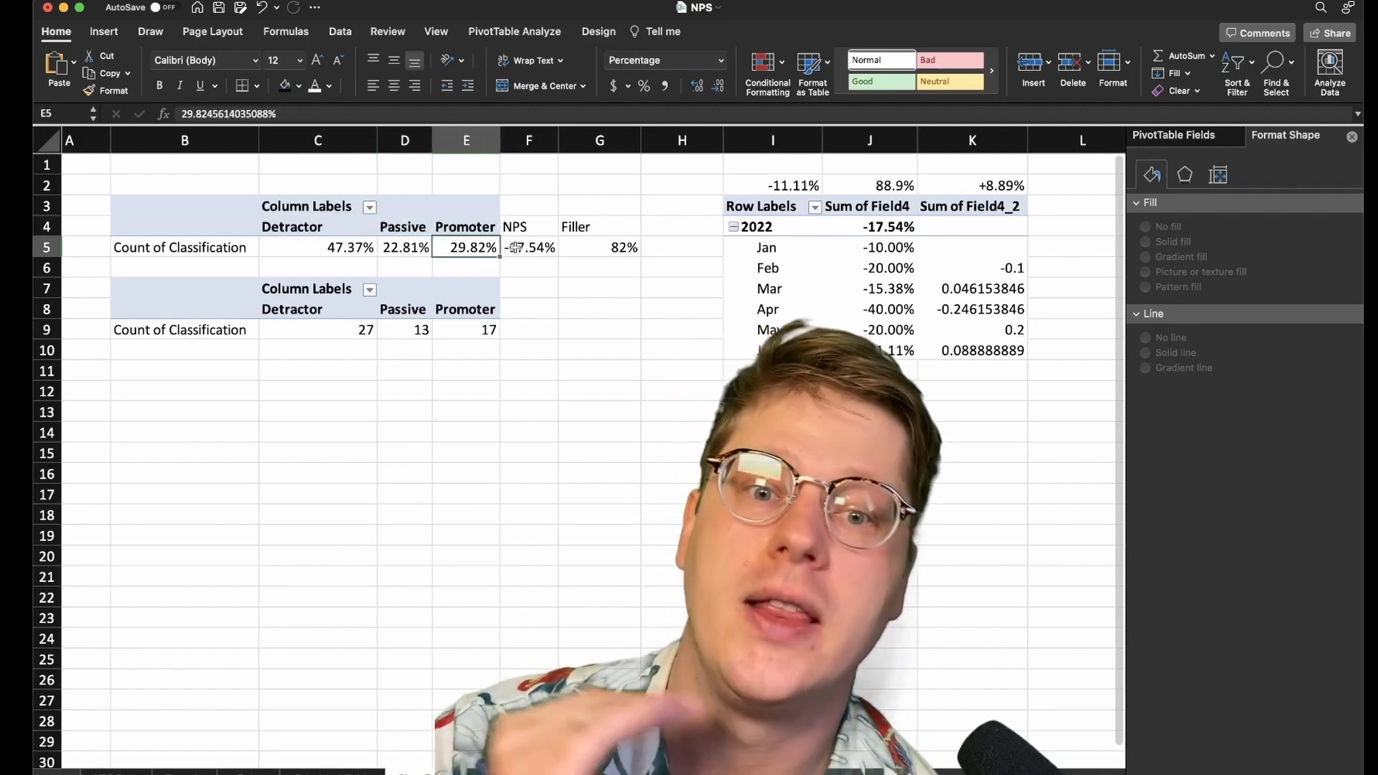
{"action": "left_click", "coordinate": [528, 247]}
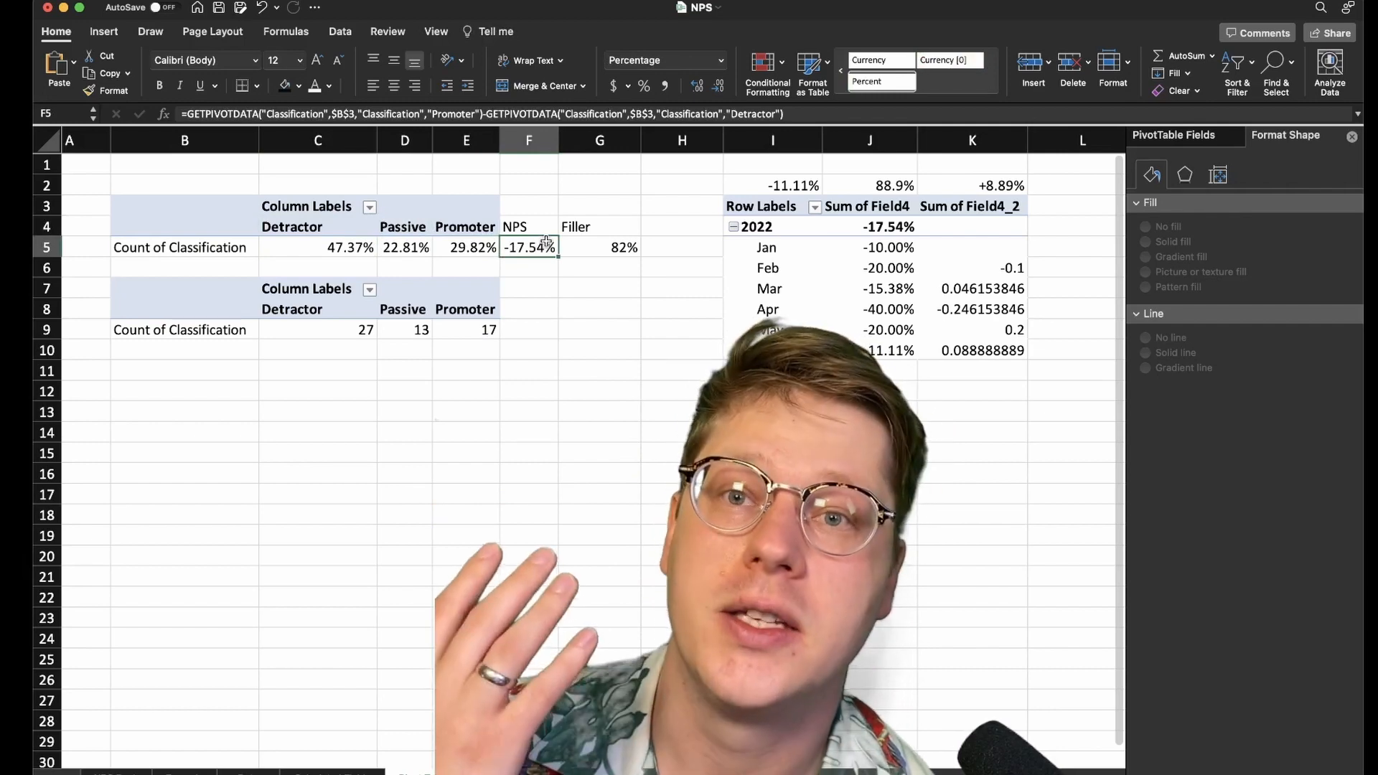
{"action": "left_click", "coordinate": [465, 247]}
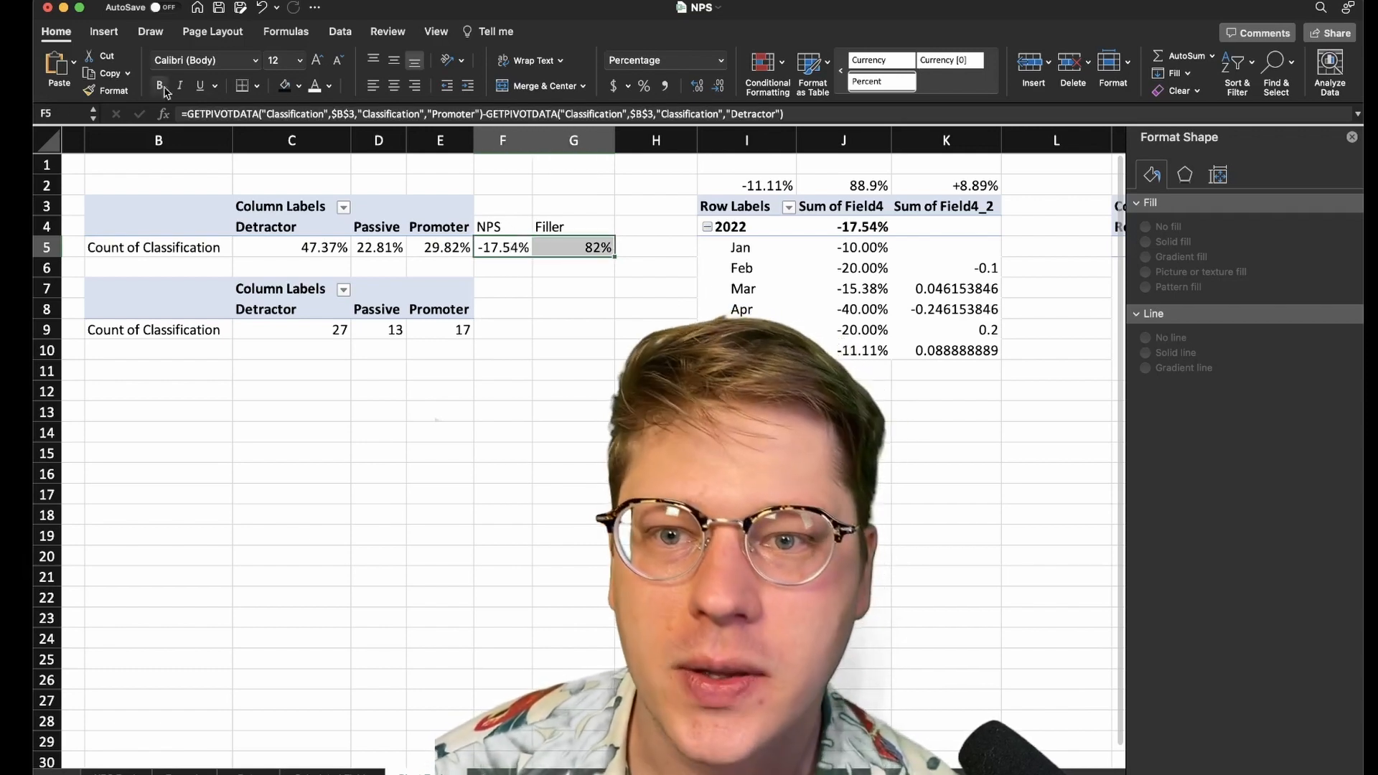
- Insert a doughnut chart from the NPS and Filler values, checking the latest-month NPS and complement formulas
{"action": "left_click", "coordinate": [729, 85]}
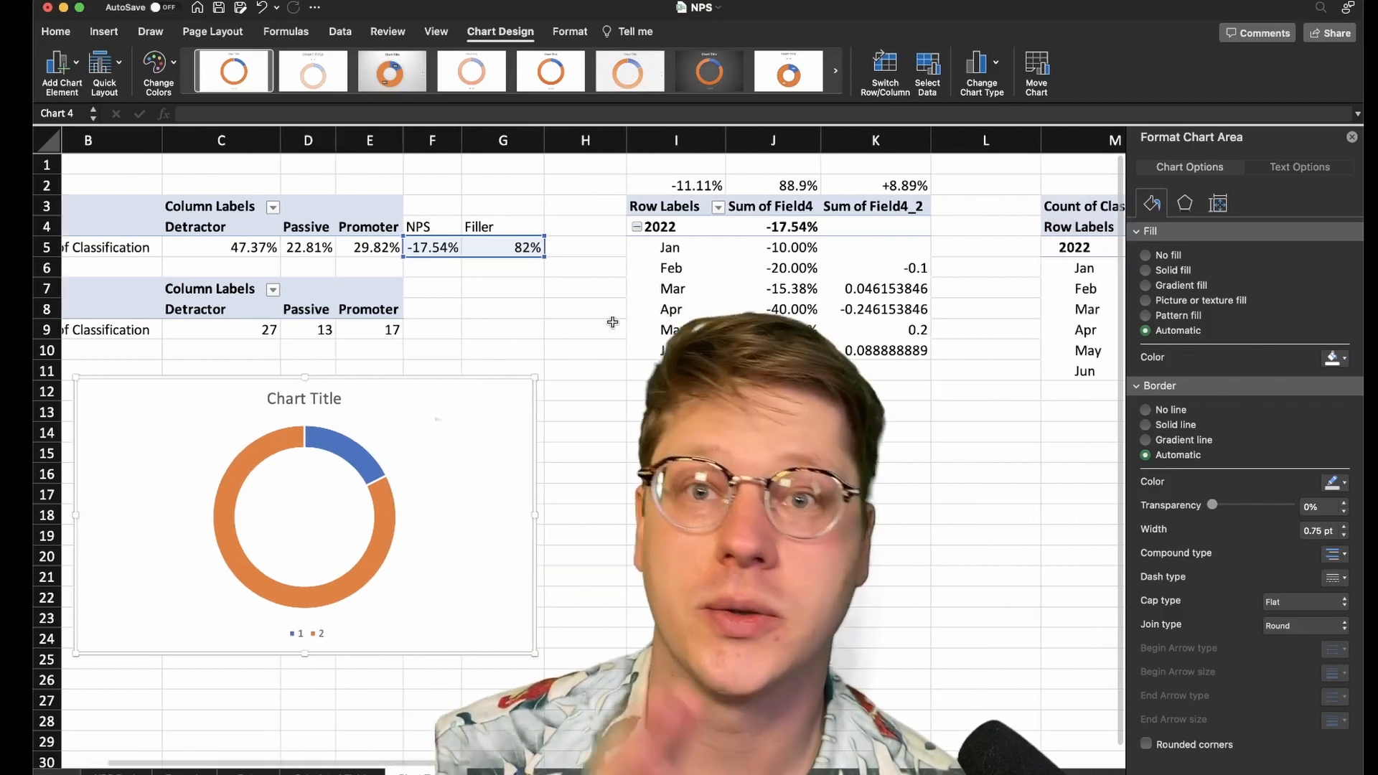
{"action": "left_click", "coordinate": [594, 350]}
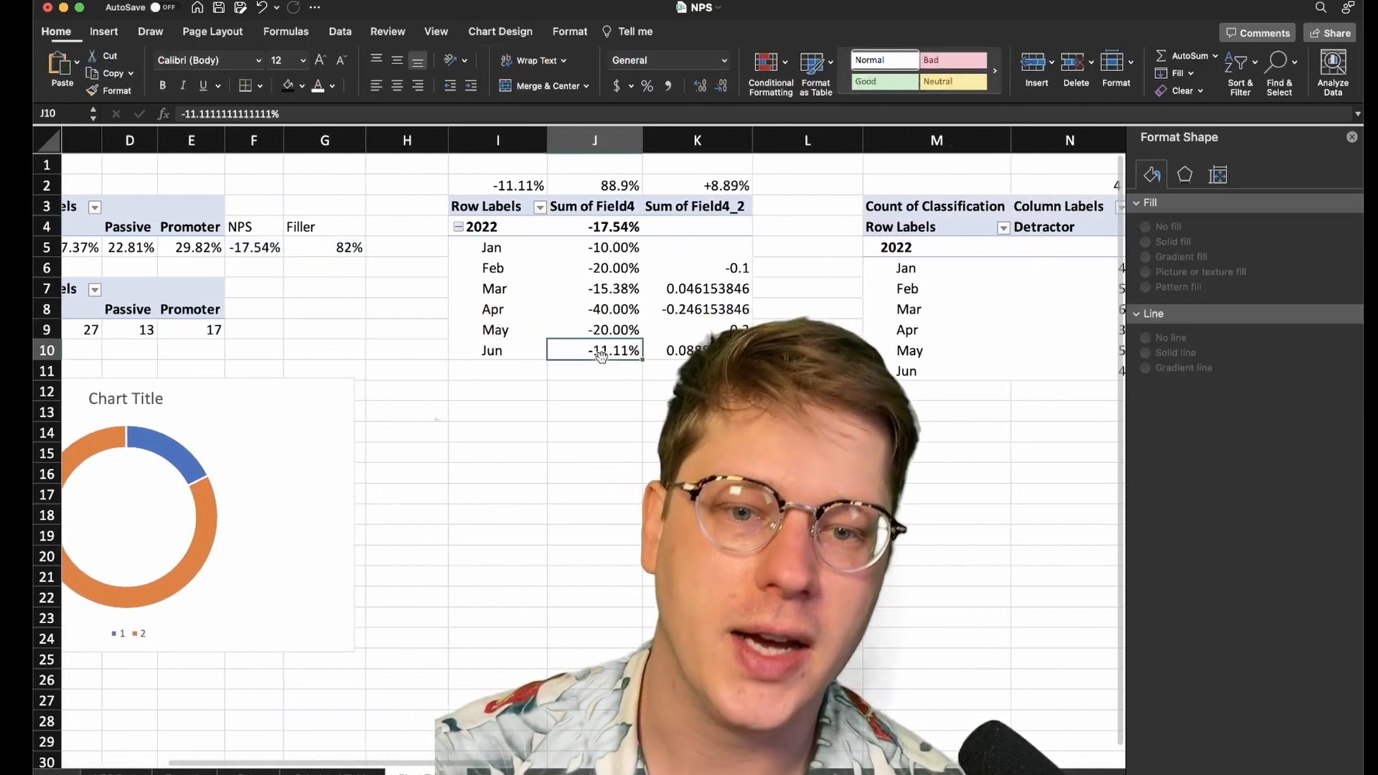
{"action": "left_click", "coordinate": [498, 185]}
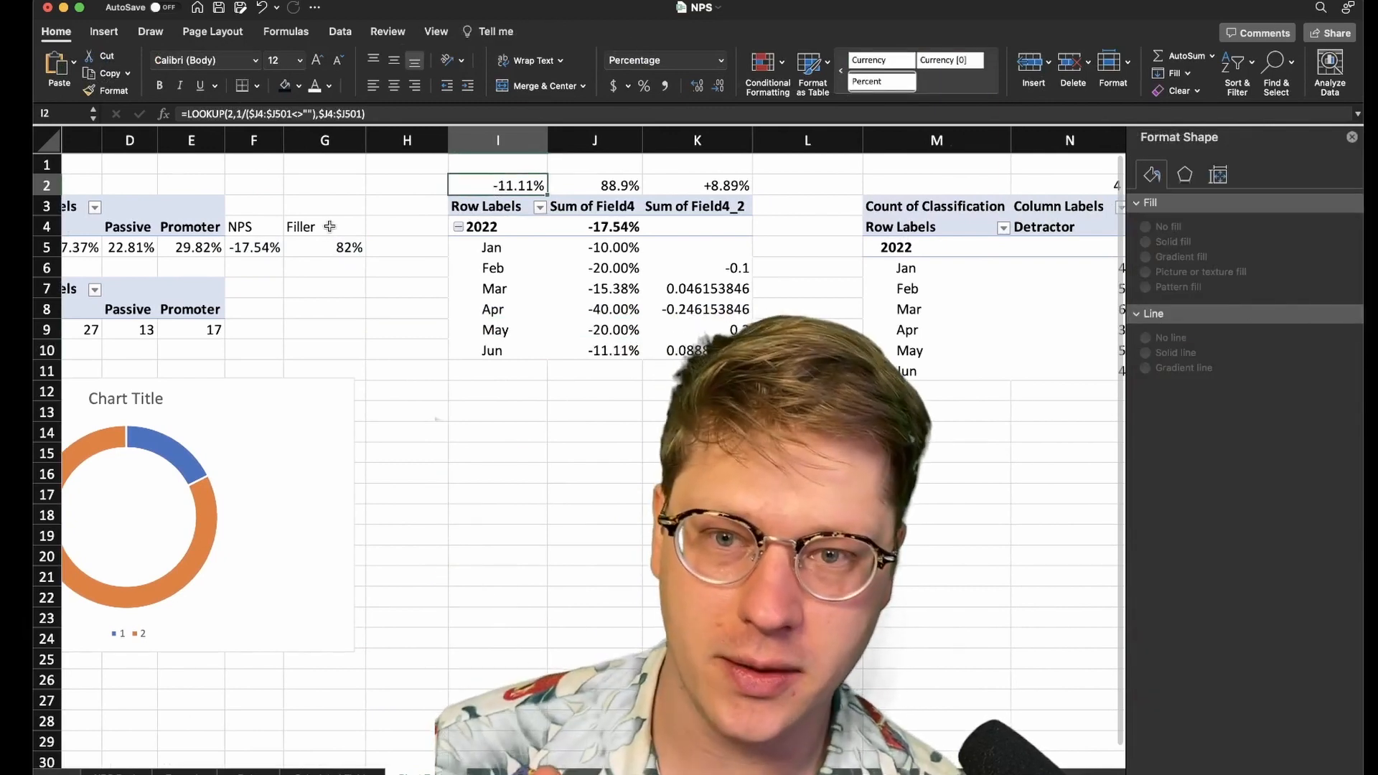
{"action": "left_click", "coordinate": [594, 185]}
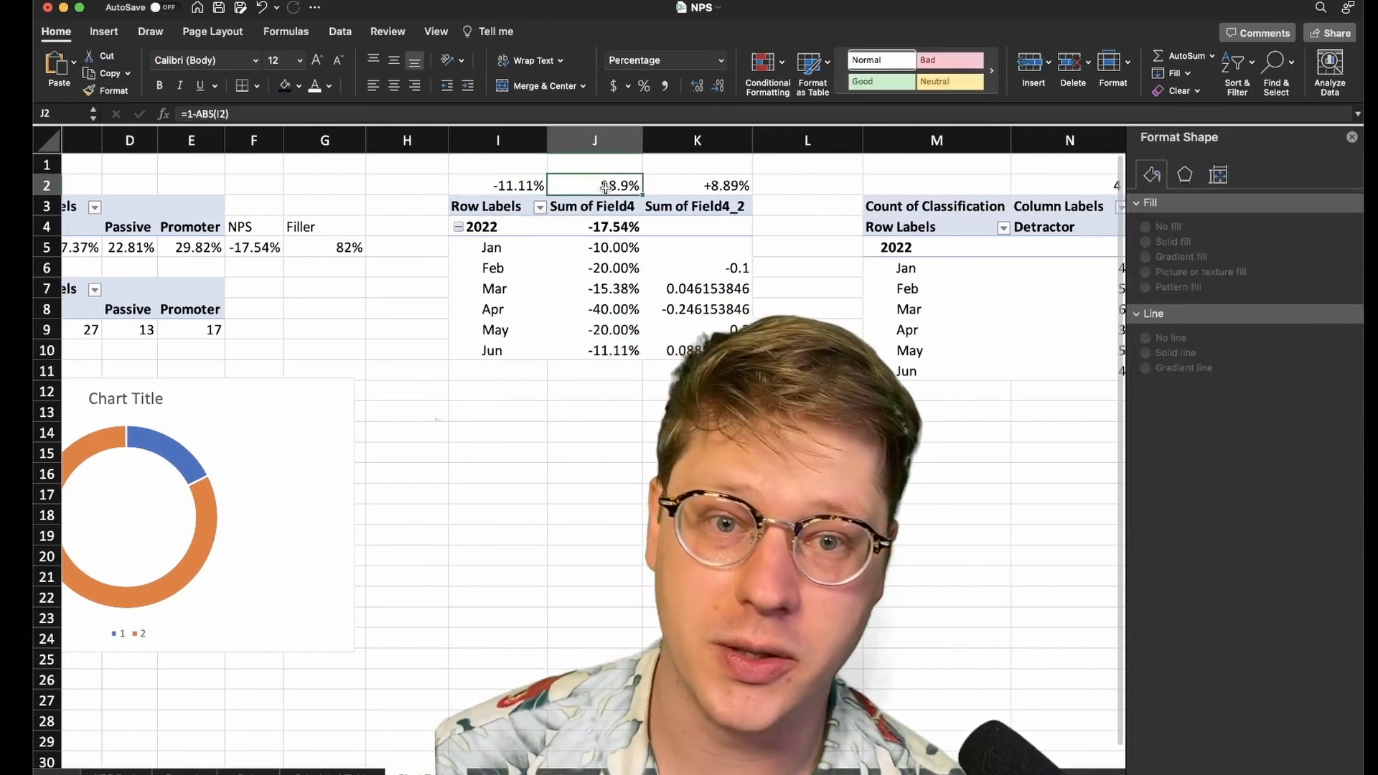
- Insert a second doughnut from the latest NPS and its complement and combine it into a two-ring chart
{"action": "left_click", "coordinate": [498, 185]}
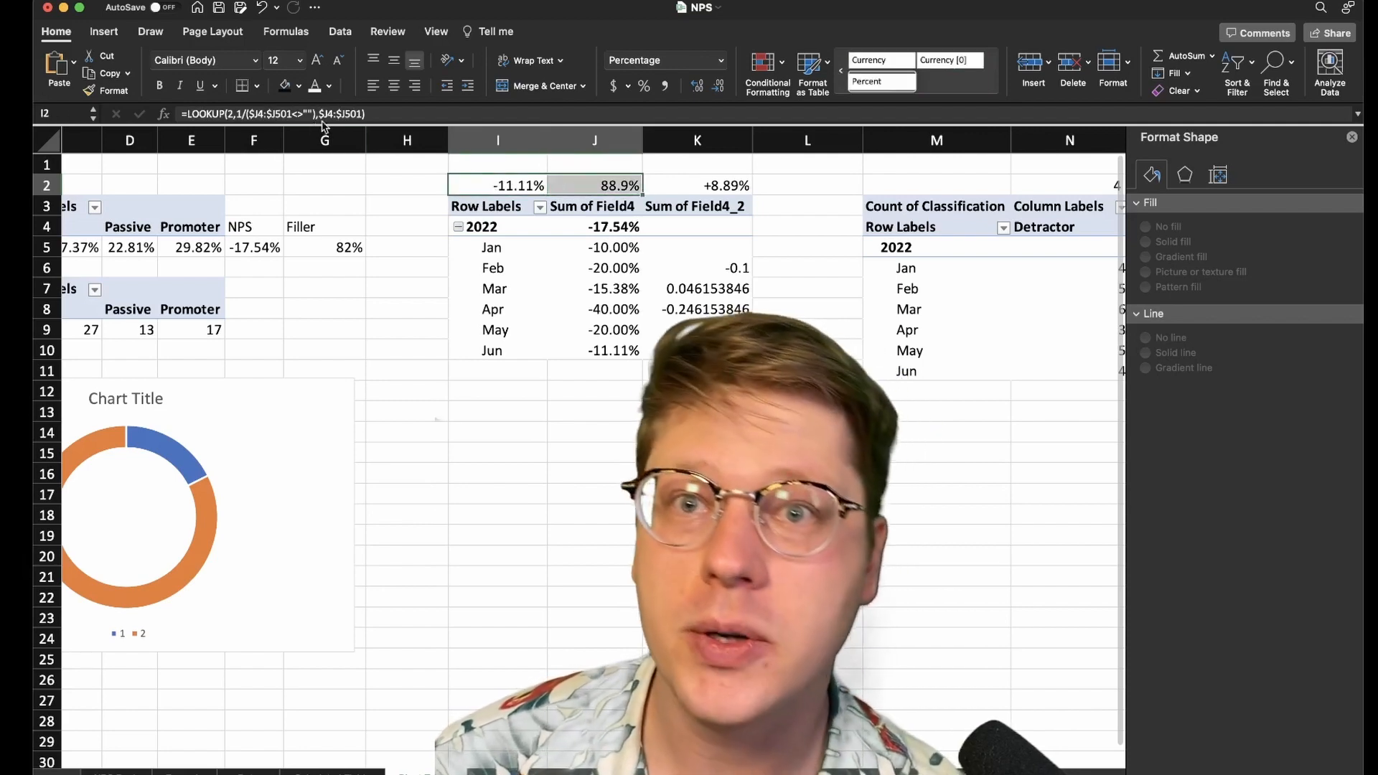
{"action": "left_click", "coordinate": [103, 31]}
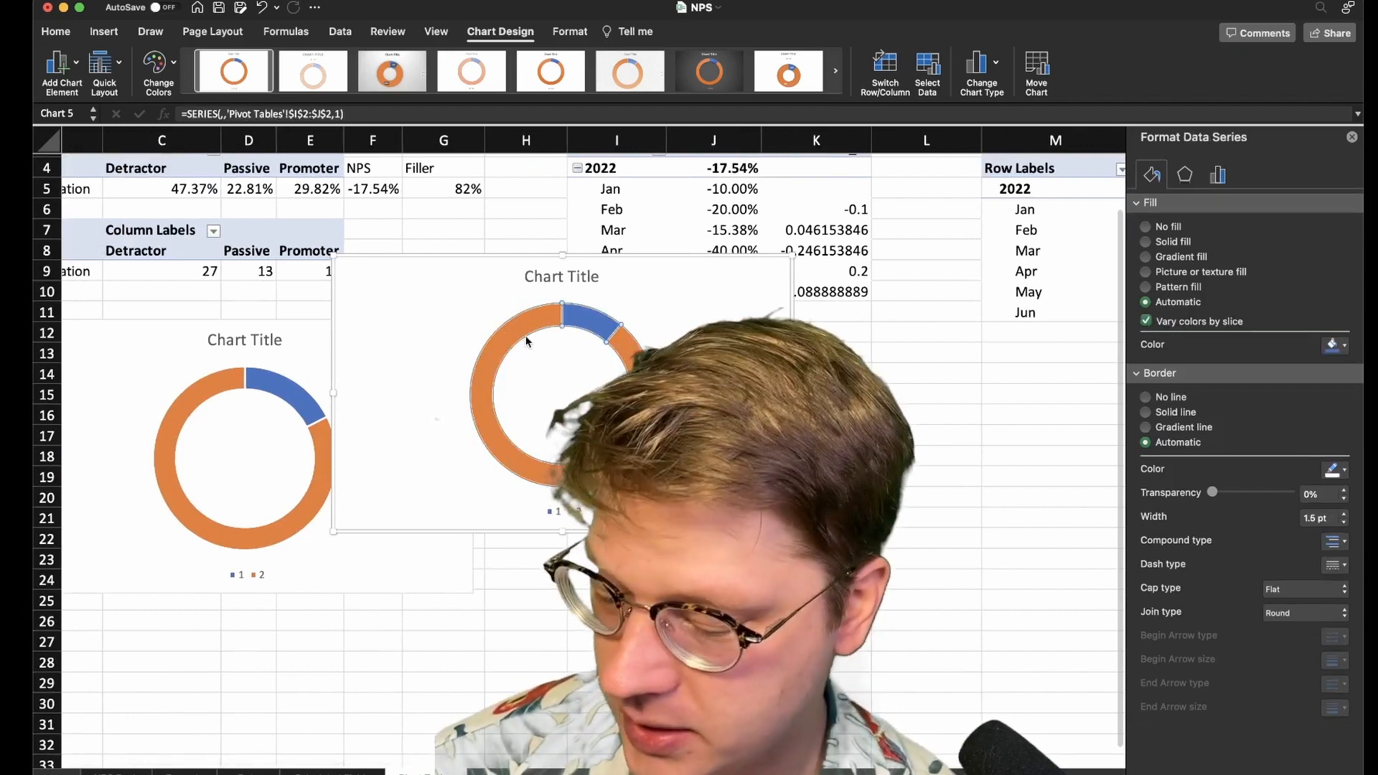
{"action": "left_click", "coordinate": [244, 456]}
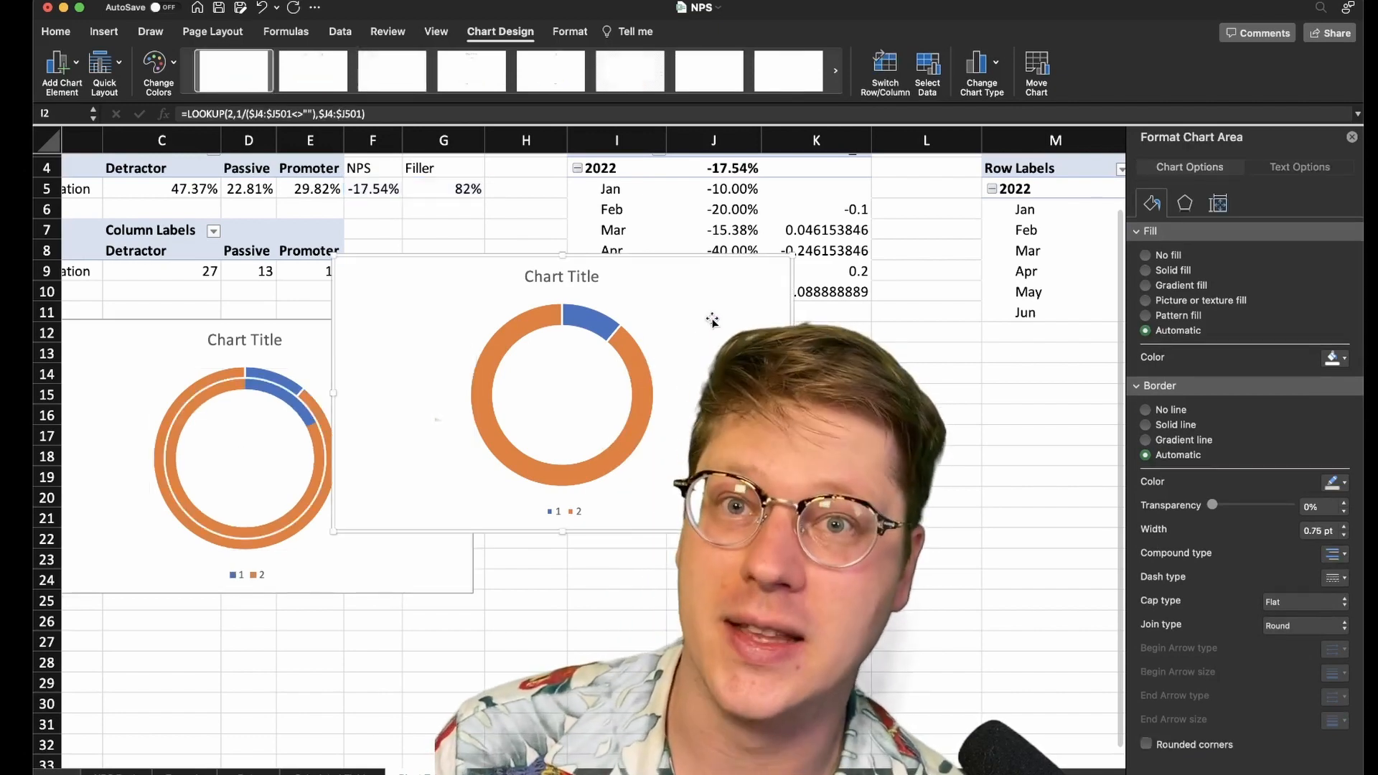
{"action": "left_click", "coordinate": [765, 315]}
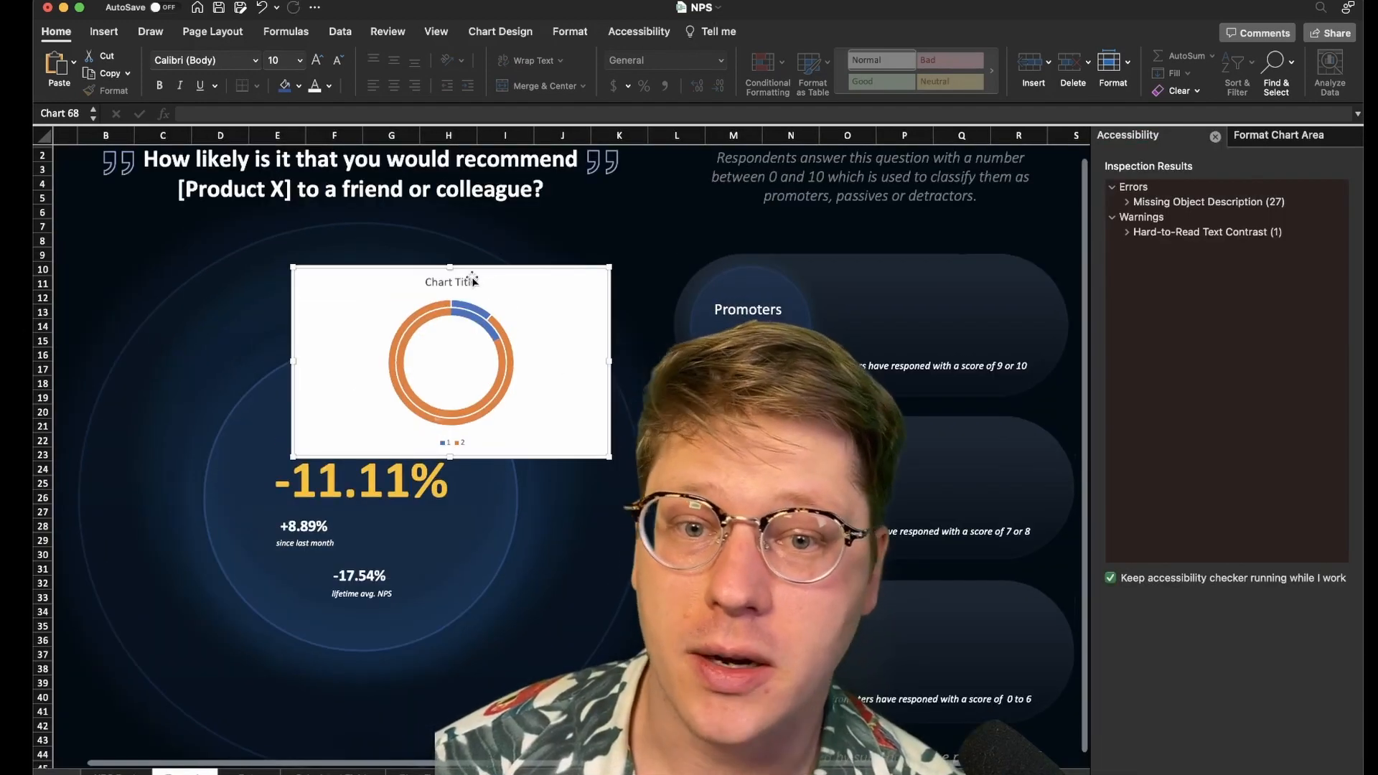
- Give the two-ring doughnut on the dashboard no fill and no border and enlarge it around the NPS circle
{"action": "left_click", "coordinate": [450, 281]}
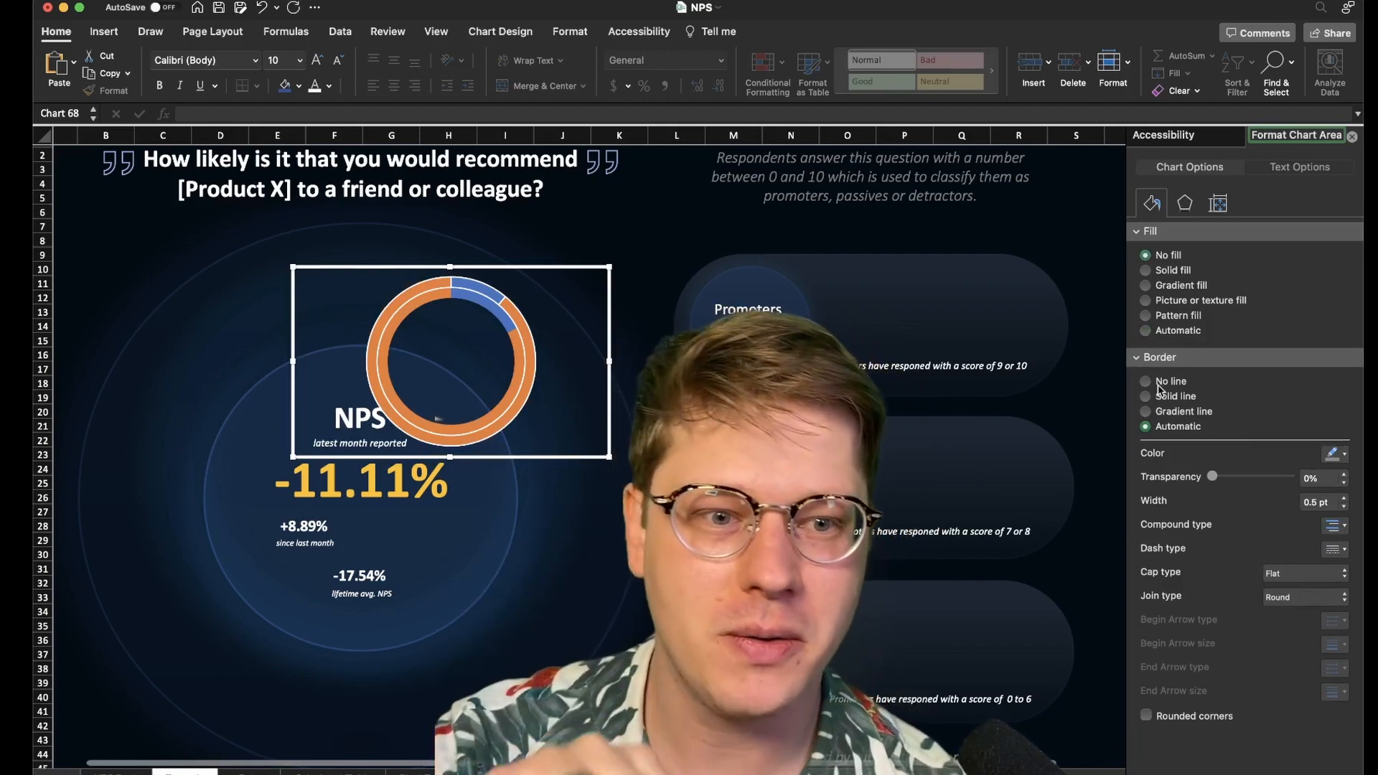
{"action": "left_click", "coordinate": [1145, 381]}
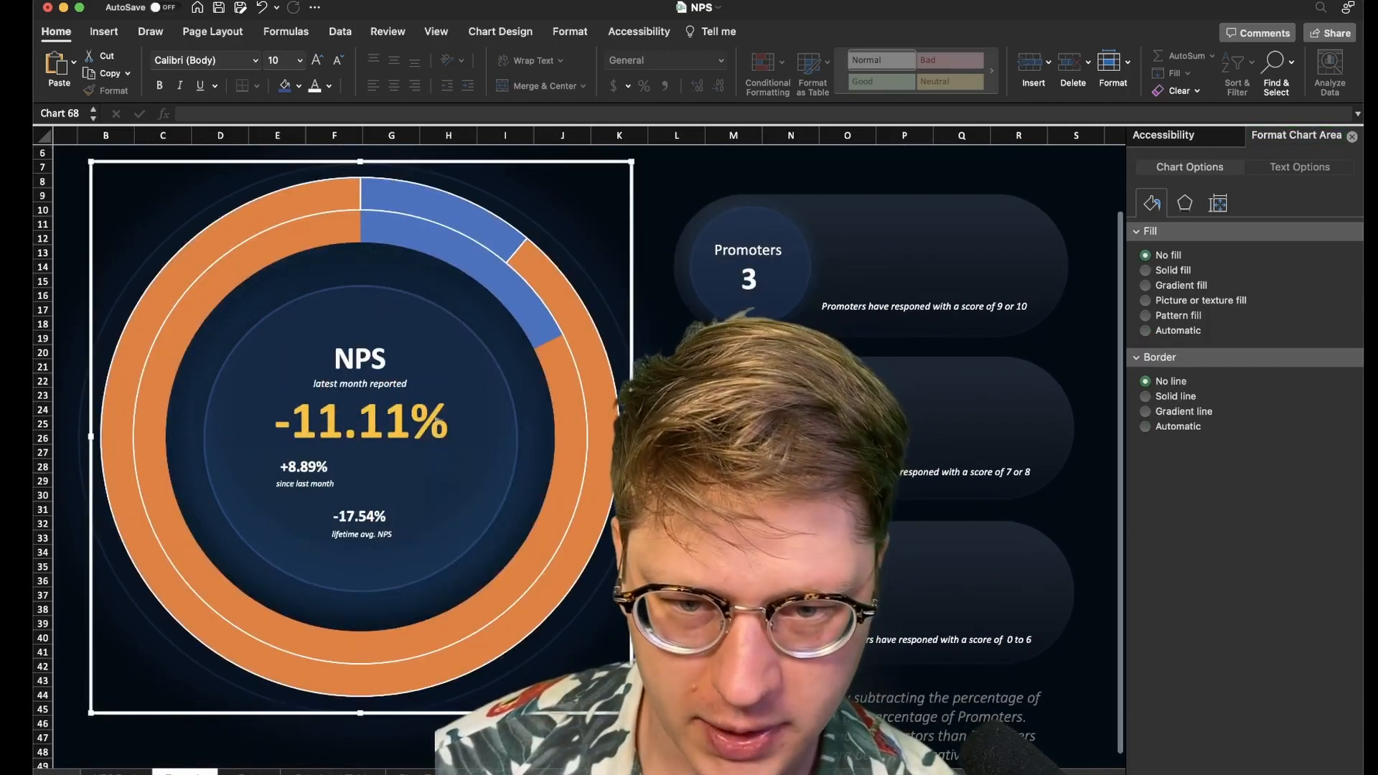
{"action": "scroll", "scroll_direction": "up", "scroll_amount": 3}
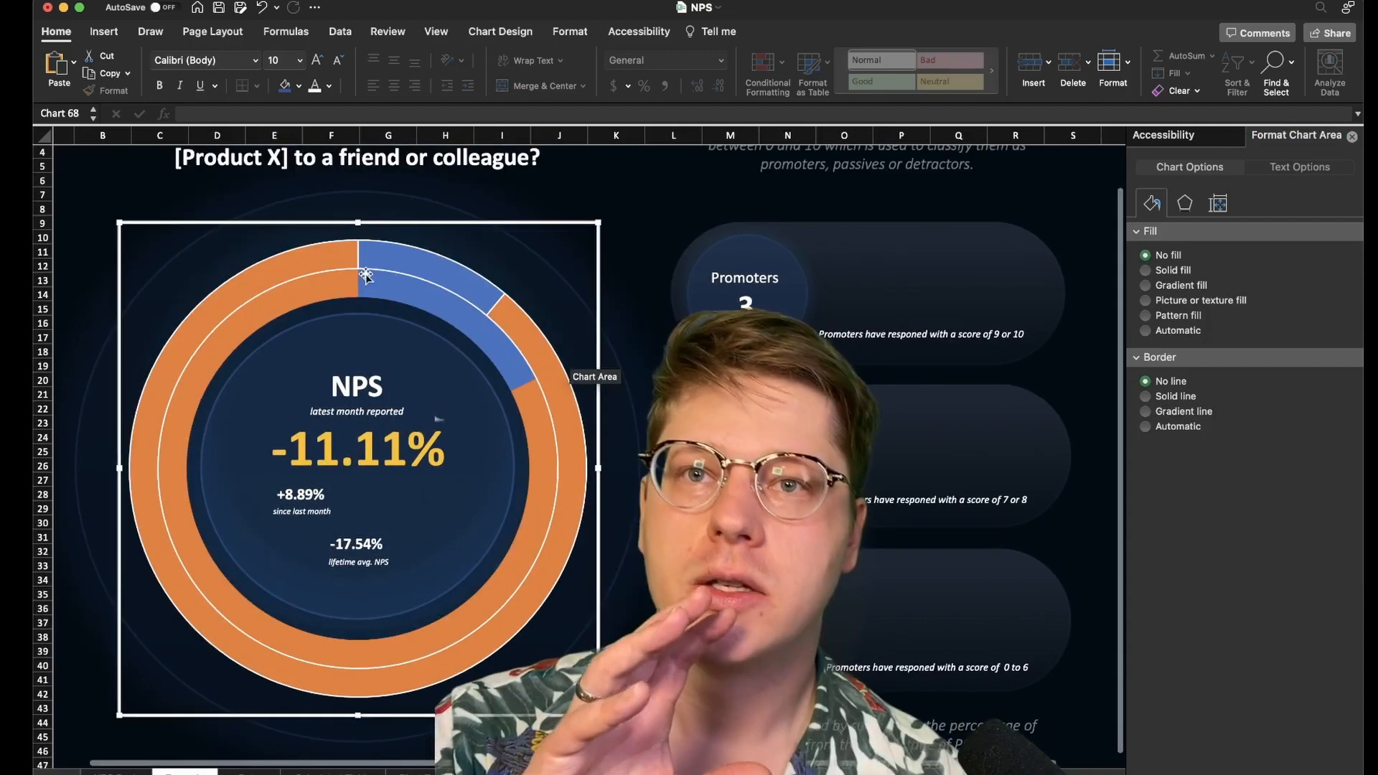
{"action": "mouse_move", "coordinate": [327, 265]}
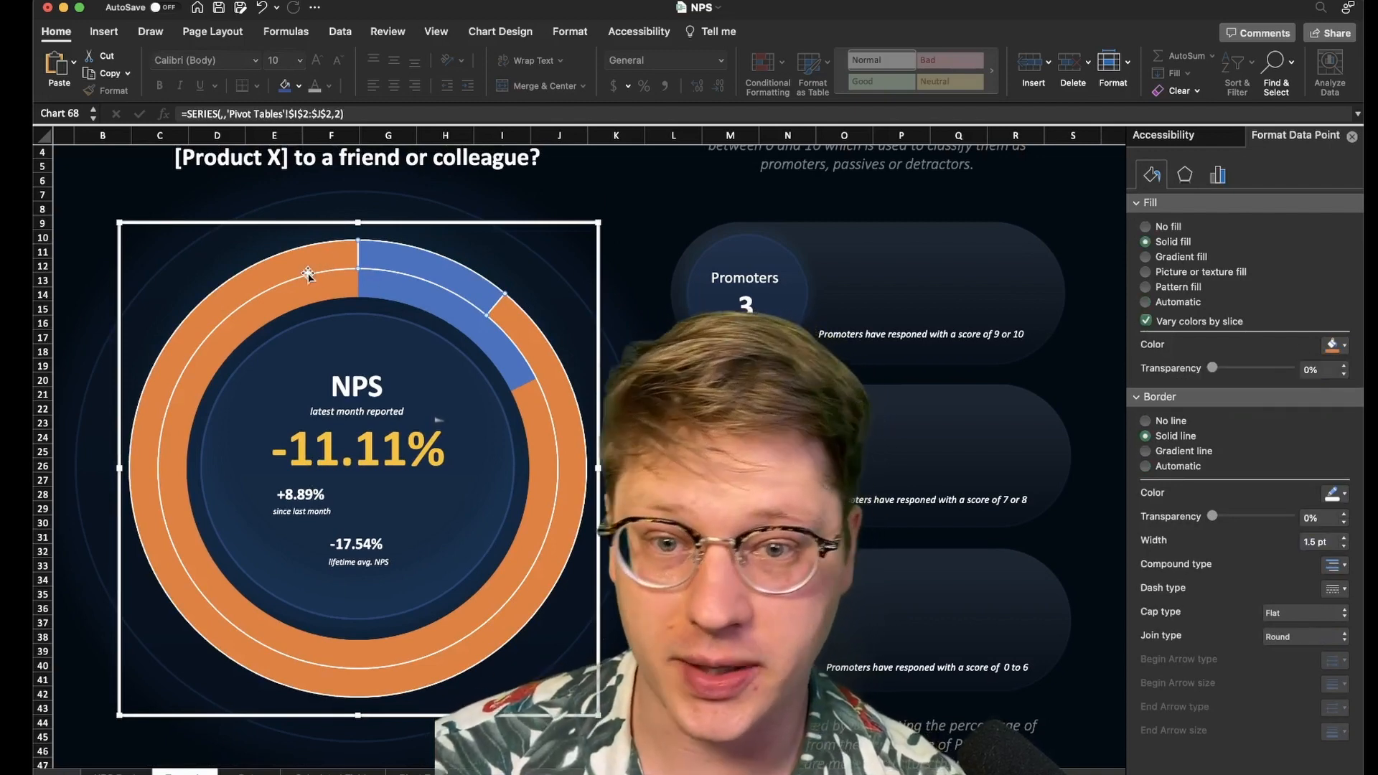
- Set both donut ring series to 31% fill transparency and 46% border transparency
{"action": "left_click", "coordinate": [1334, 493]}
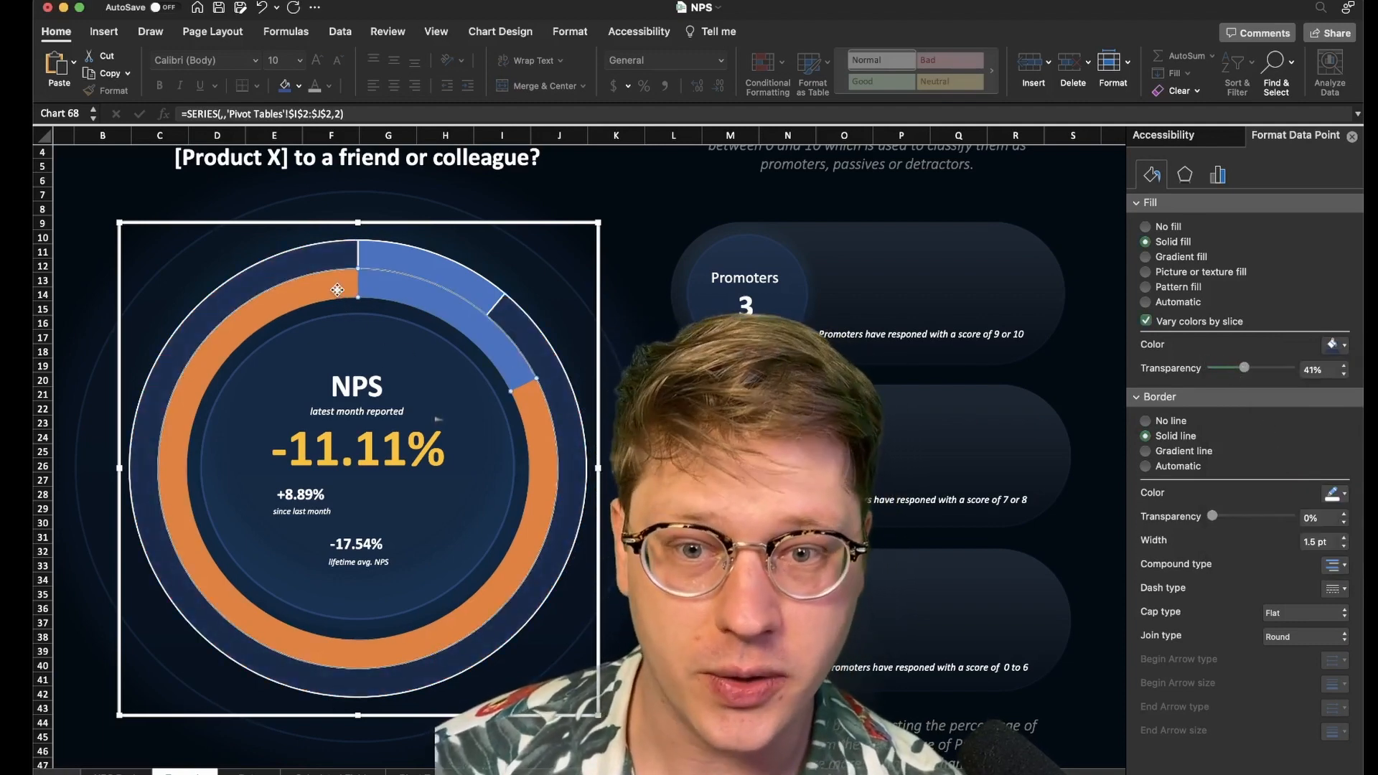
{"action": "left_click", "coordinate": [1335, 343]}
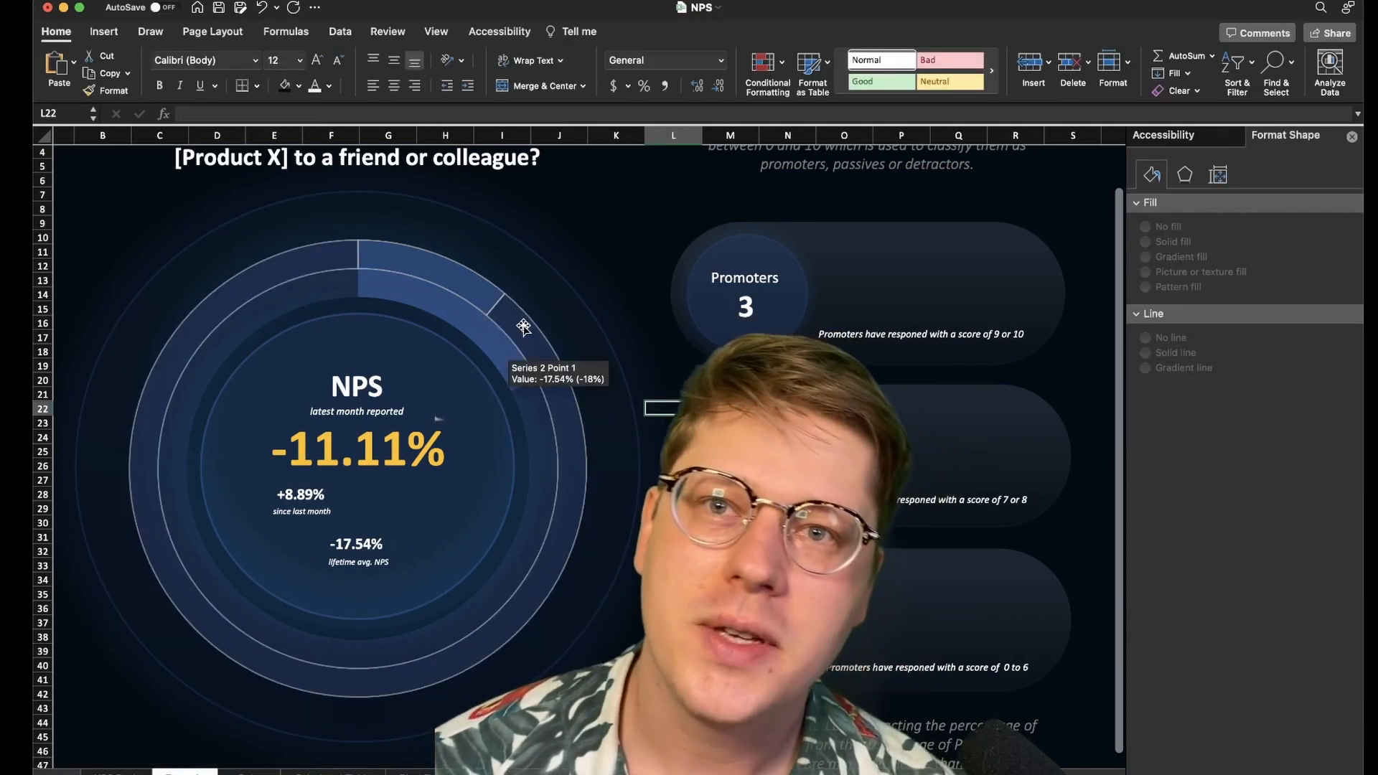
{"action": "left_click", "coordinate": [524, 326]}
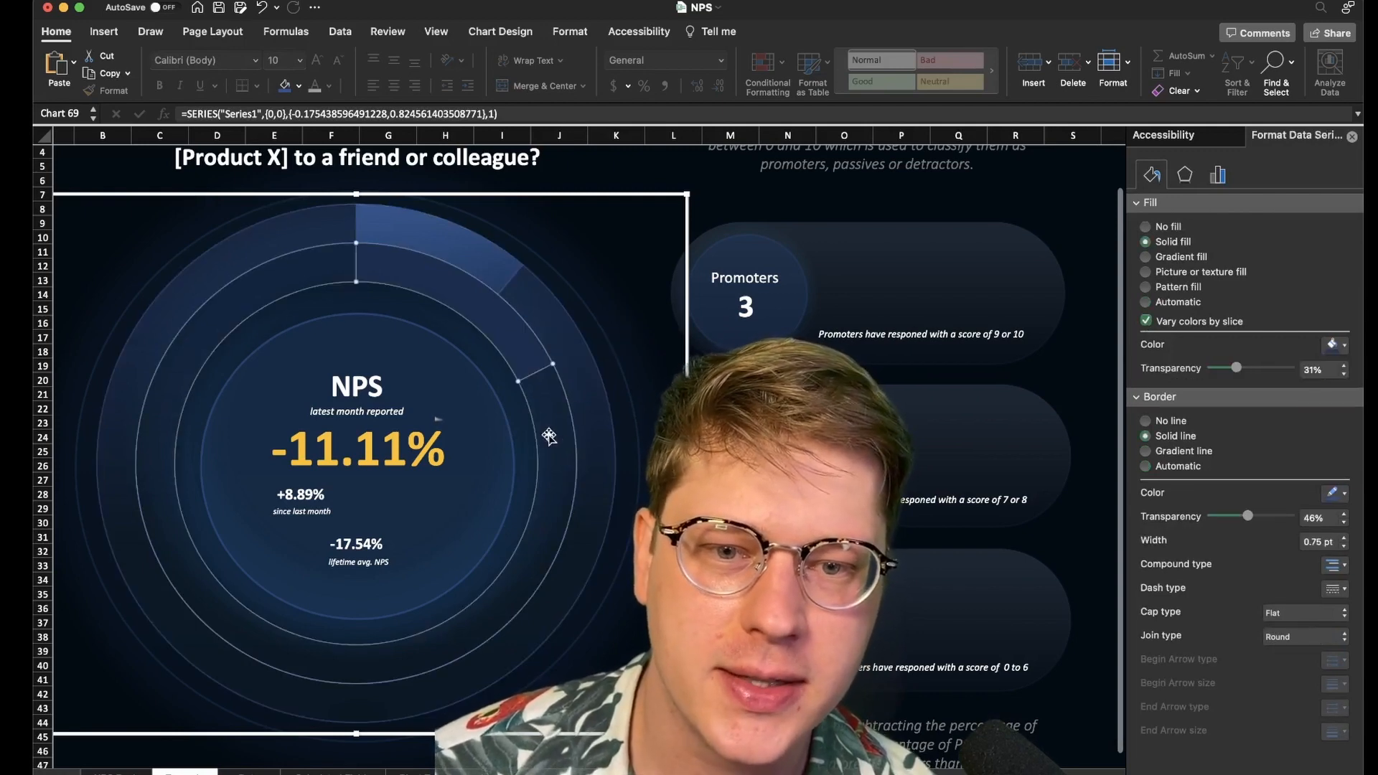
{"action": "left_click", "coordinate": [1341, 468]}
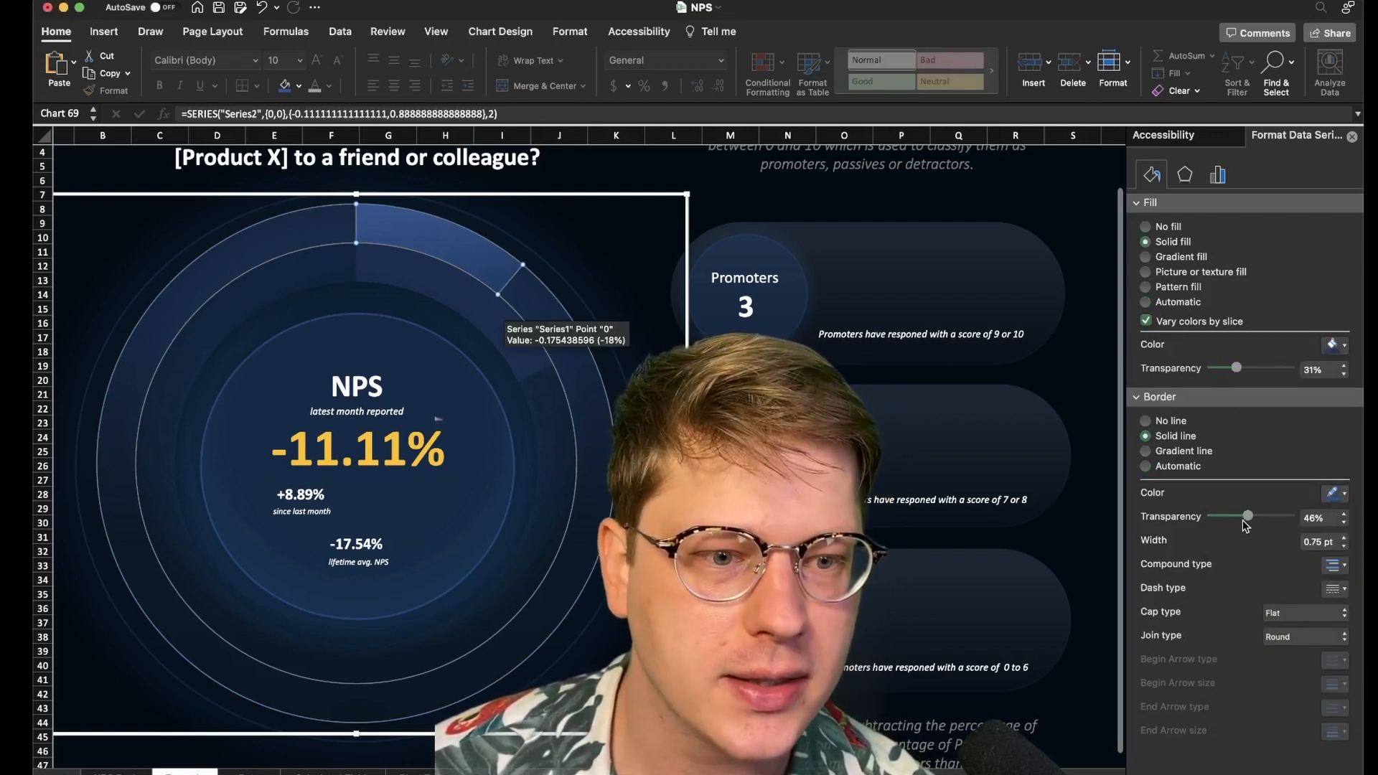
{"action": "mouse_move", "coordinate": [1246, 529]}
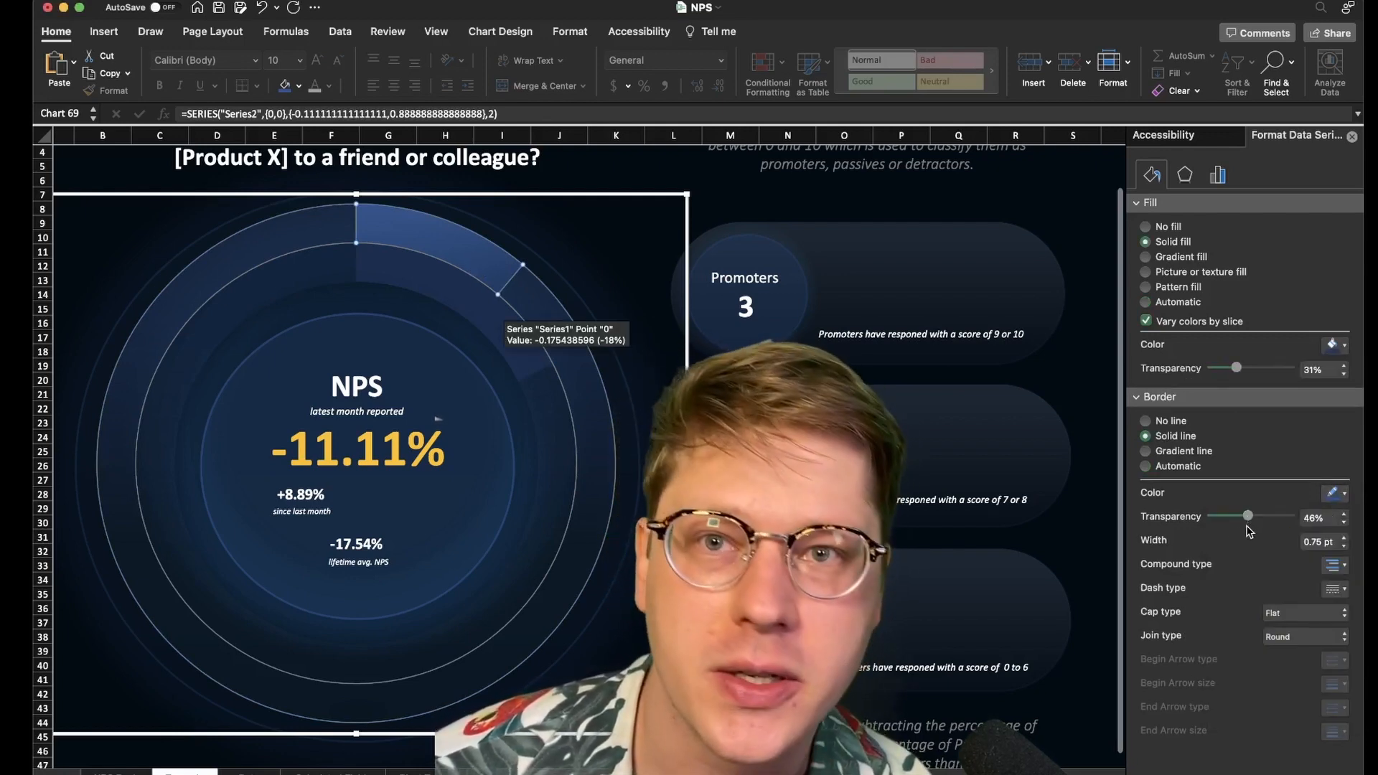
{"action": "left_click", "coordinate": [966, 453]}
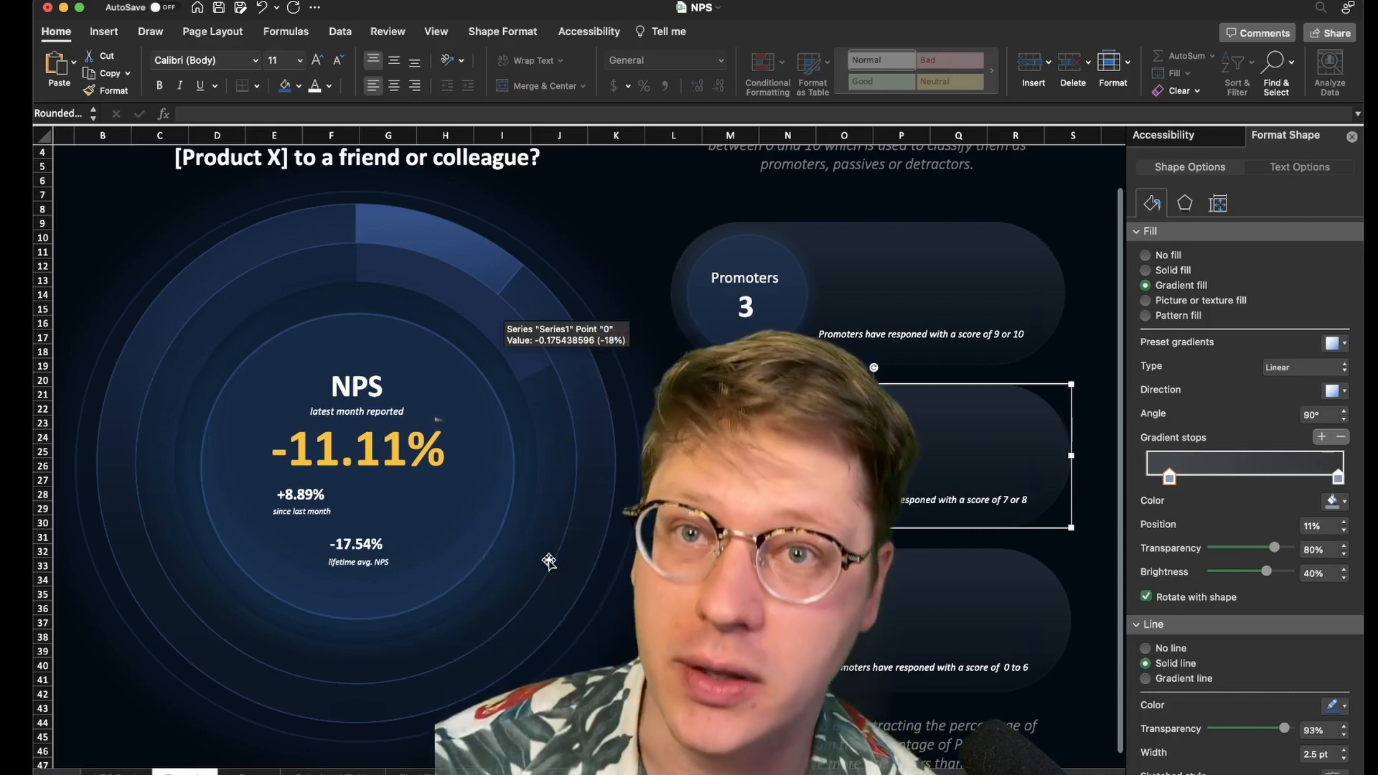
{"action": "scroll", "scroll_direction": "up", "scroll_amount": 3}
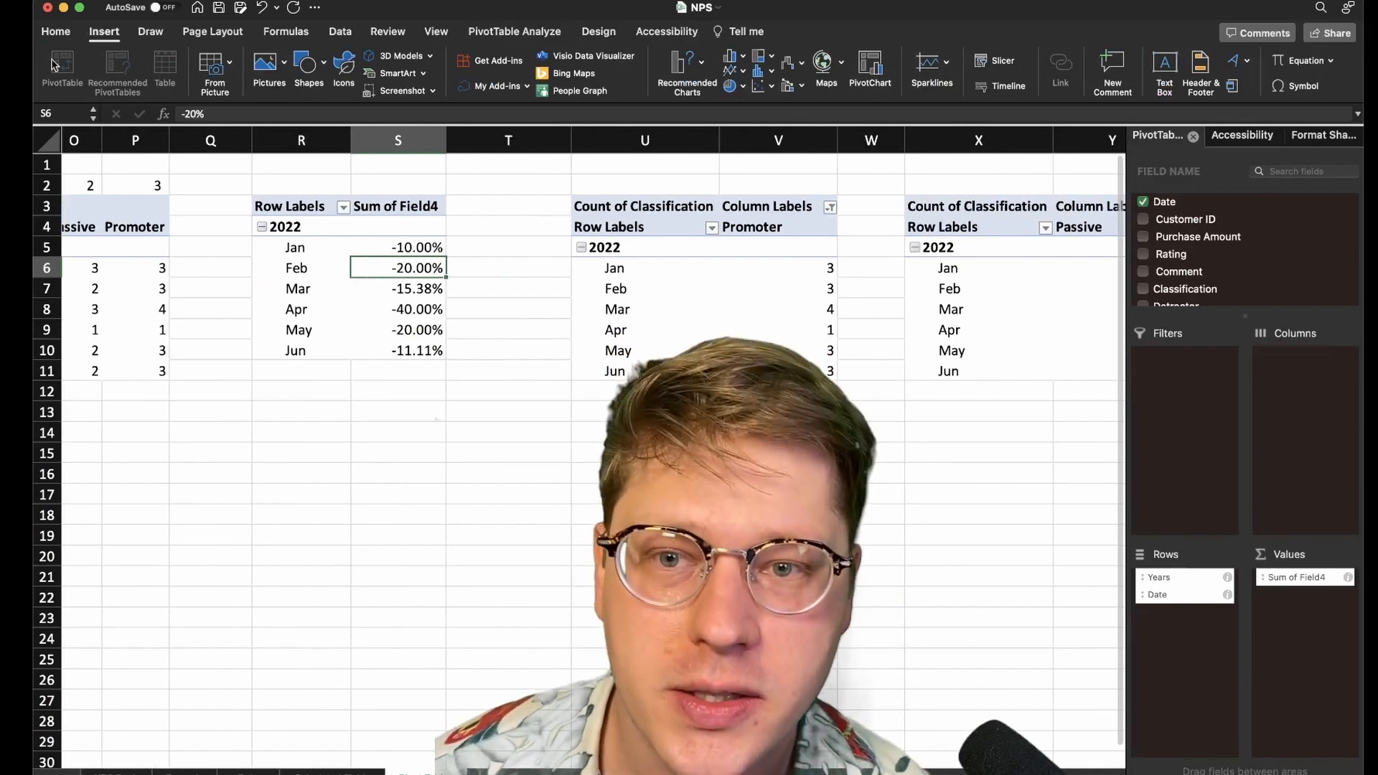
- Build a PivotChart from the monthly NPS pivot table and change it to another chart type
{"action": "left_click", "coordinate": [870, 69]}
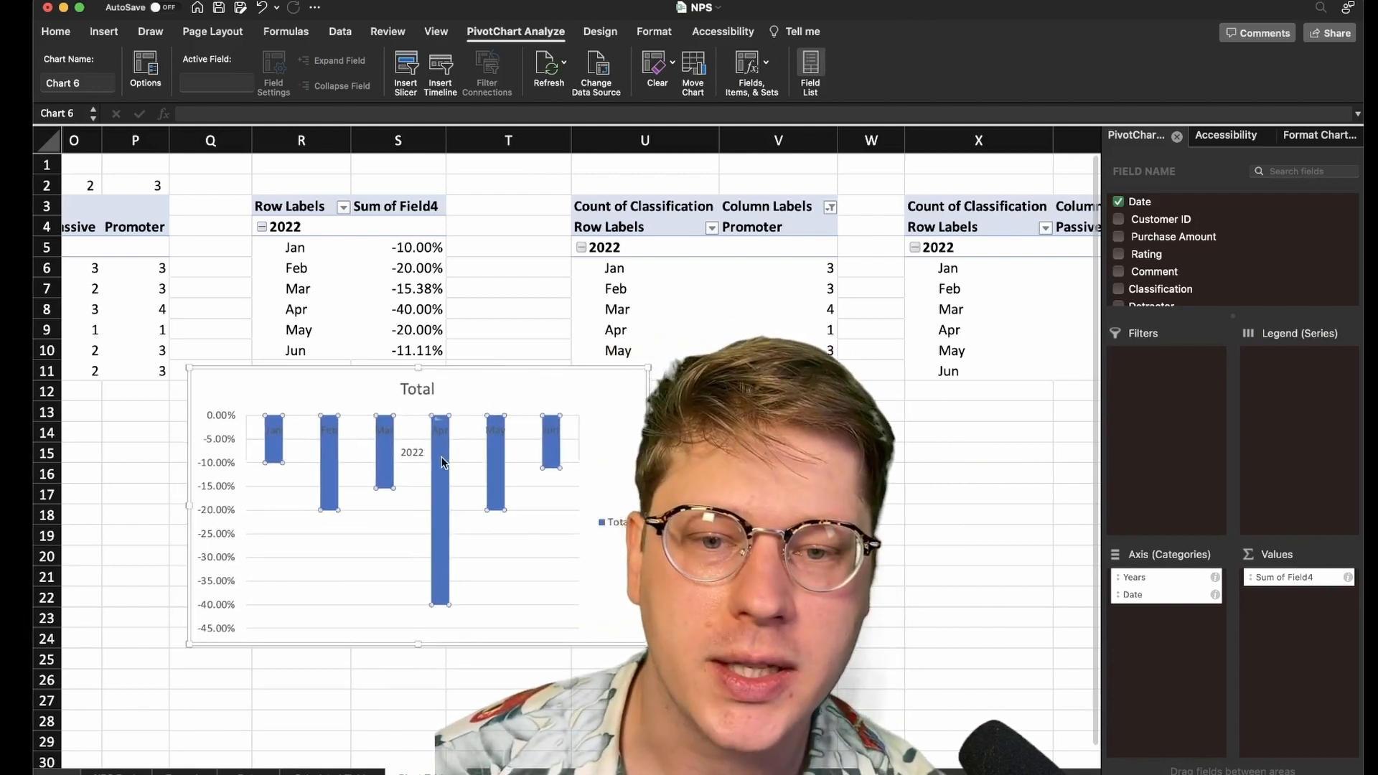
{"action": "left_click", "coordinate": [600, 32]}
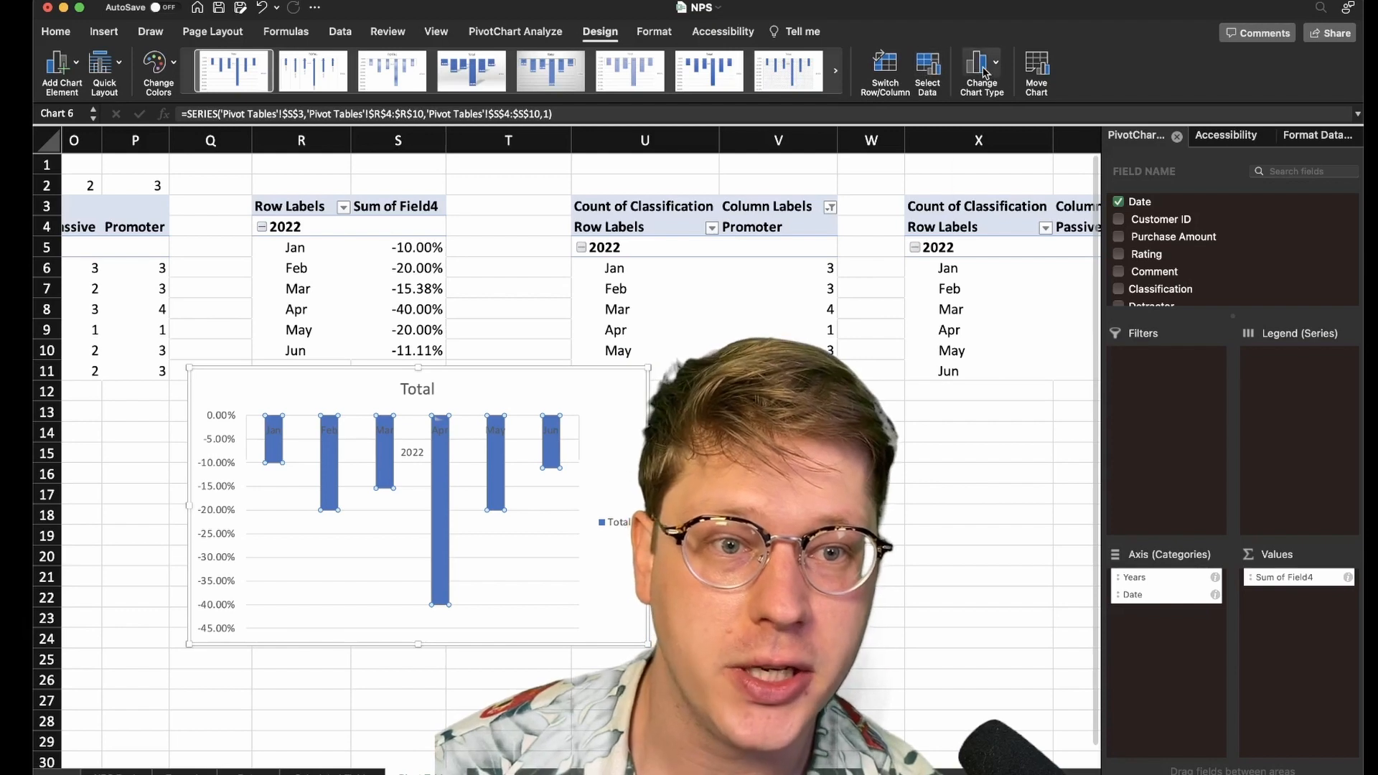
{"action": "left_click", "coordinate": [980, 69]}
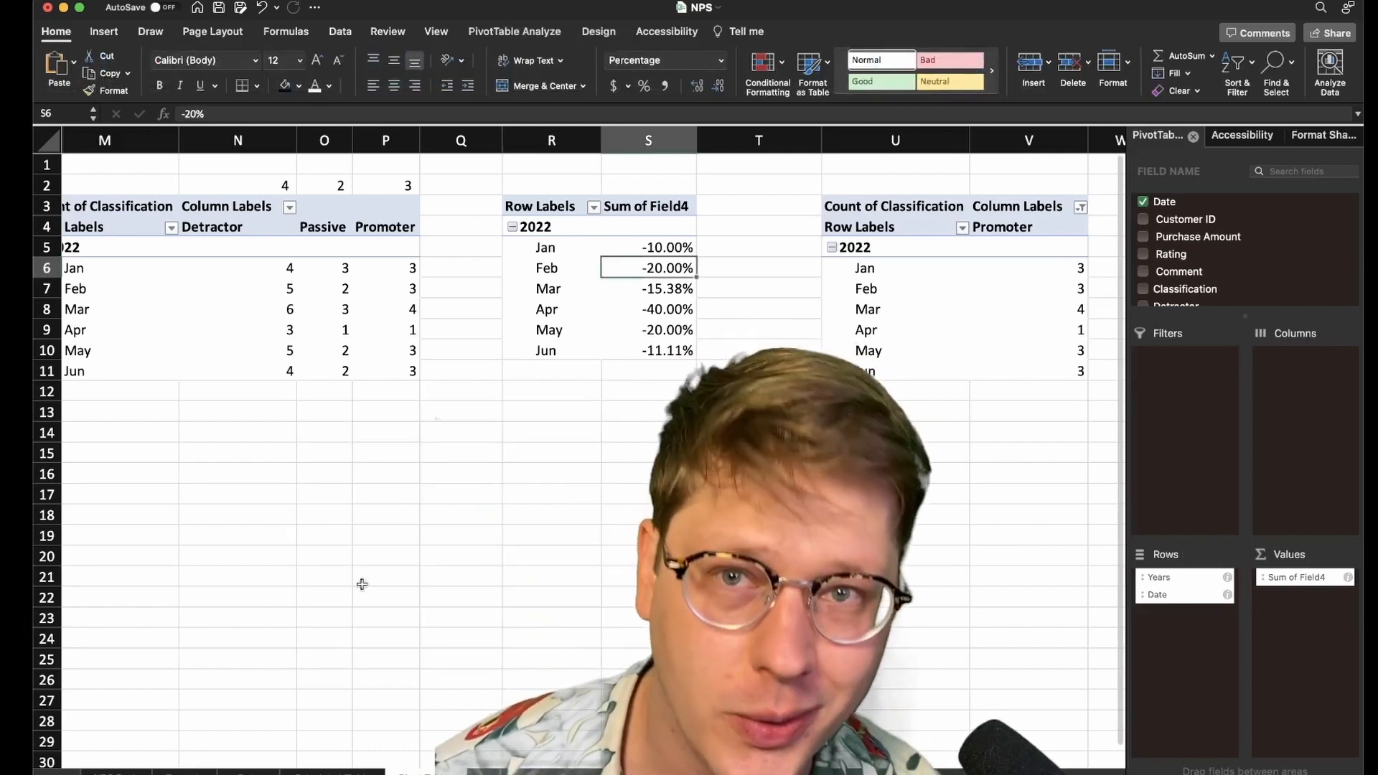
- Place the monthly NPS chart on the dashboard and open formatting for its vertical axis
{"action": "left_click", "coordinate": [397, 452]}
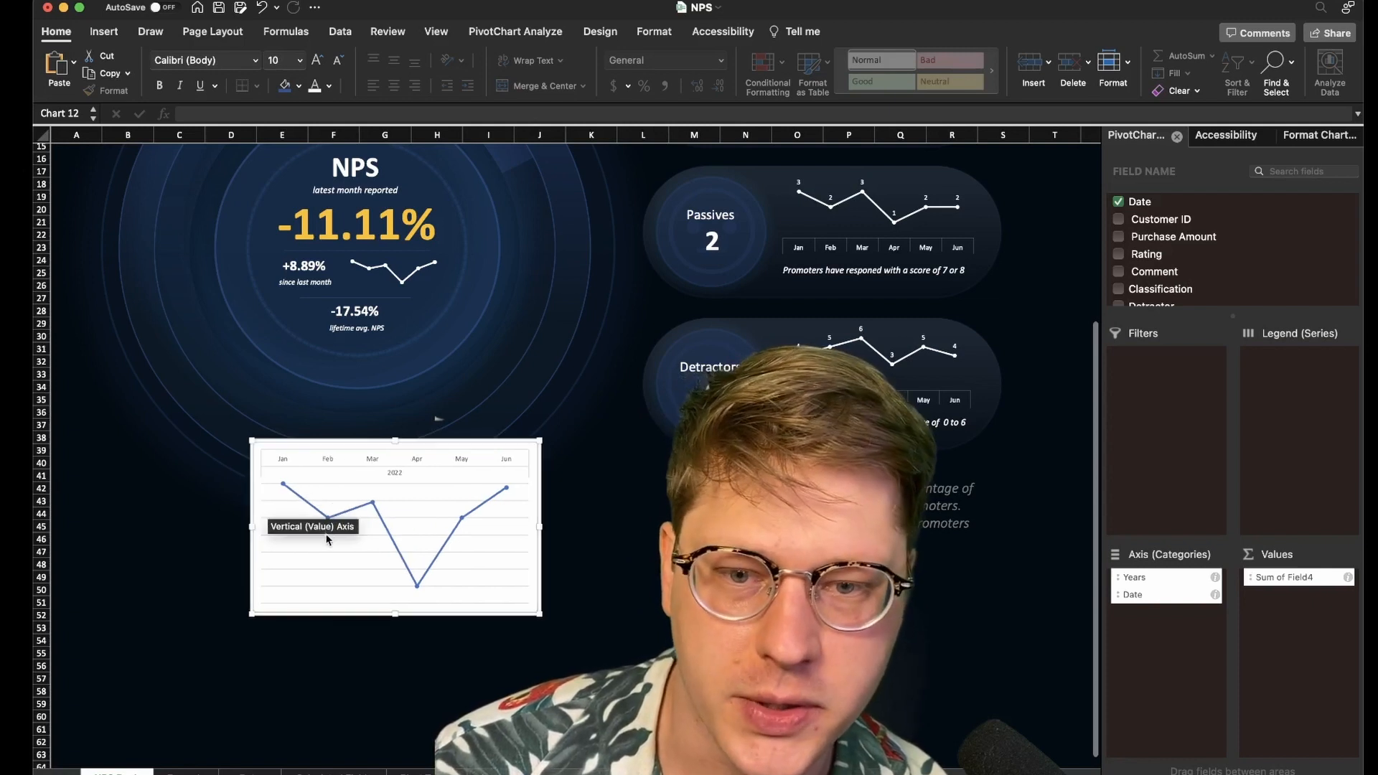
{"action": "left_click", "coordinate": [326, 535]}
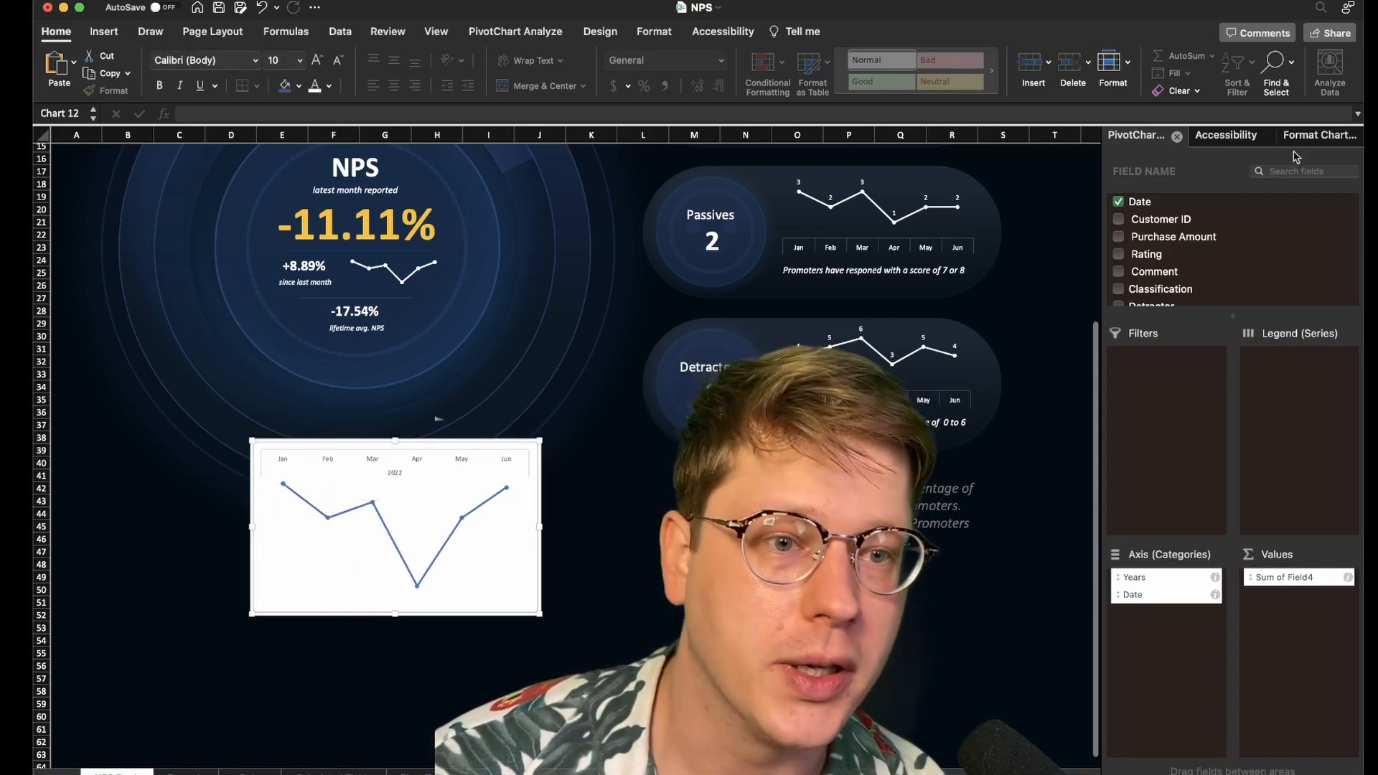
{"action": "left_click", "coordinate": [1316, 135]}
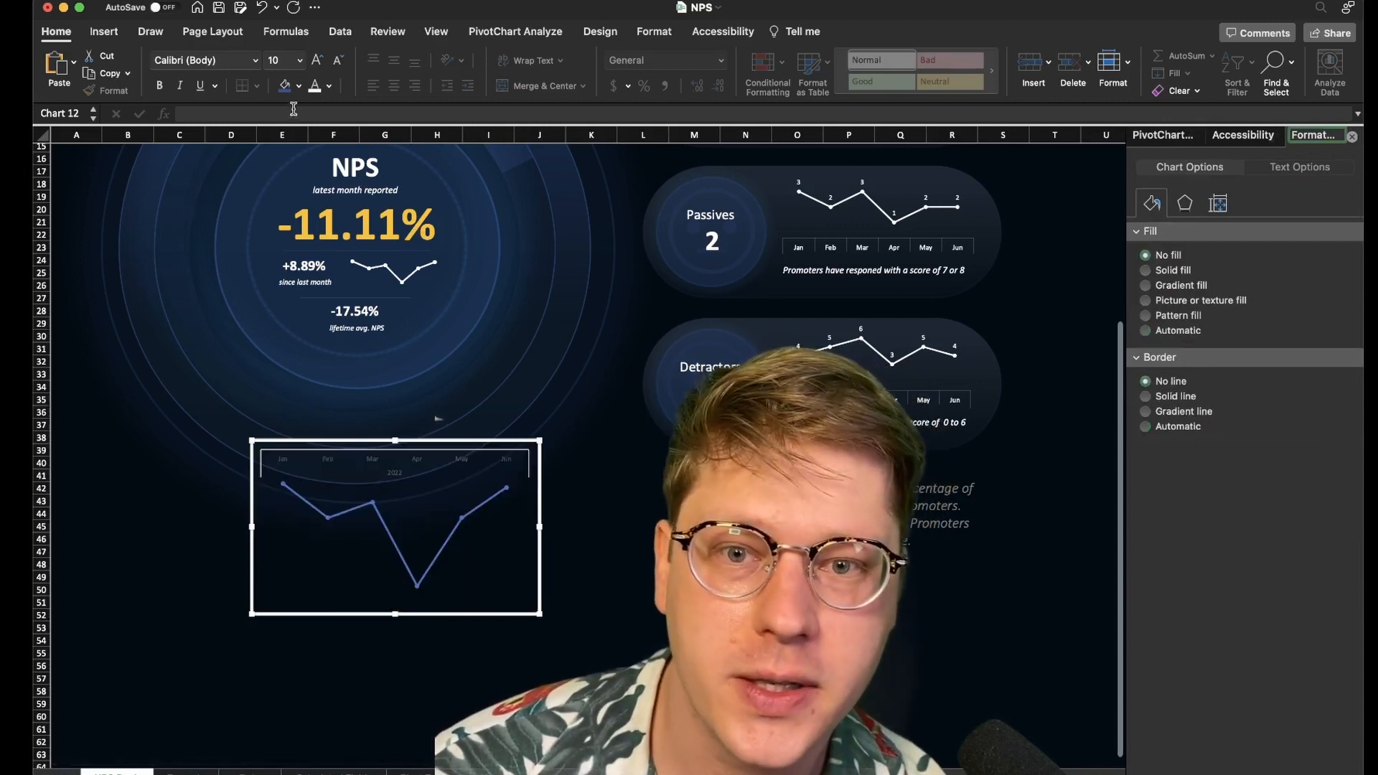
{"action": "mouse_move", "coordinate": [420, 464]}
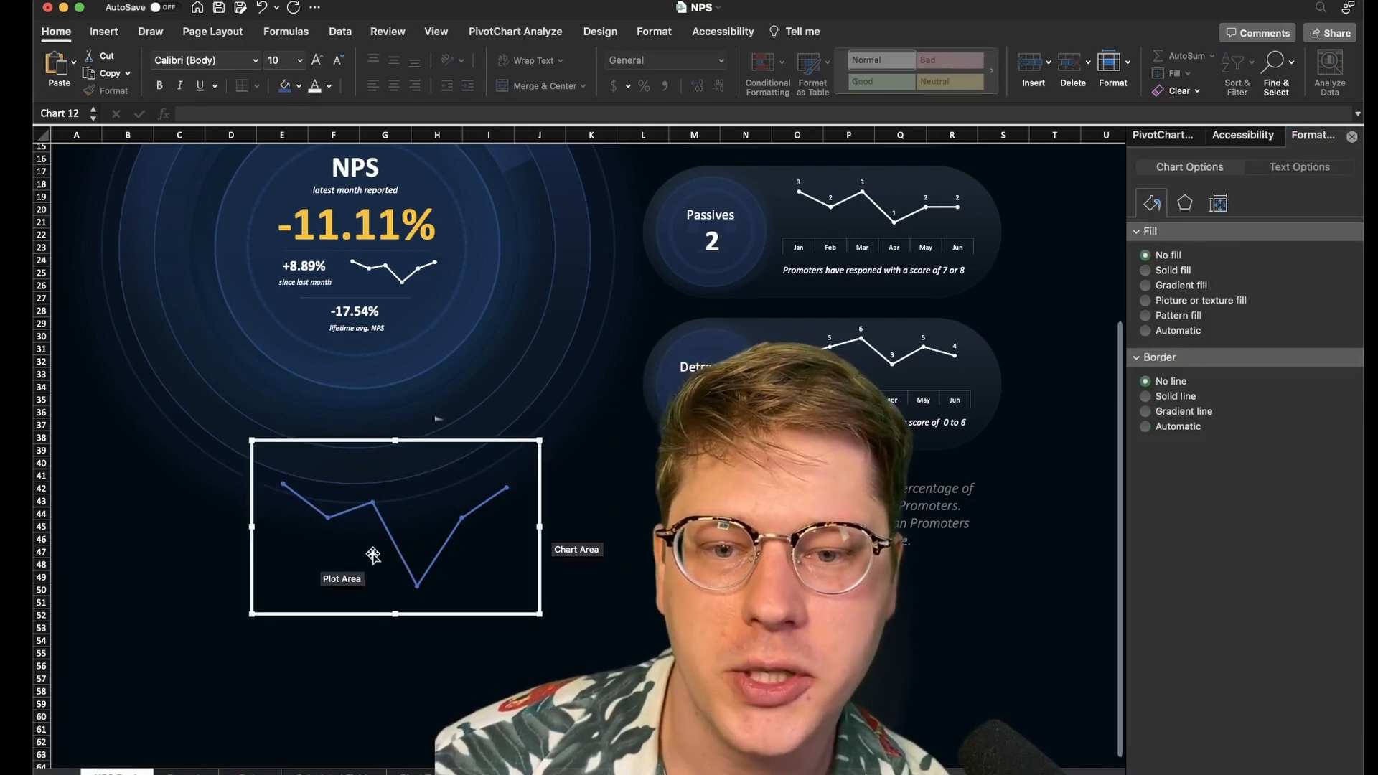
- Colour the trend line series white and adjust its point marker settings
{"action": "left_click", "coordinate": [374, 505]}
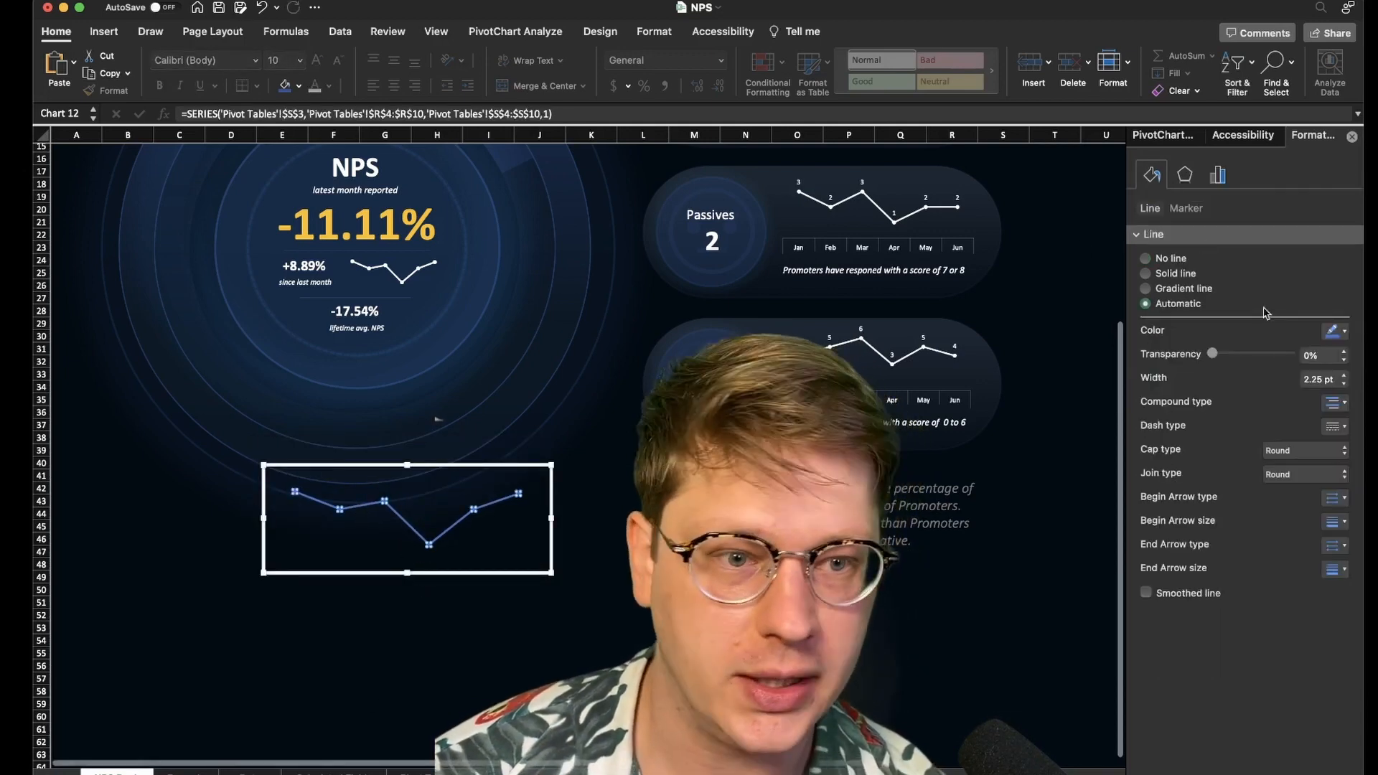
{"action": "left_click", "coordinate": [1334, 330]}
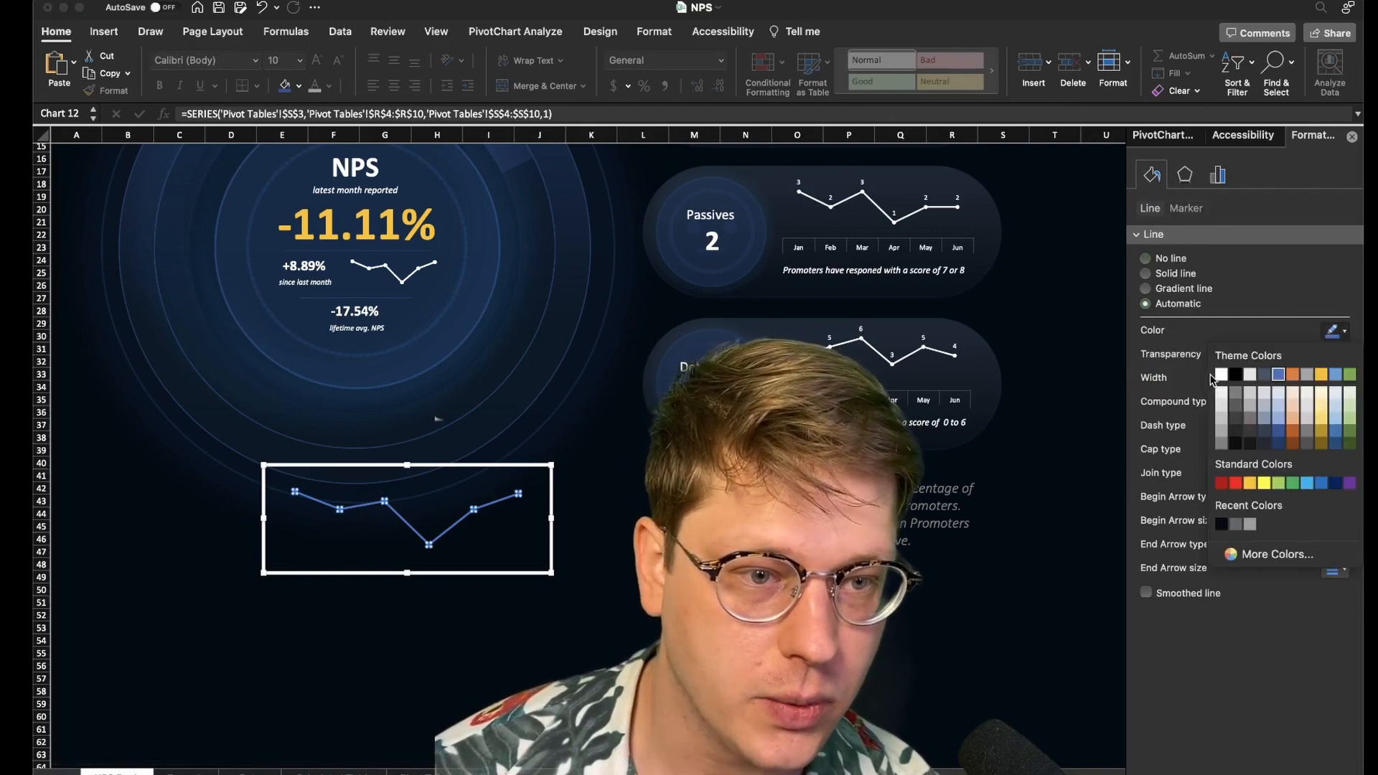
{"action": "left_click", "coordinate": [1175, 273]}
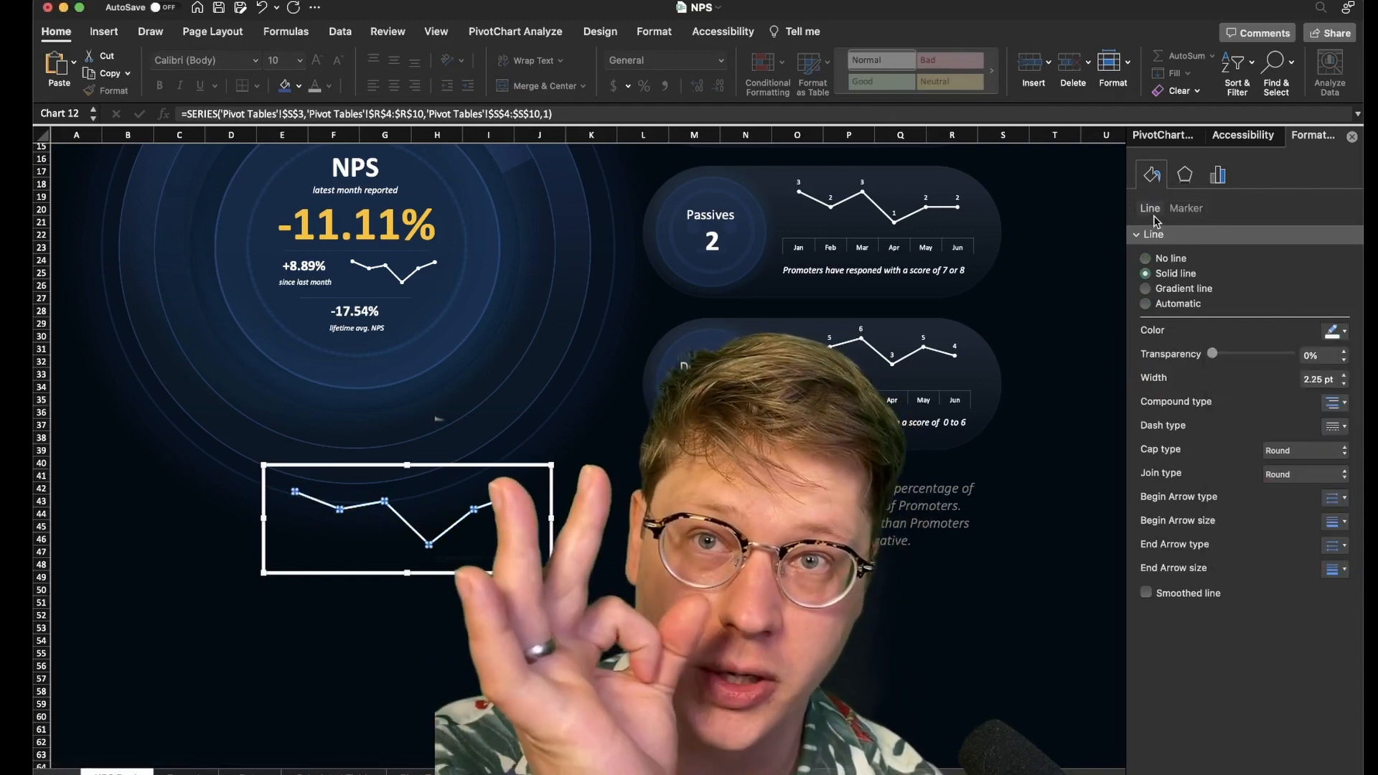
{"action": "left_click", "coordinate": [1184, 208]}
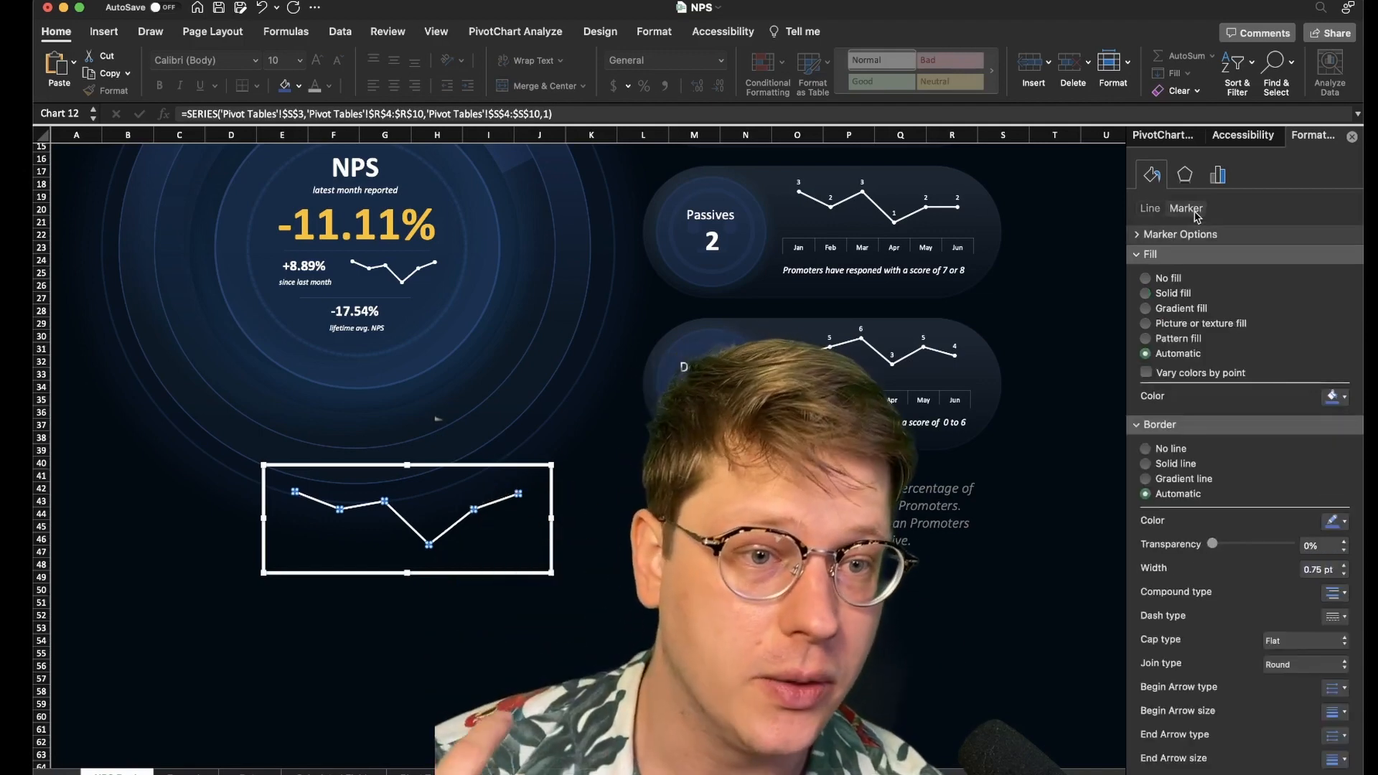
{"action": "left_click", "coordinate": [1335, 519]}
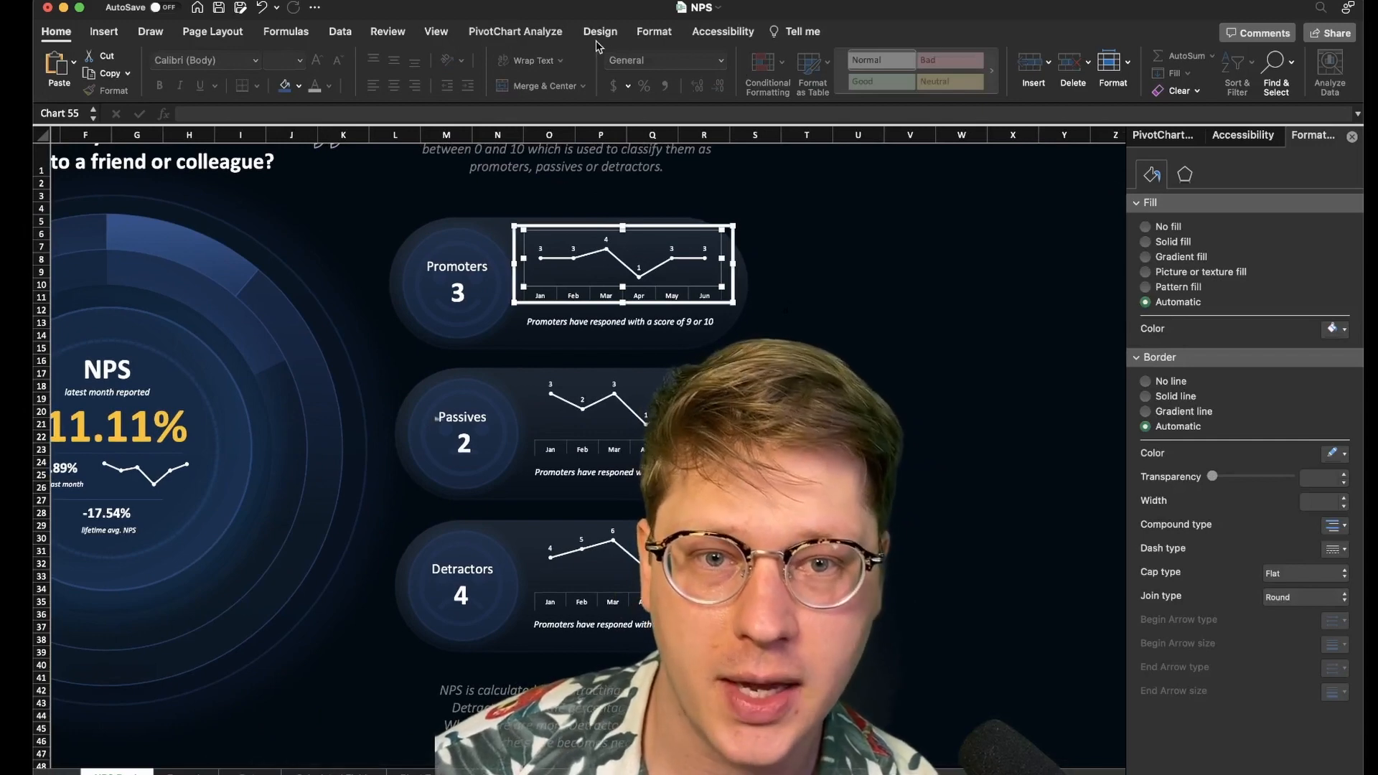
- Choose a chart element to add to the Promoters sparkline from Chart Design
{"action": "left_click", "coordinate": [600, 30]}
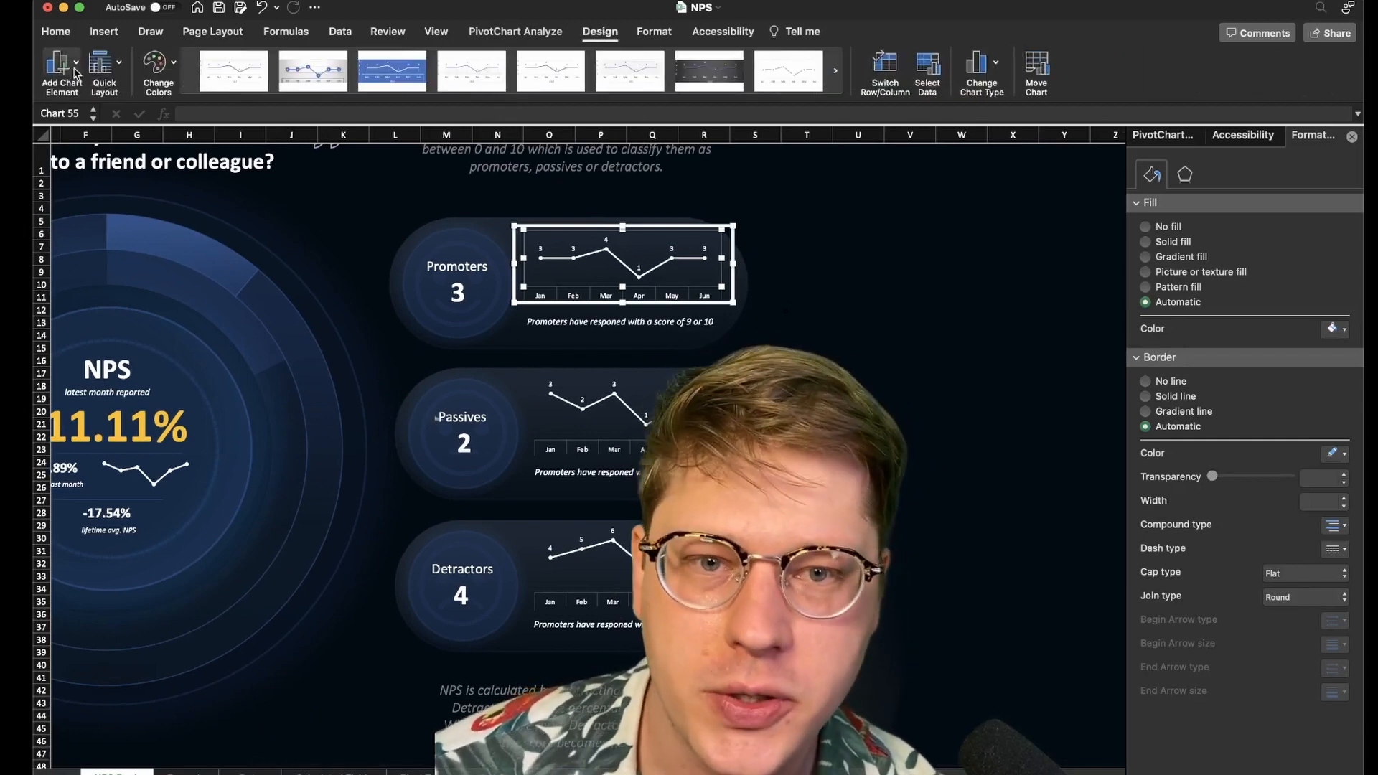
{"action": "left_click", "coordinate": [61, 70]}
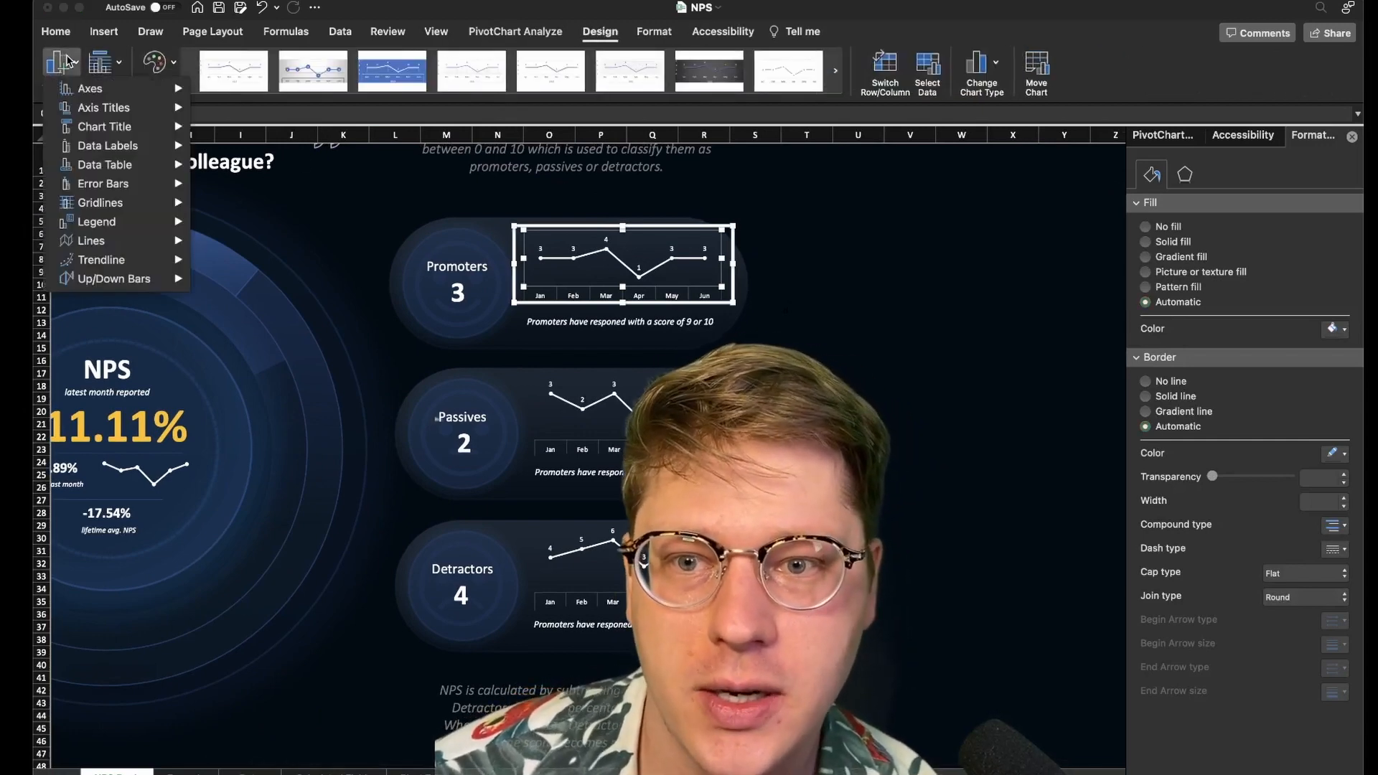
{"action": "left_click", "coordinate": [108, 145]}
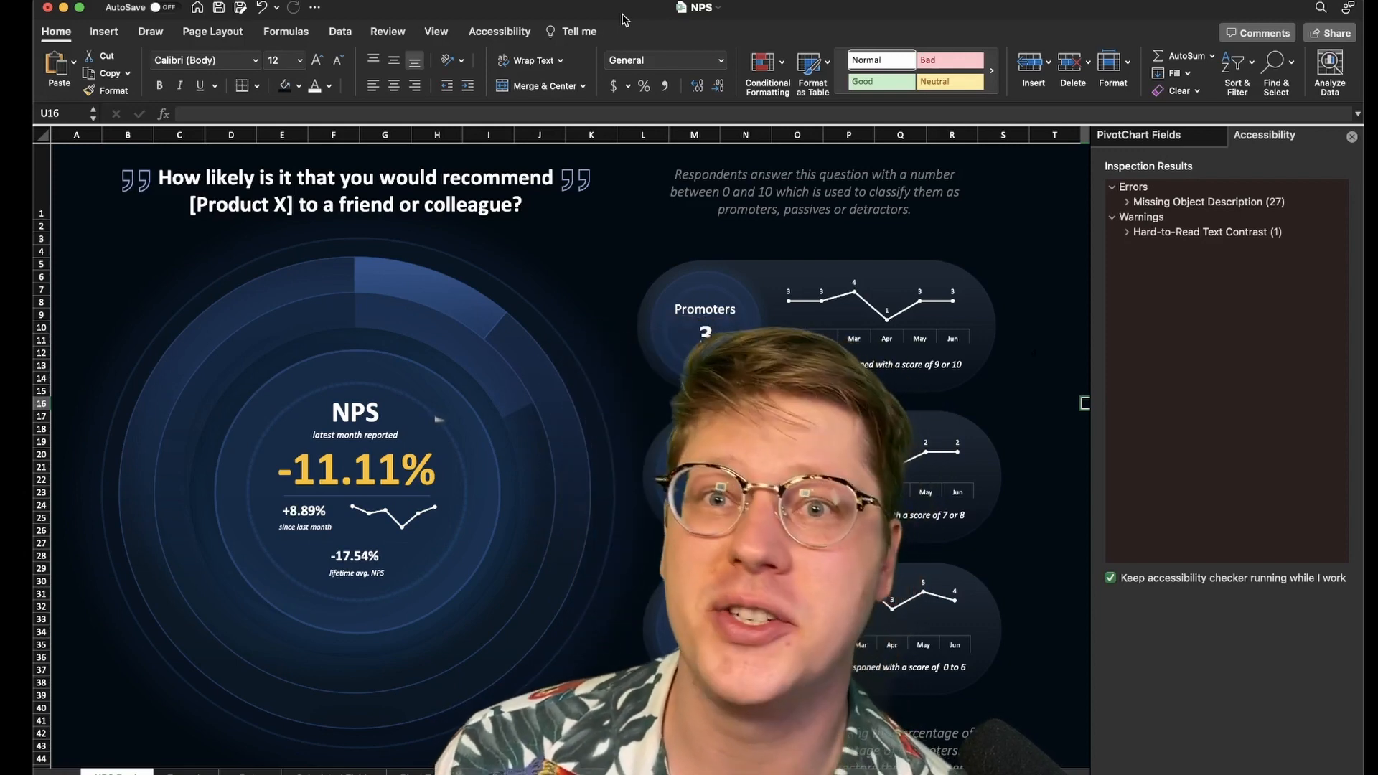
{"action": "scroll", "scroll_direction": "right", "scroll_amount": 3}
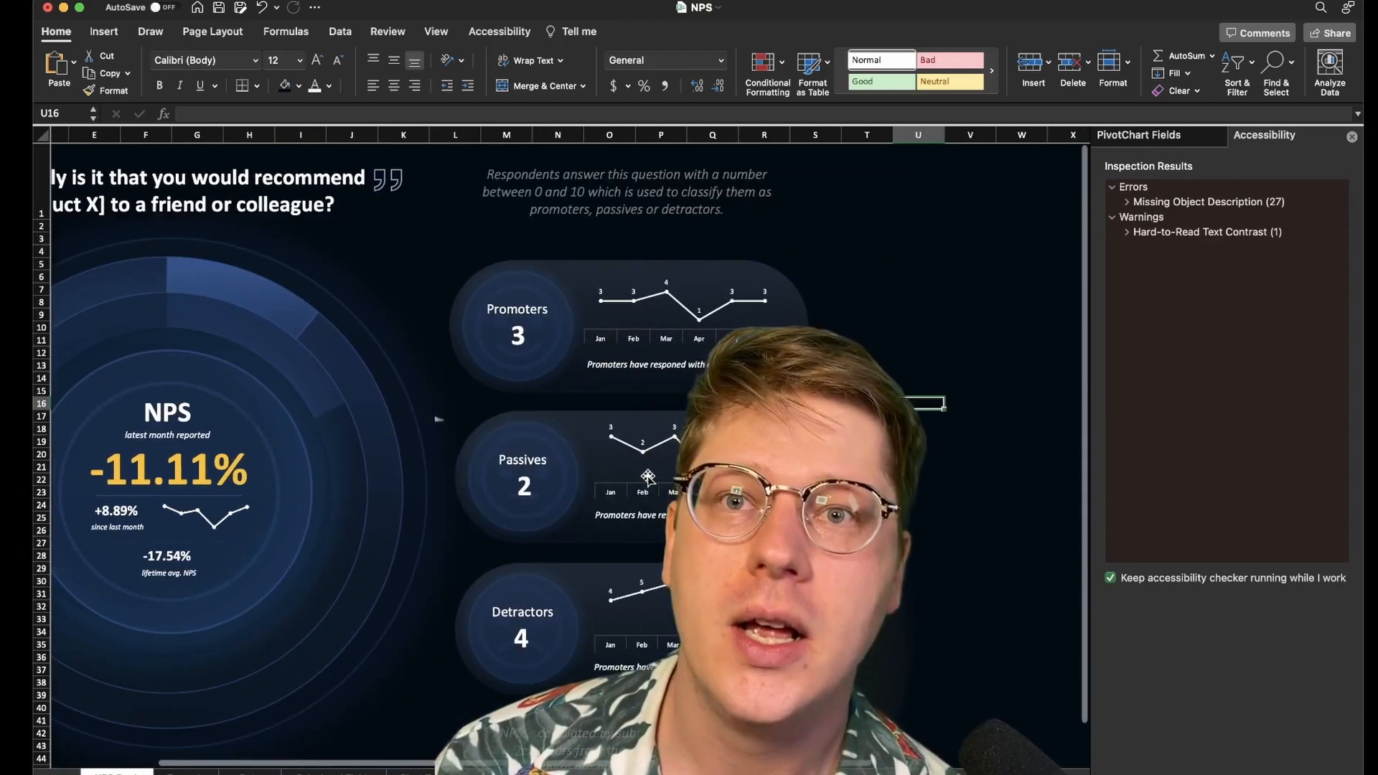
{"action": "scroll", "scroll_direction": "up", "scroll_amount": 3}
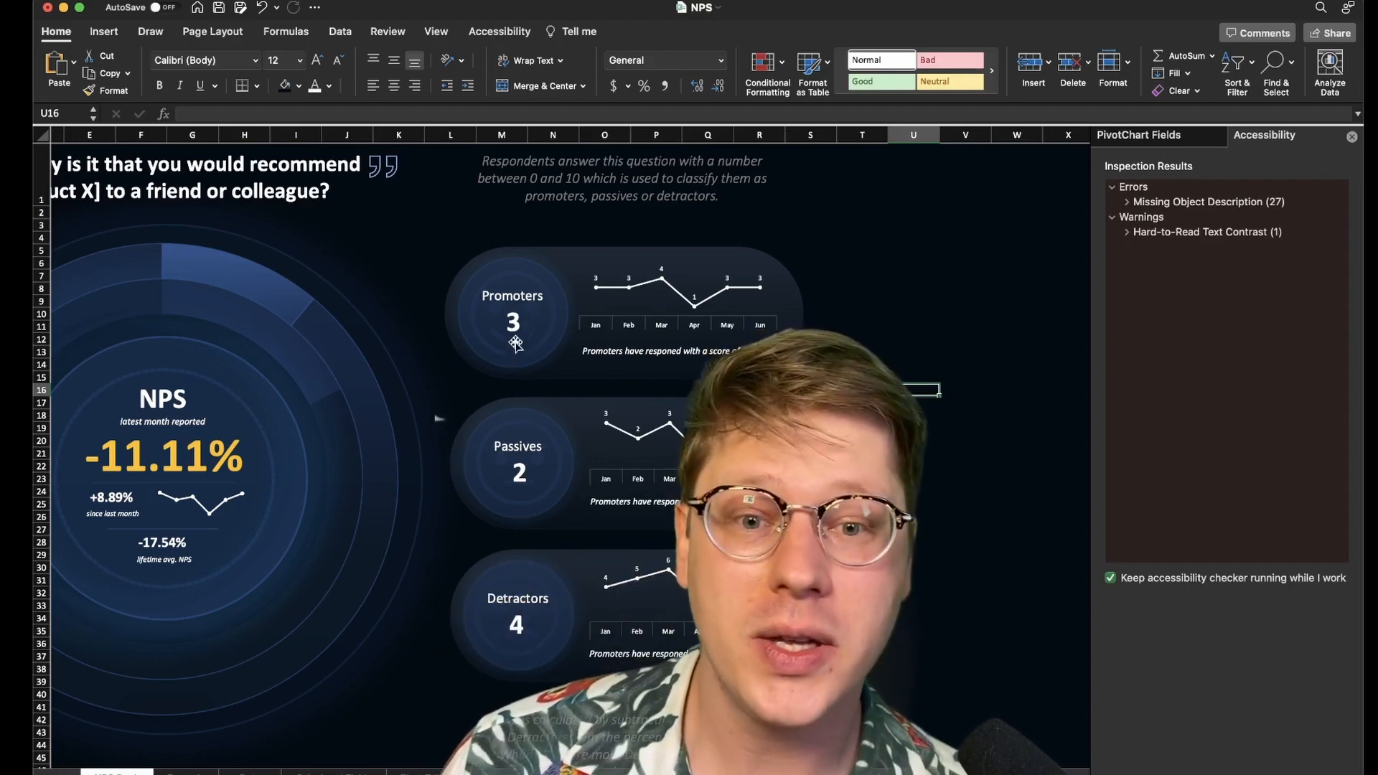
{"action": "mouse_move", "coordinate": [536, 634]}
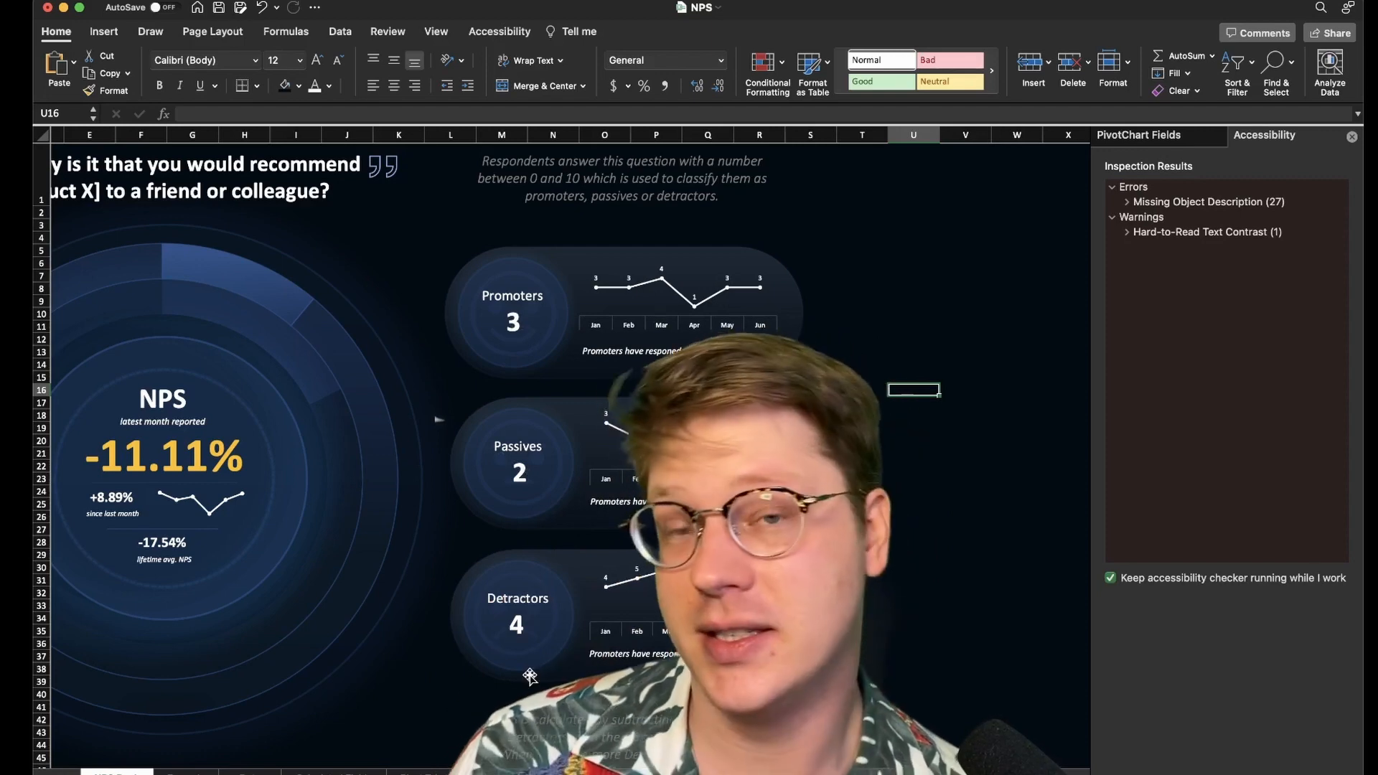
{"action": "scroll", "scroll_direction": "left", "scroll_amount": 3}
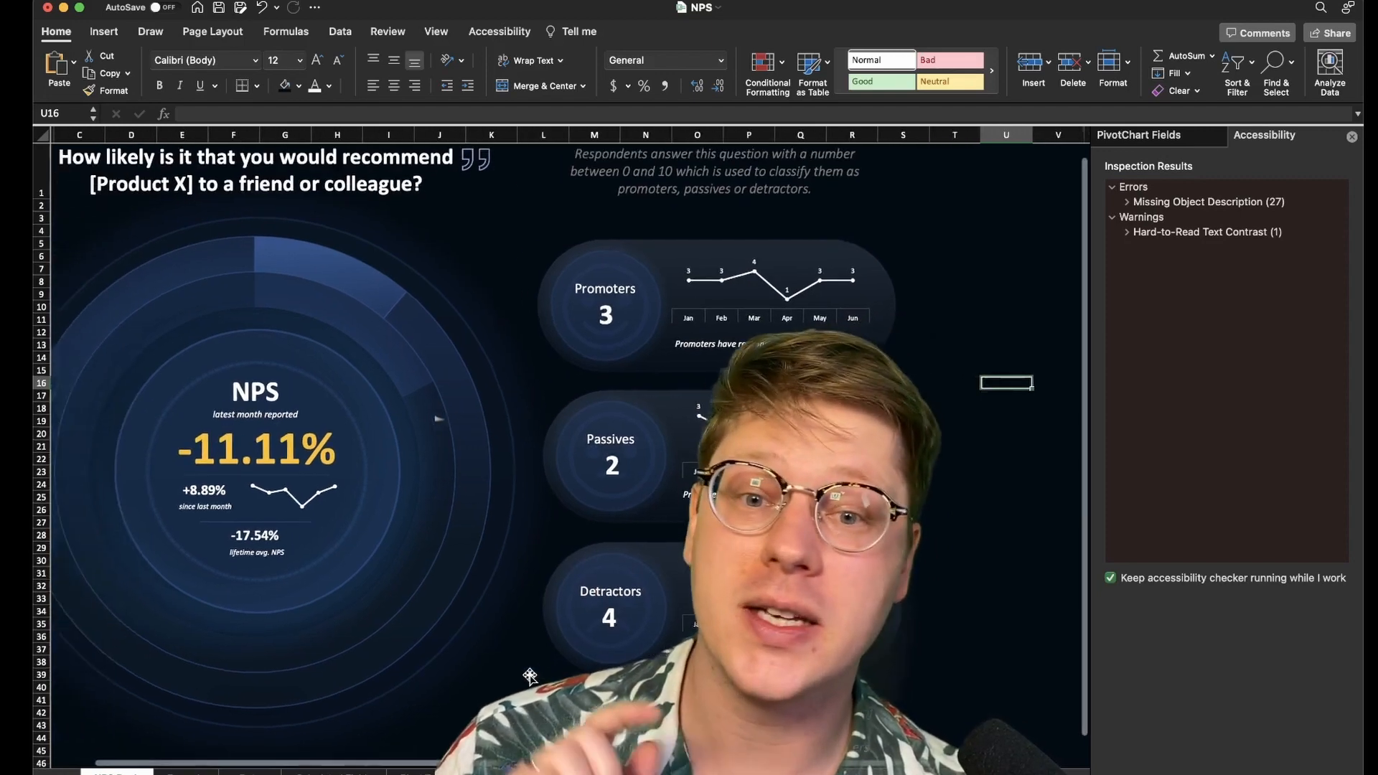
{"action": "scroll", "scroll_direction": "left", "scroll_amount": 3}
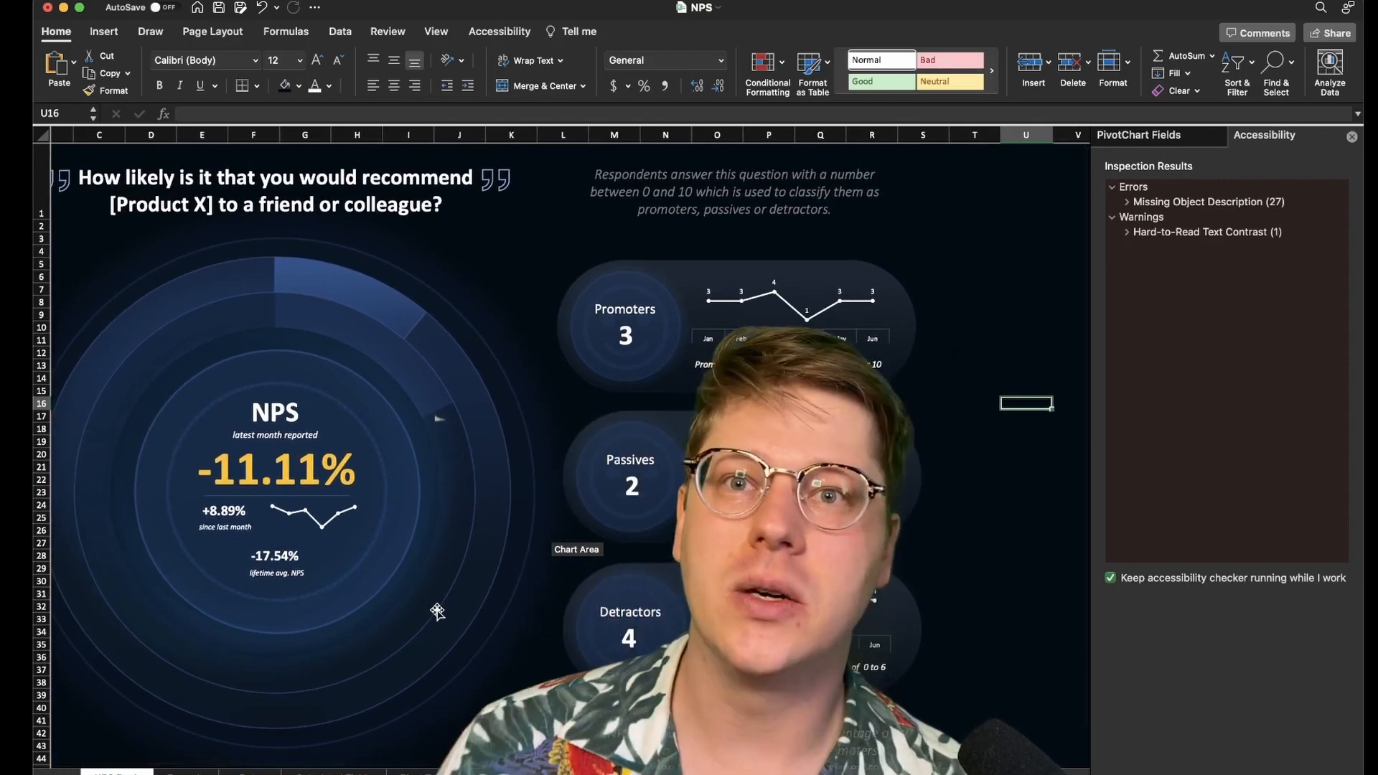
{"action": "scroll", "scroll_direction": "right", "scroll_amount": 3}
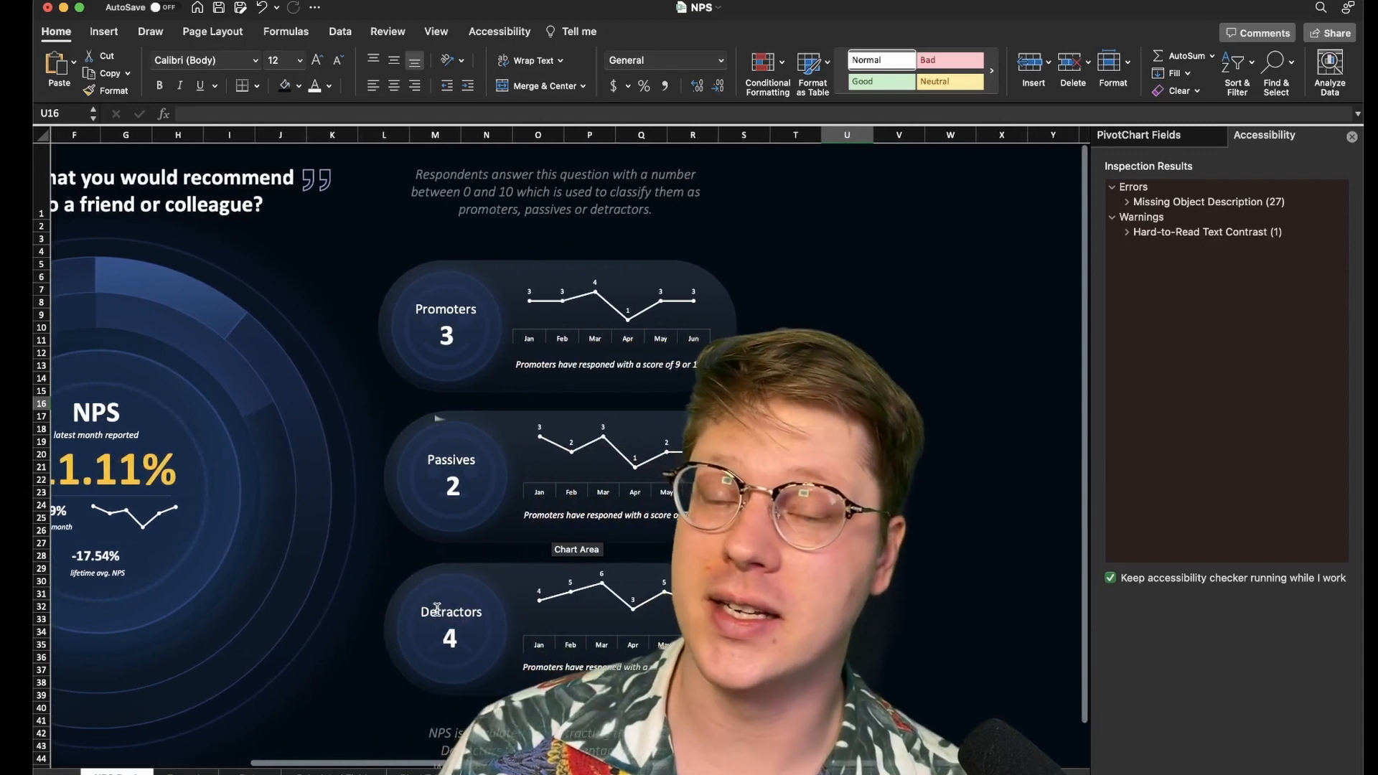
{"action": "scroll", "scroll_direction": "left", "scroll_amount": 3}
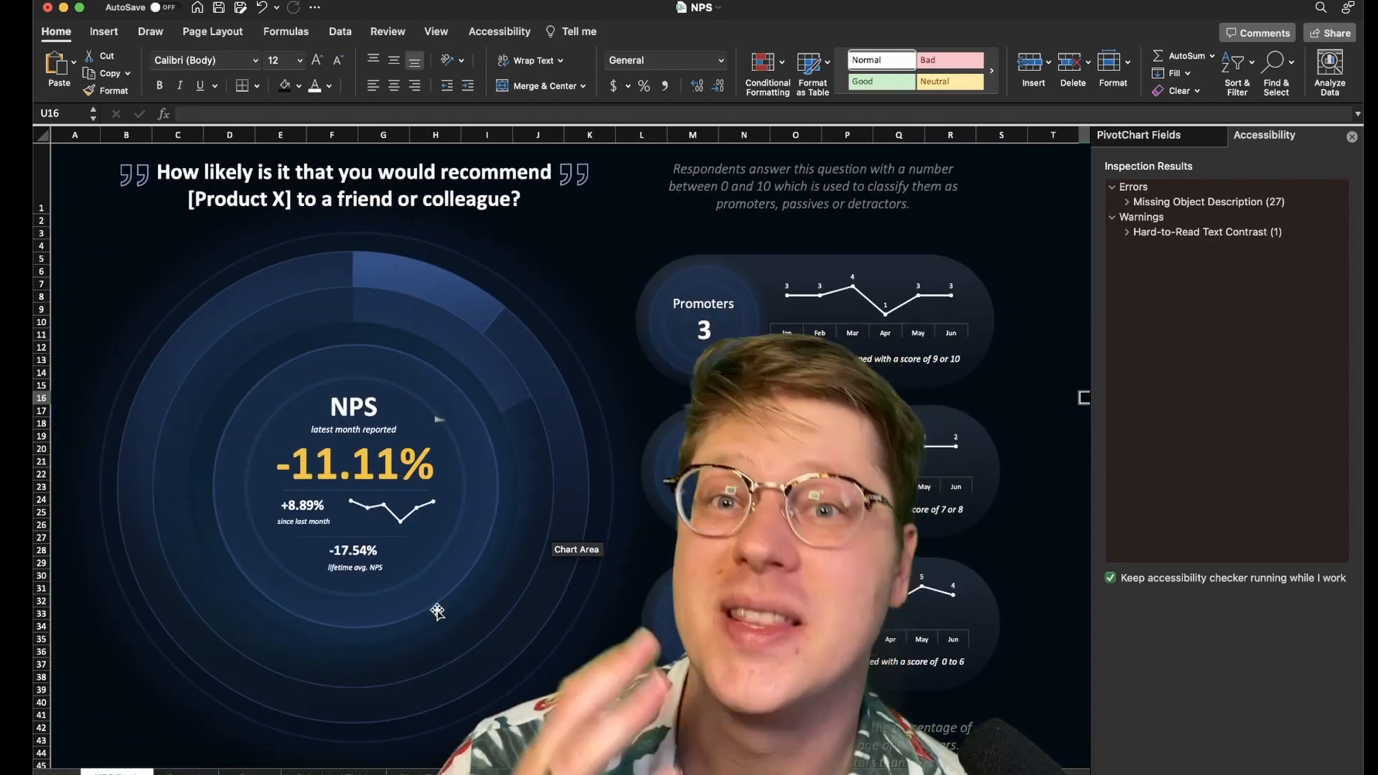